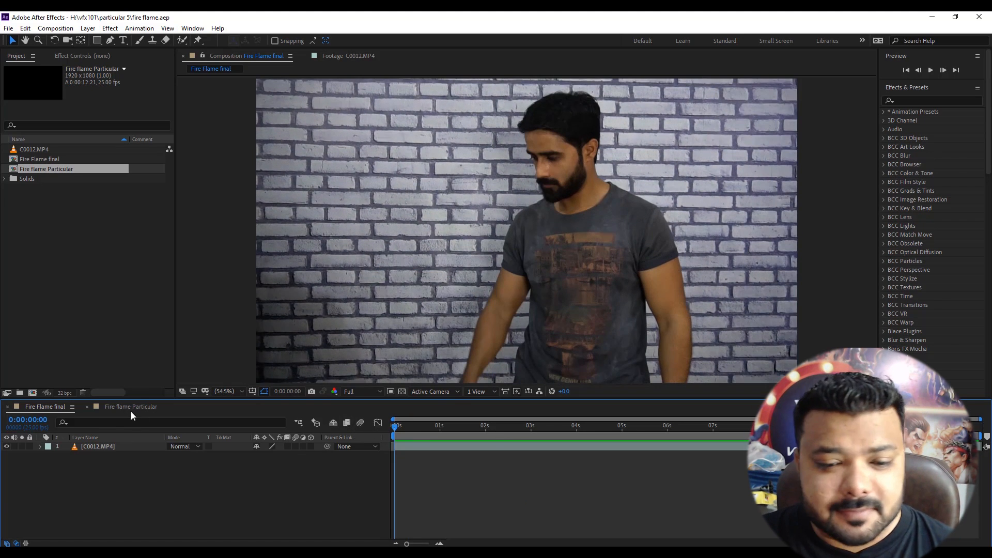
# - Apply Trapcode Particular to the solid in the Fire flame Particular comp
pyautogui.click(130, 407)
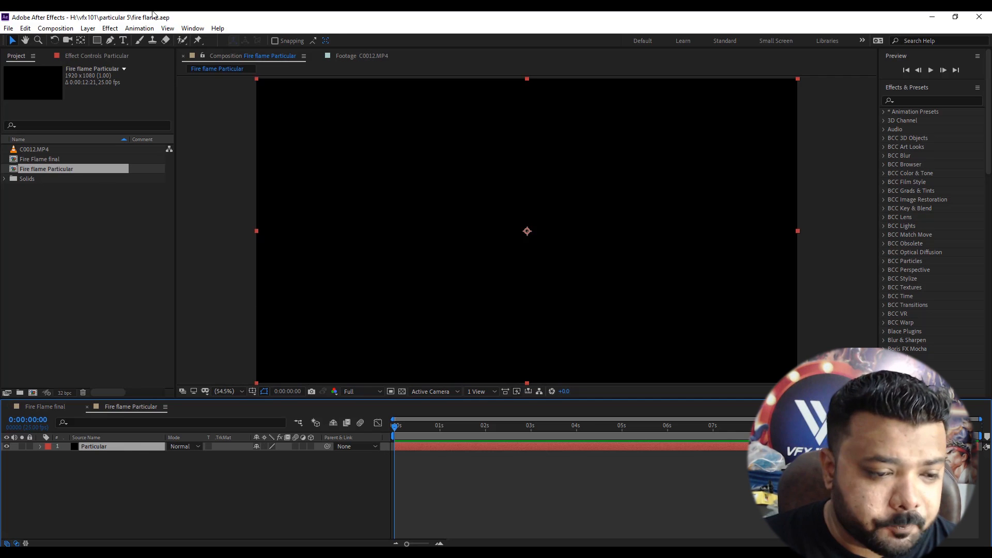
pyautogui.click(110, 28)
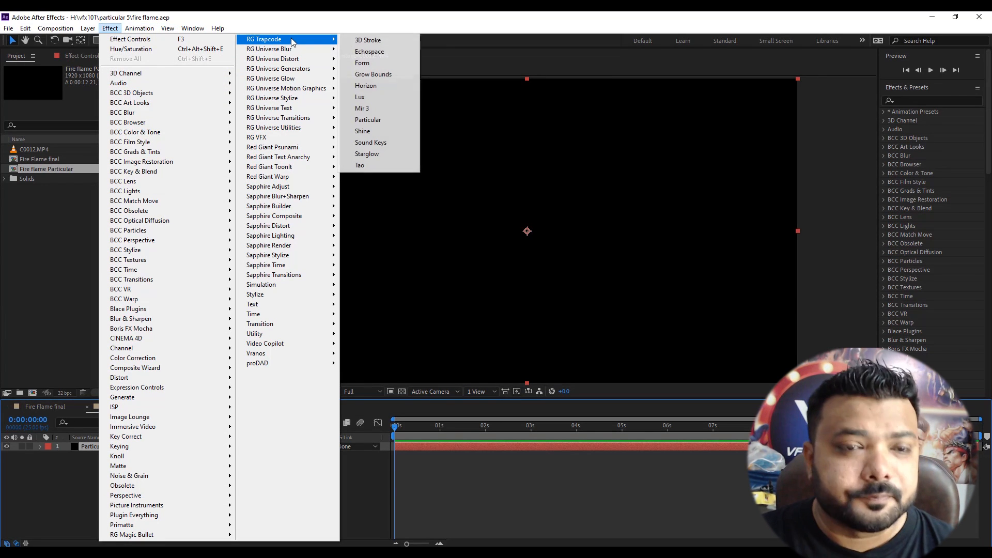
pyautogui.moveTo(368, 120)
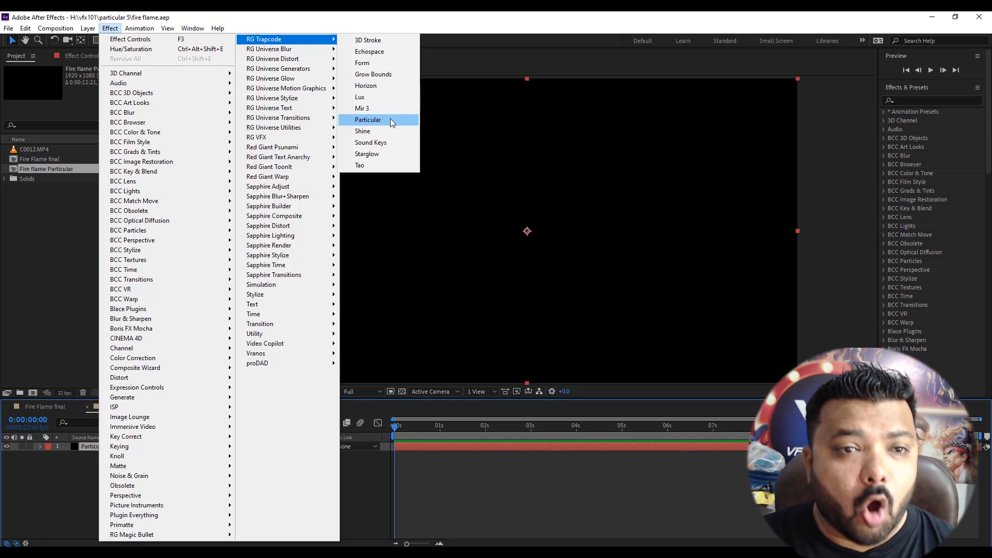
pyautogui.click(368, 120)
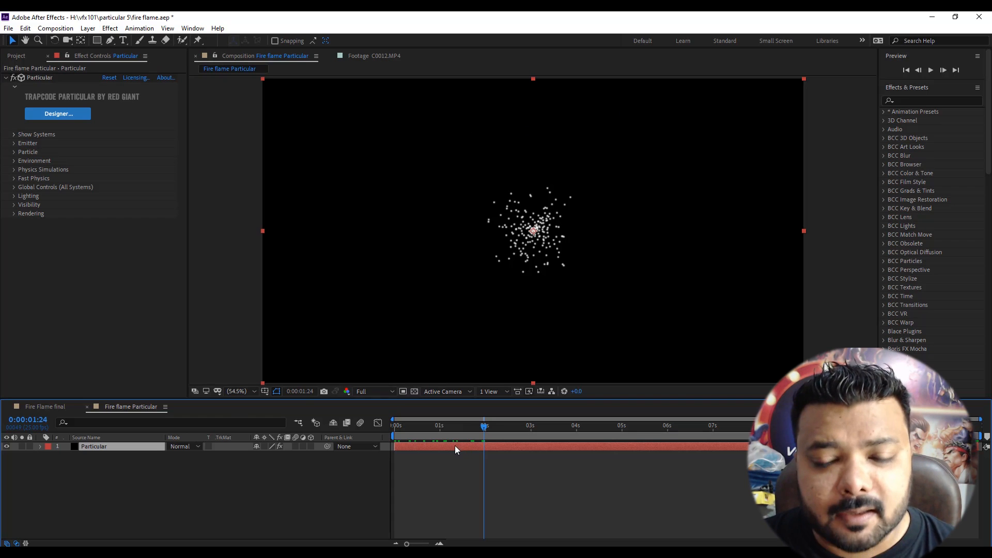
# - Set Emitter to 200 particles/sec, velocity 120, velocity random 100%, distribution 5.0
pyautogui.click(14, 142)
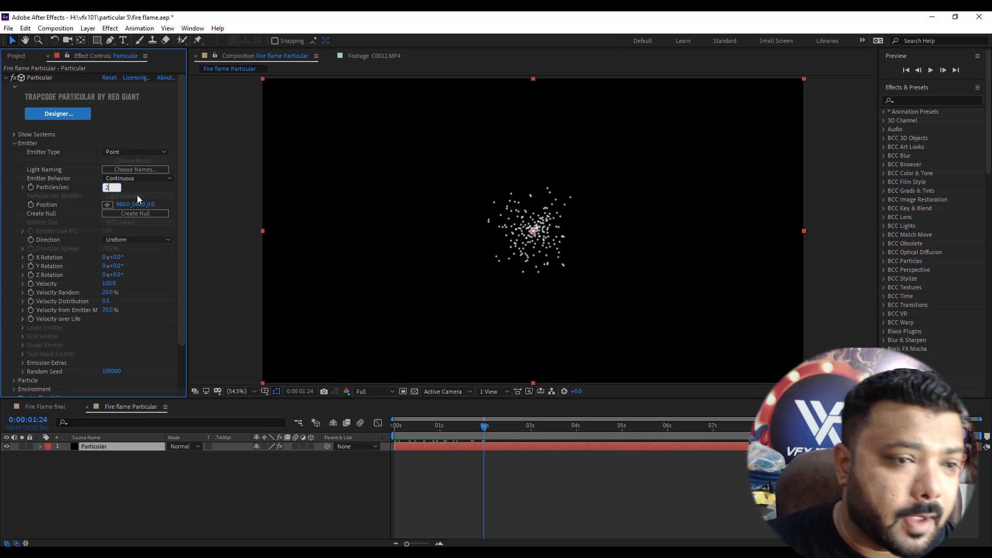
pyautogui.write('200')
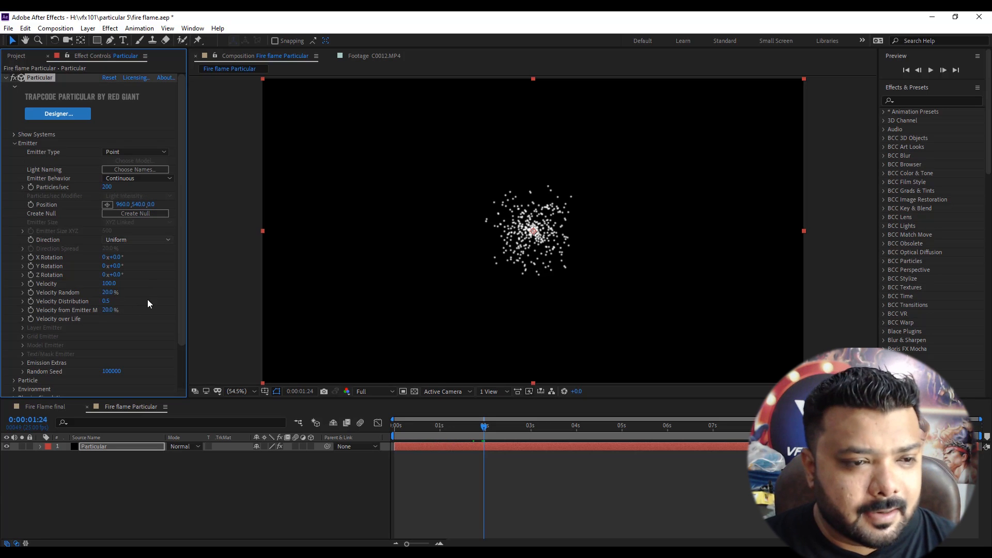
pyautogui.moveTo(159, 305)
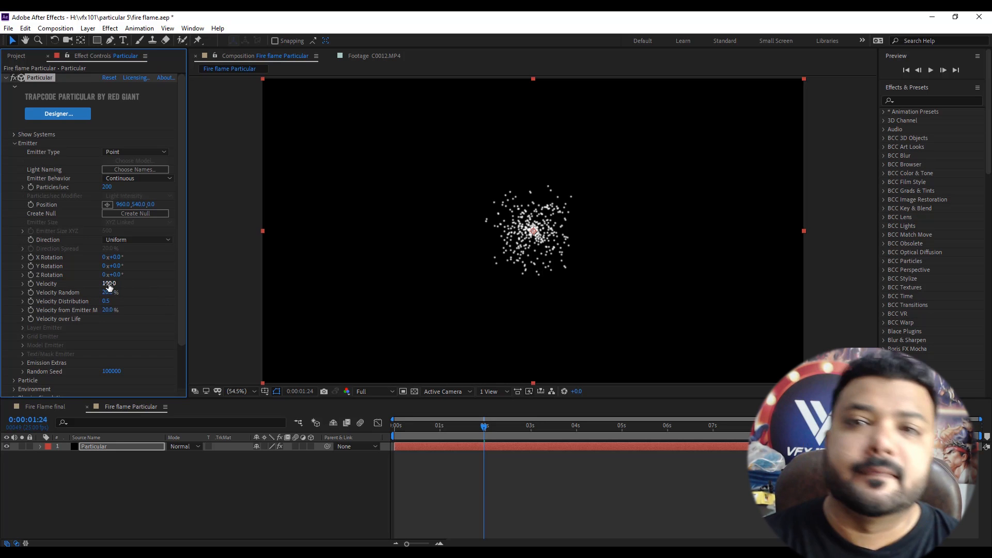
pyautogui.write('120')
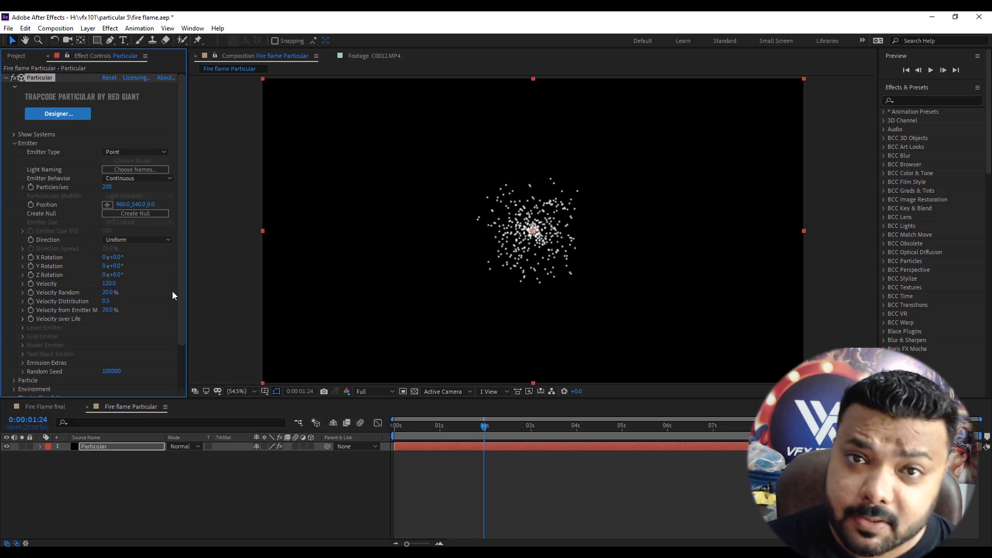
pyautogui.moveTo(133, 308)
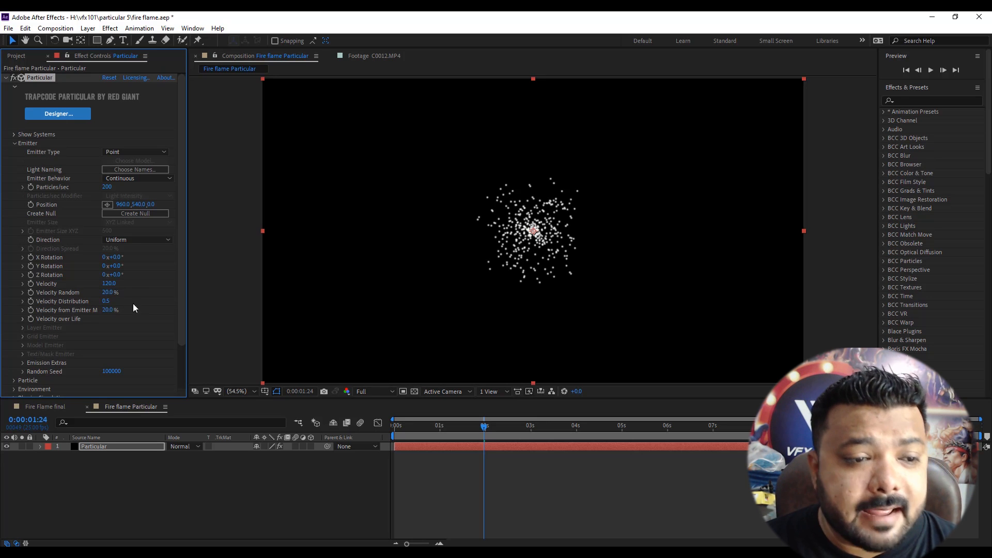
pyautogui.doubleClick(110, 293)
pyautogui.write('100')
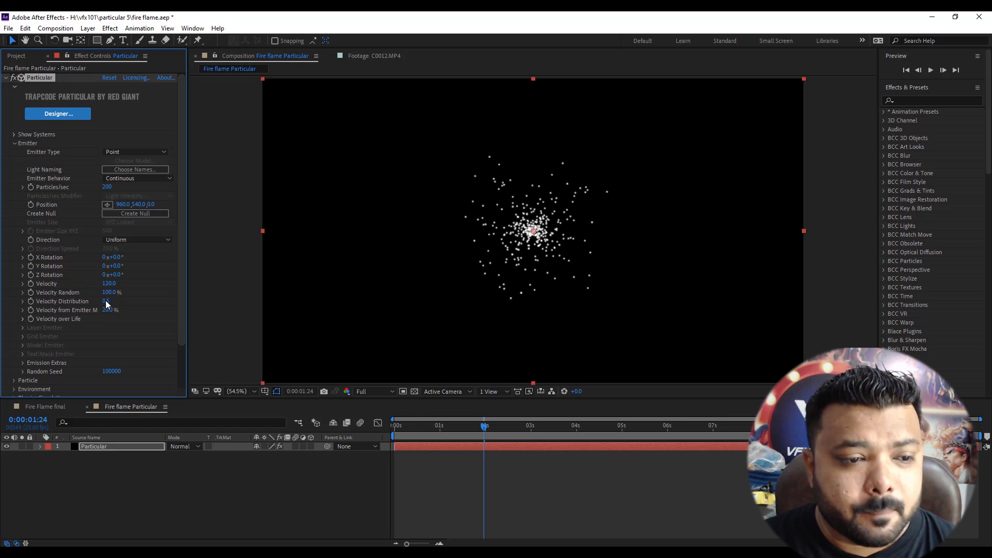
pyautogui.click(110, 301)
pyautogui.write('5')
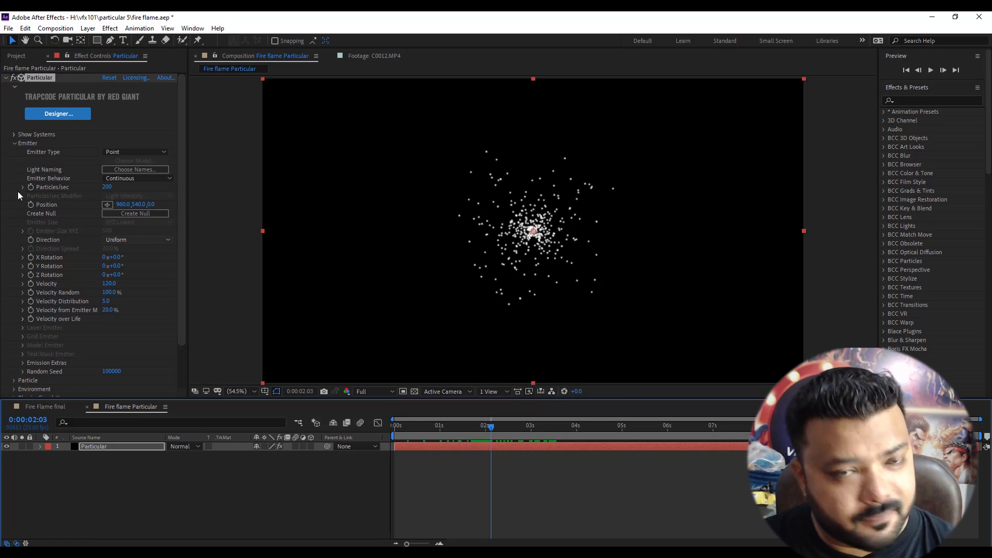
pyautogui.click(13, 143)
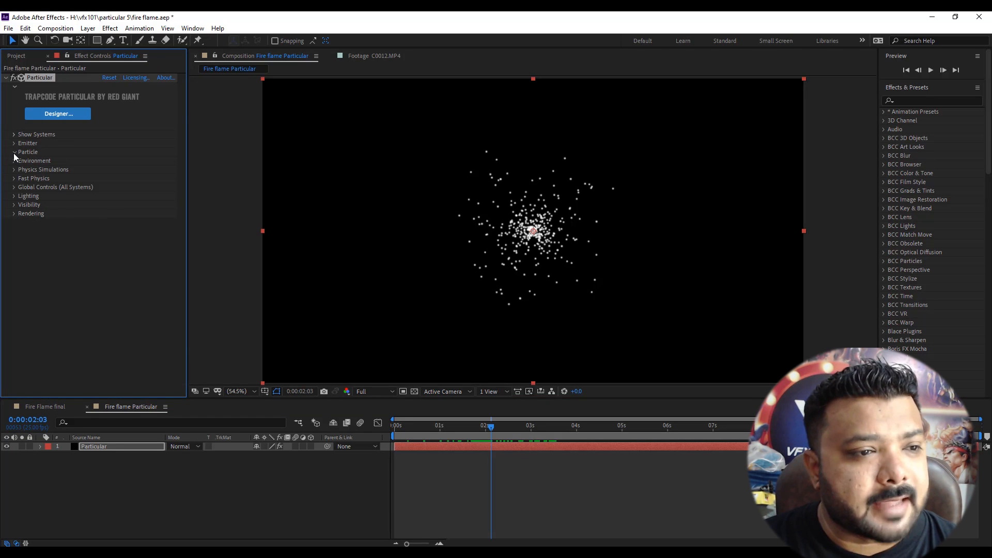
# - Set particle life 0.7, life random 50%, type Cloudlet, size 7, size random 100%
pyautogui.click(14, 151)
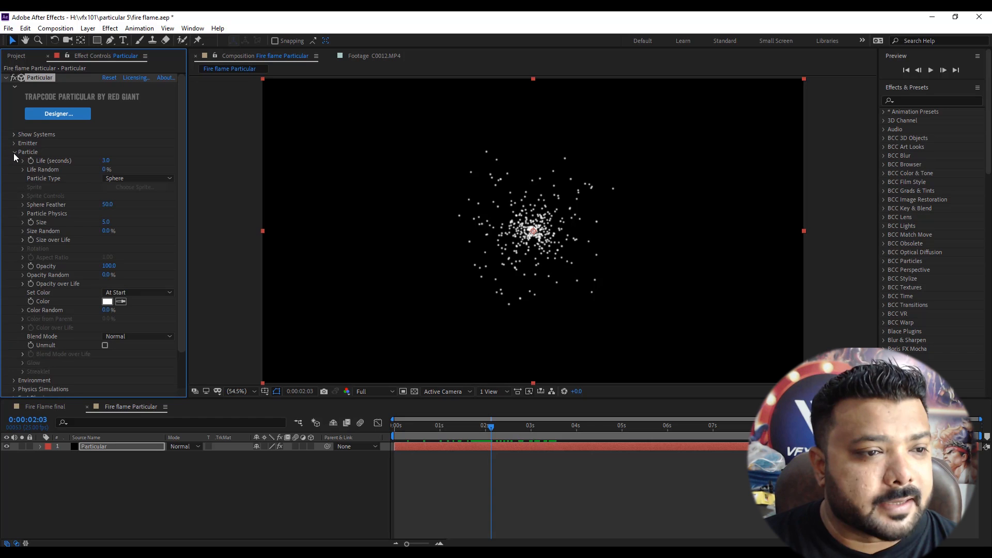
pyautogui.click(111, 160)
pyautogui.write('0.7')
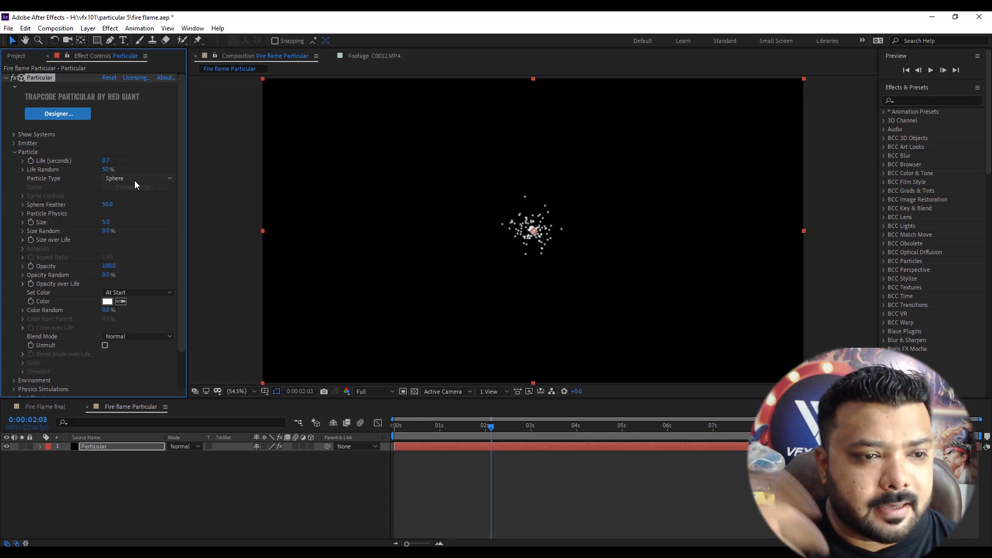
pyautogui.click(137, 178)
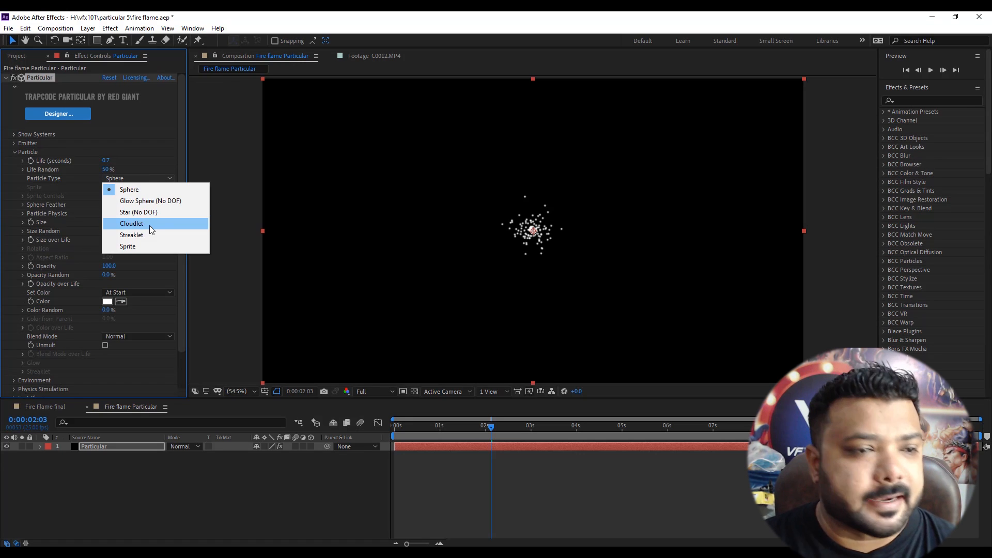
pyautogui.click(131, 223)
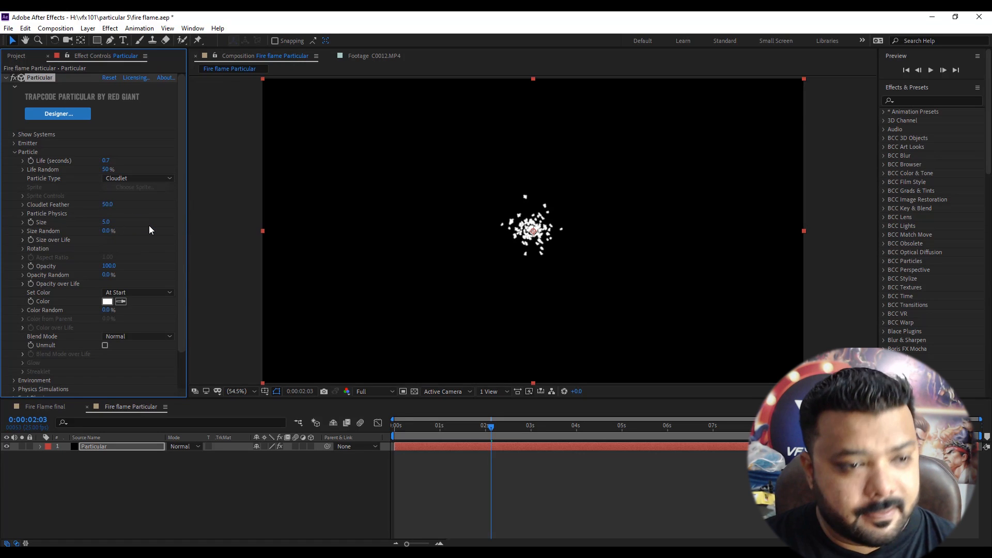
pyautogui.moveTo(37, 236)
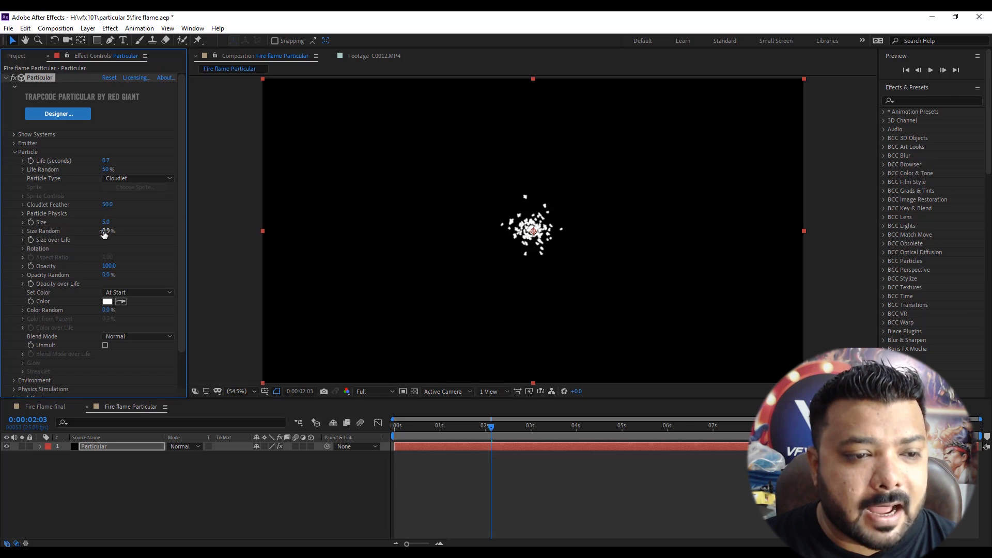
pyautogui.click(110, 231)
pyautogui.write('100')
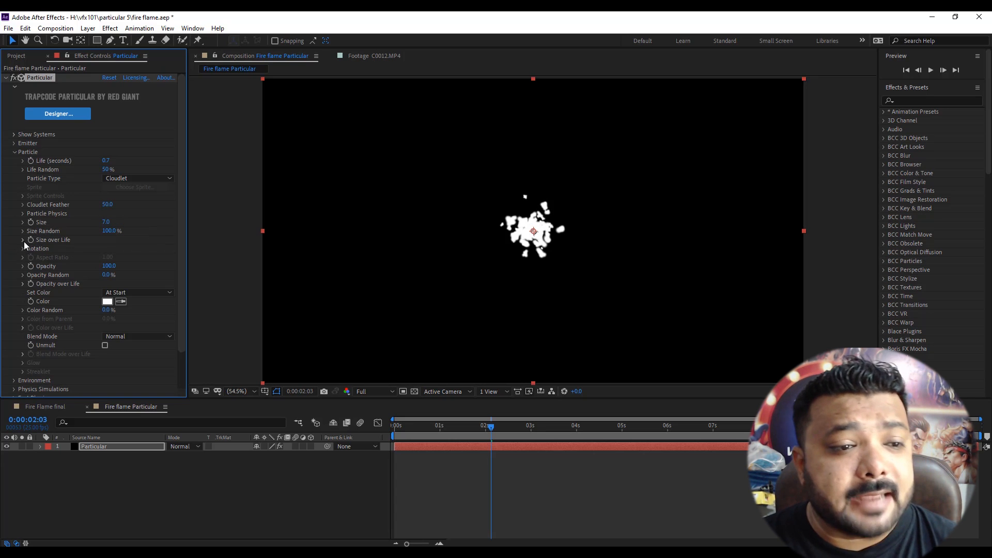
pyautogui.click(23, 239)
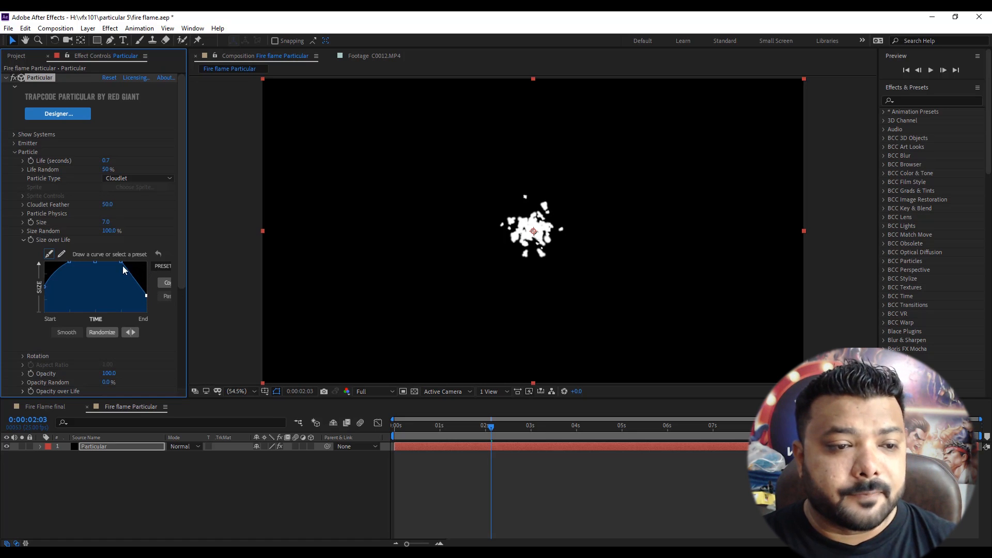
# - Reshape the Size over Life curve so particles shrink across their lifetime
pyautogui.moveTo(123, 268); pyautogui.dragTo(120, 283)
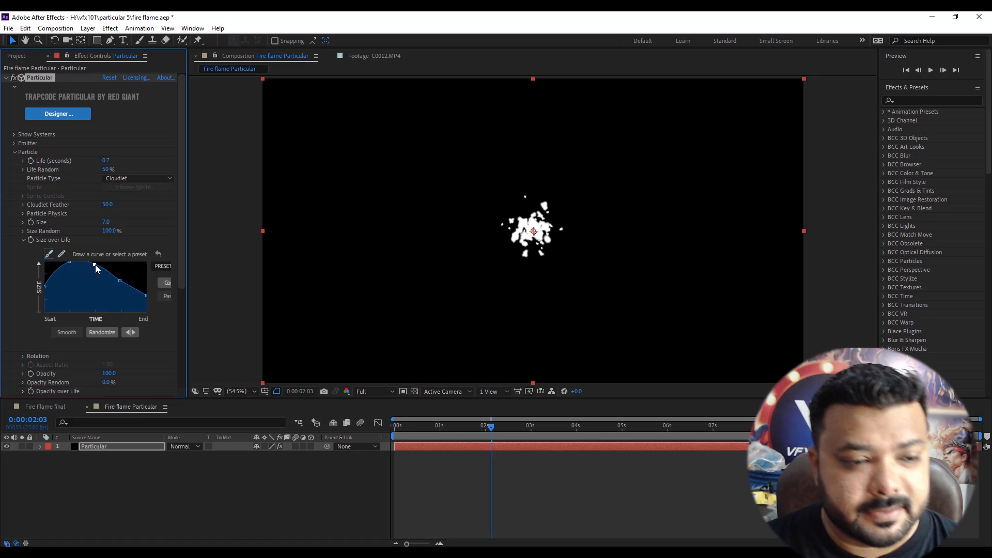
pyautogui.moveTo(95, 263); pyautogui.dragTo(119, 280)
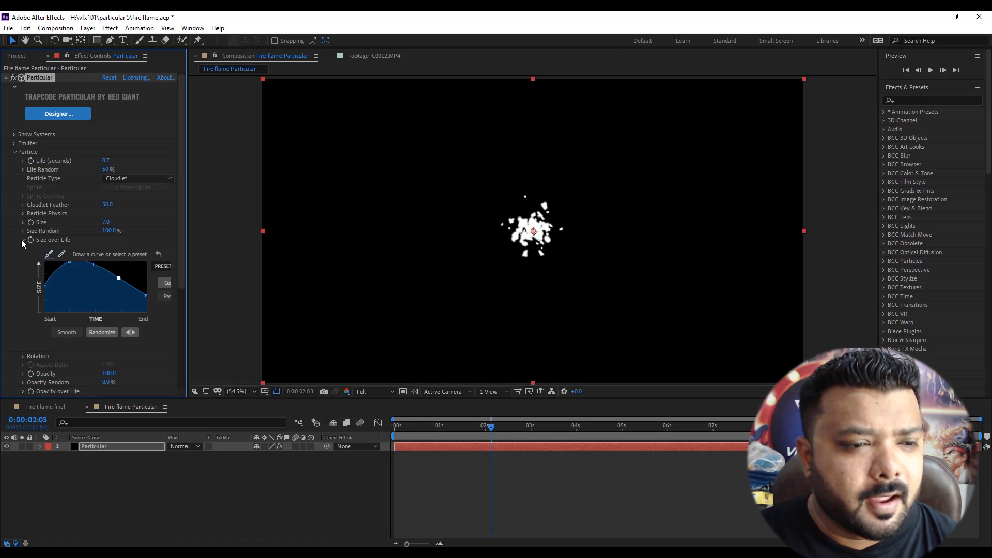
pyautogui.click(23, 239)
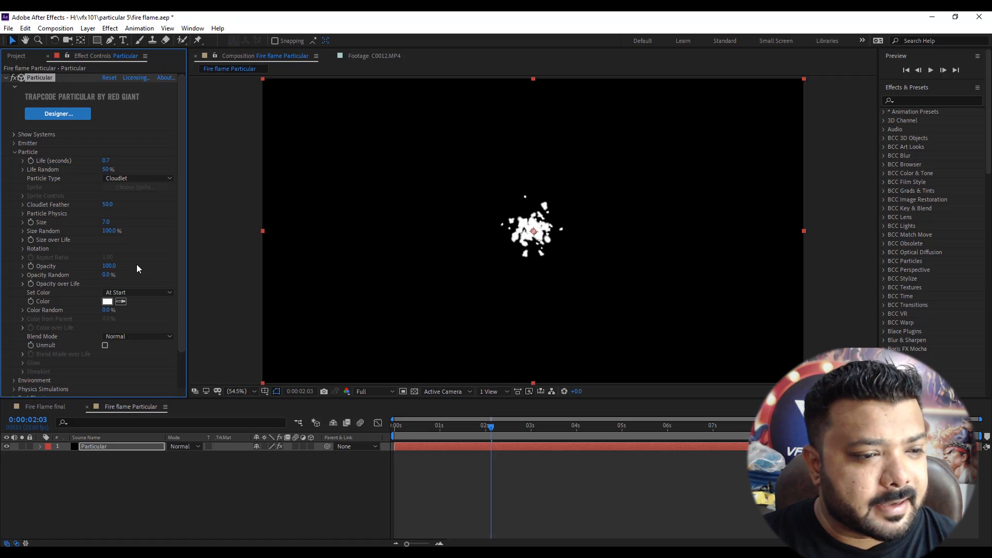
# - Set particle opacity to 30 with a falling Opacity over Life preset curve
pyautogui.click(109, 266)
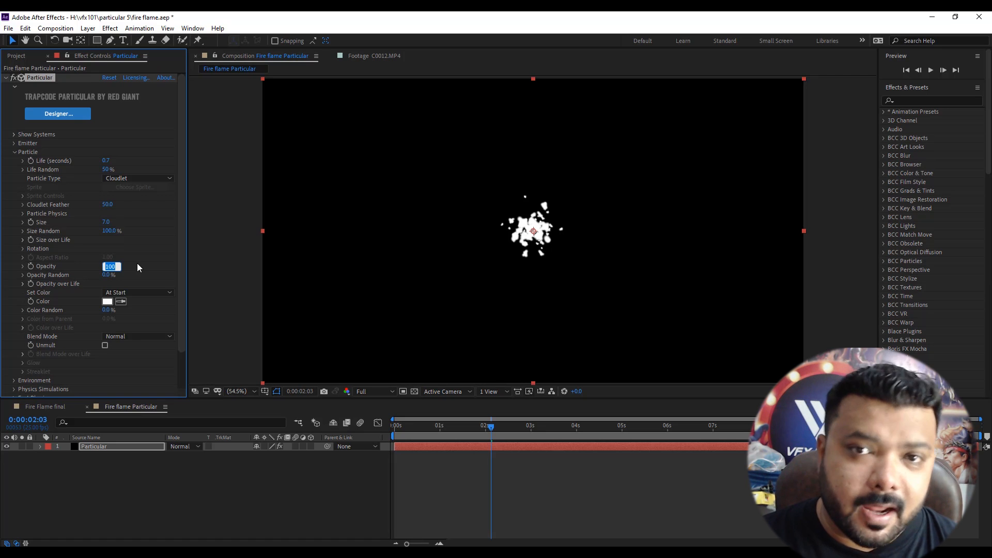
pyautogui.write('30.')
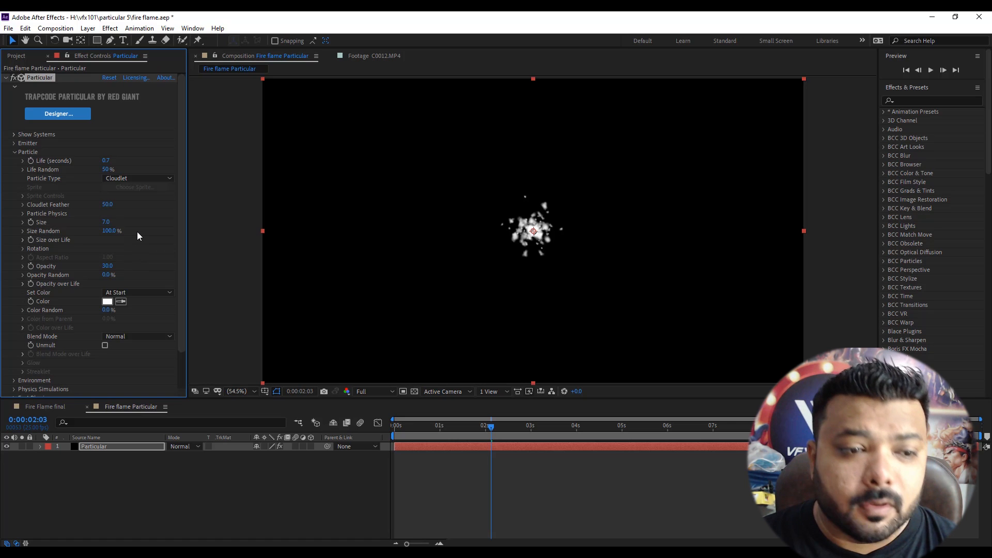
pyautogui.moveTo(25, 294)
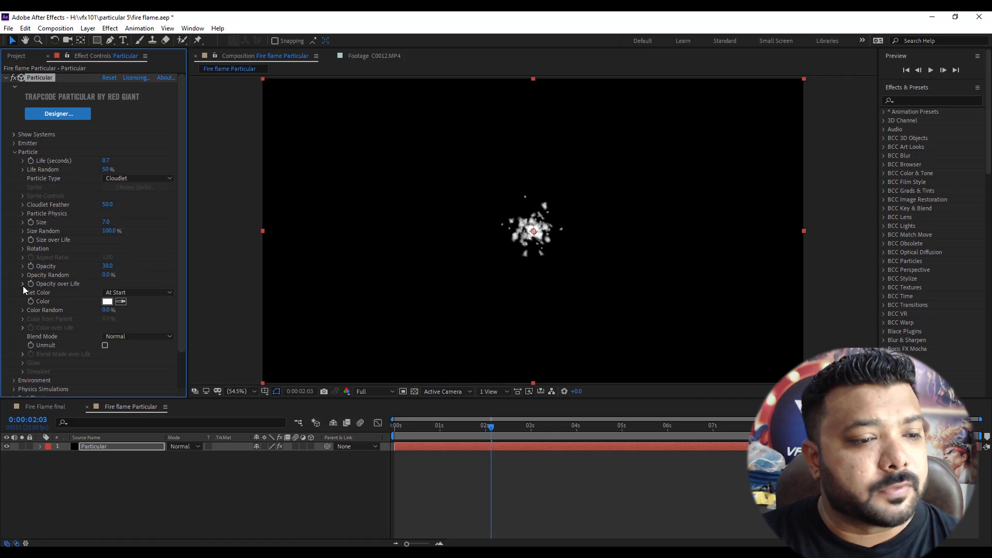
pyautogui.click(21, 283)
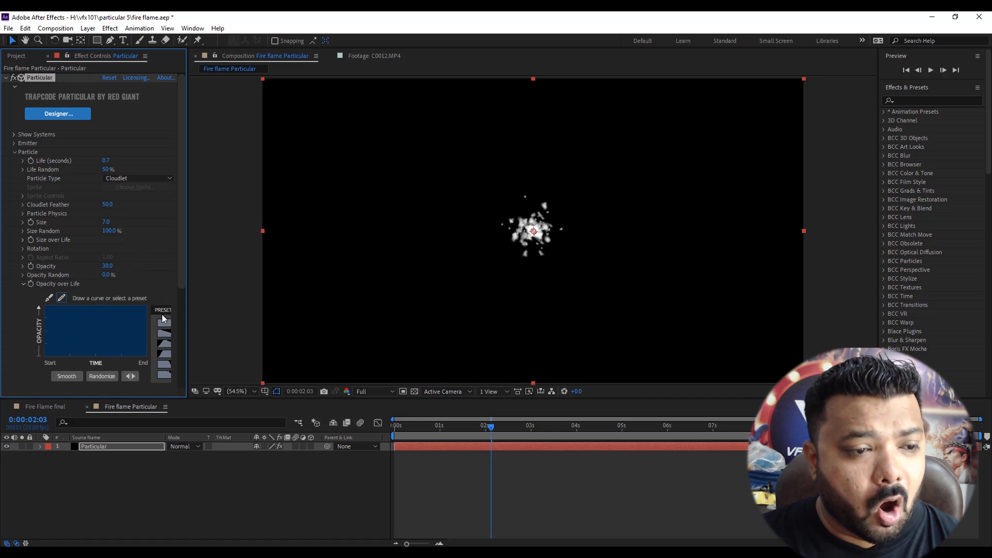
pyautogui.click(163, 320)
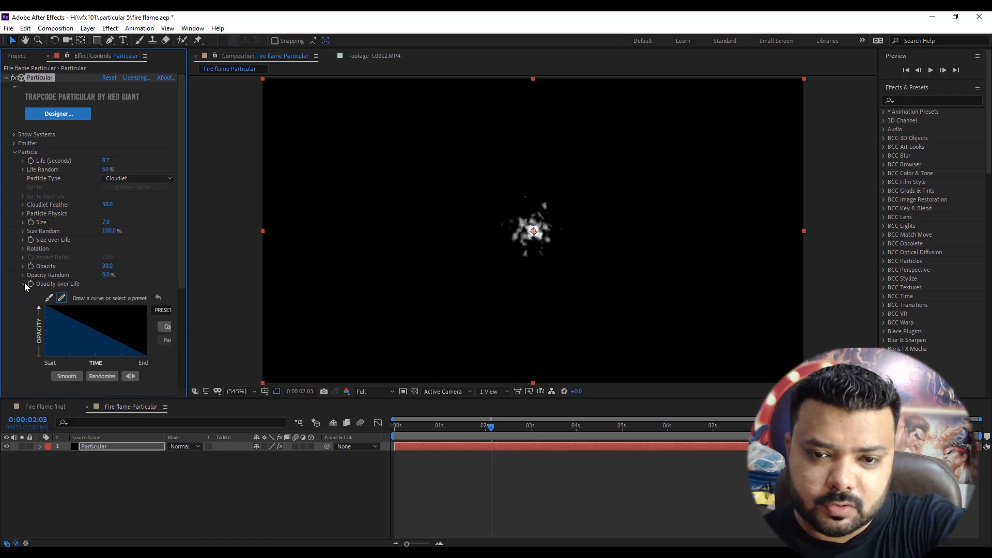
pyautogui.click(24, 283)
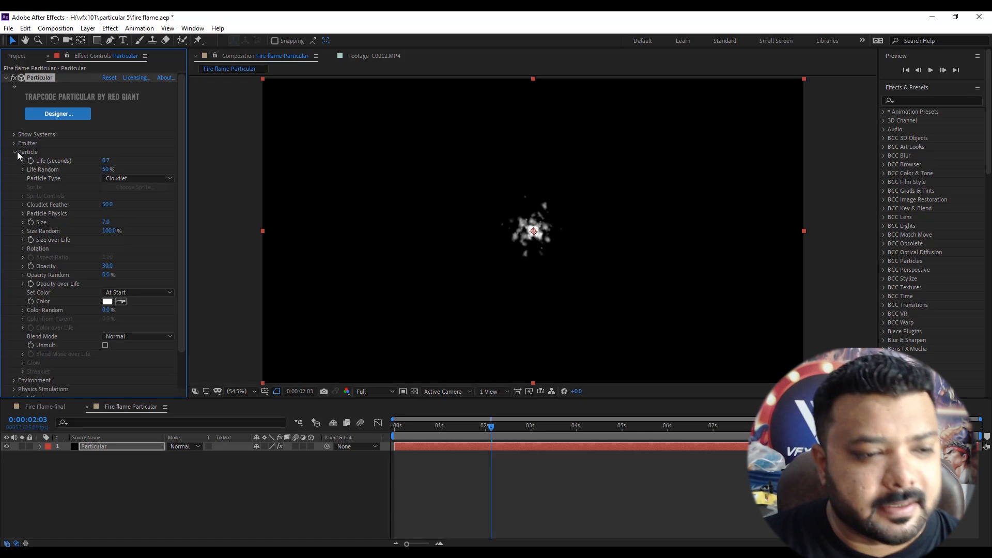
pyautogui.click(14, 152)
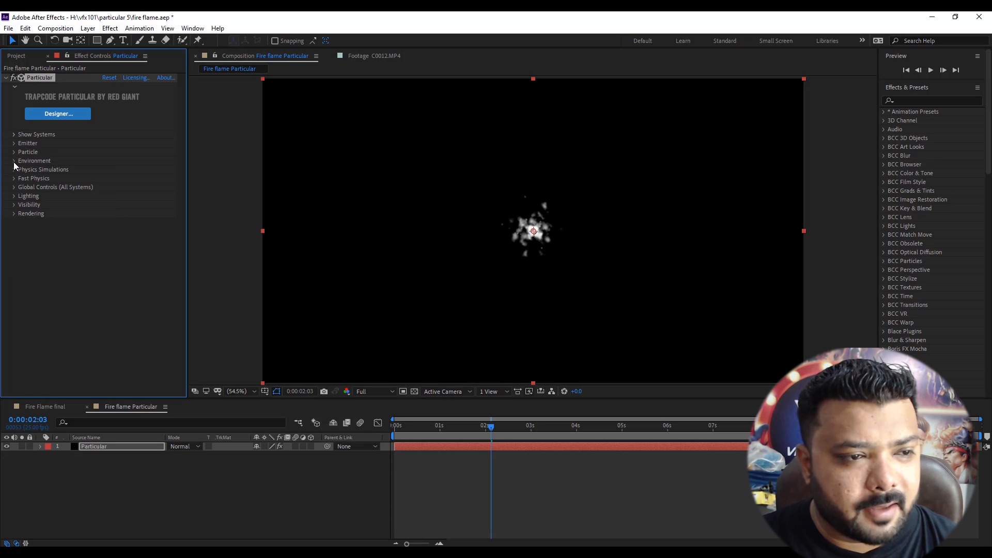
# - Set Environment gravity to -1200 so the particles rise, and preview
pyautogui.click(14, 160)
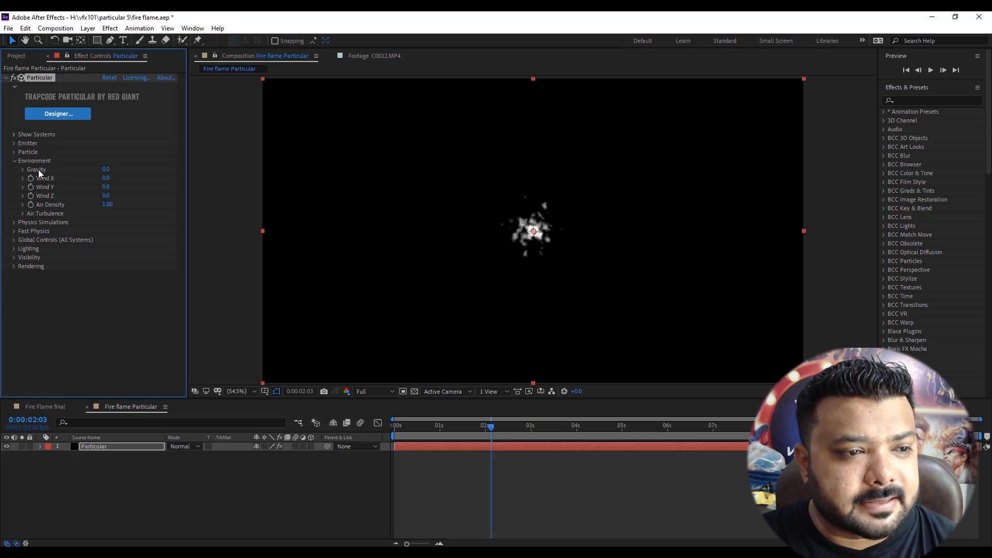
pyautogui.click(105, 168)
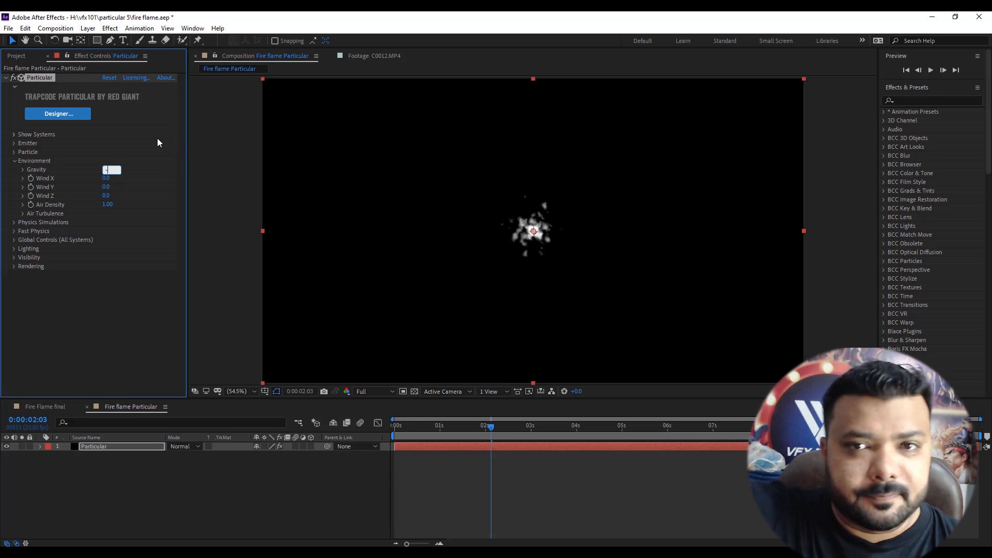
pyautogui.write('-1200.0')
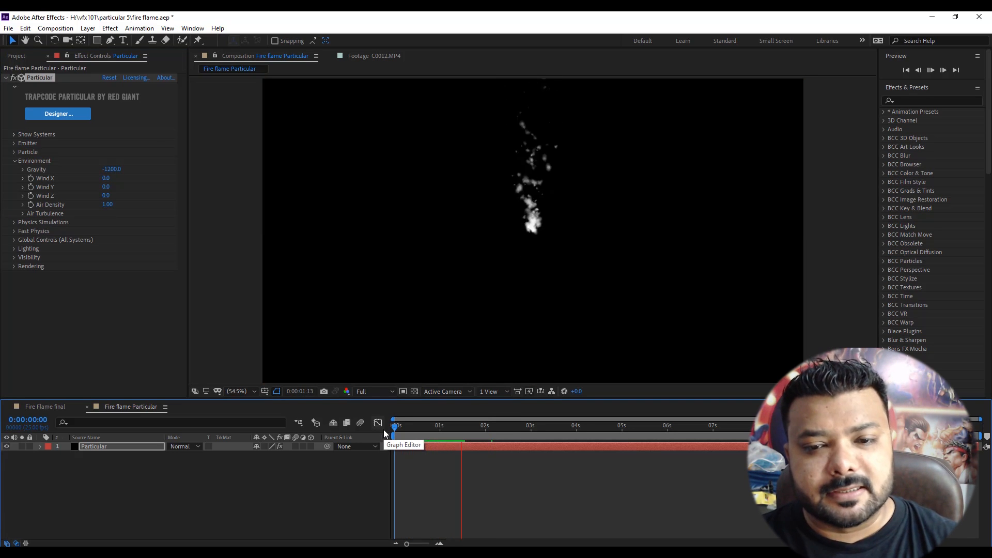
pyautogui.click(483, 424)
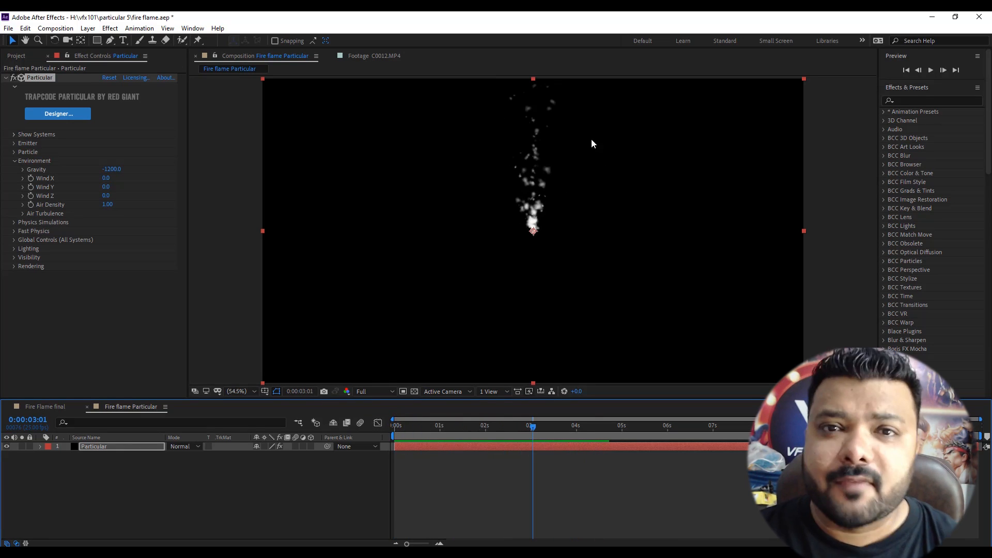
# - Set Fast Physics Spin Amplitude to 100 and check the Air Turbulence settings
pyautogui.click(13, 230)
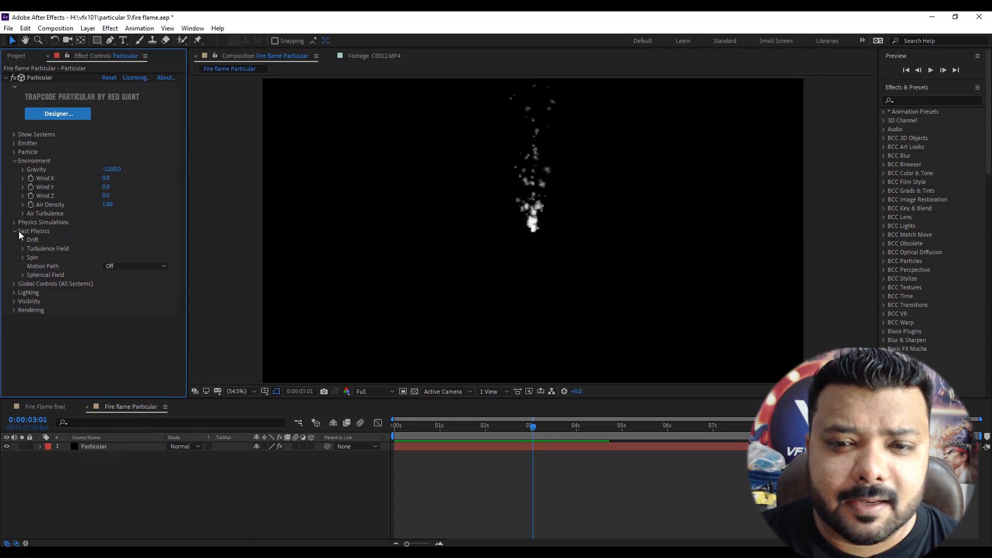
pyautogui.moveTo(29, 260)
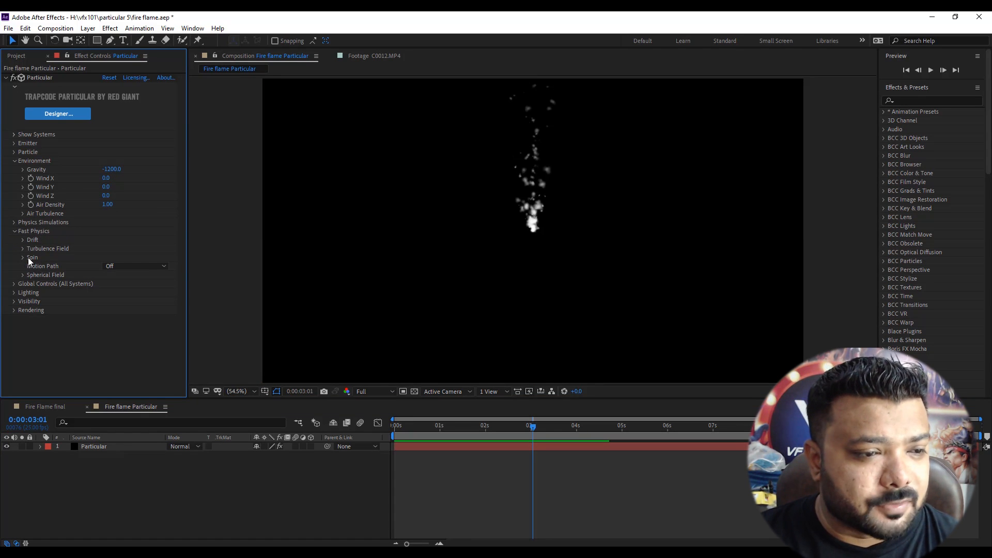
pyautogui.click(23, 257)
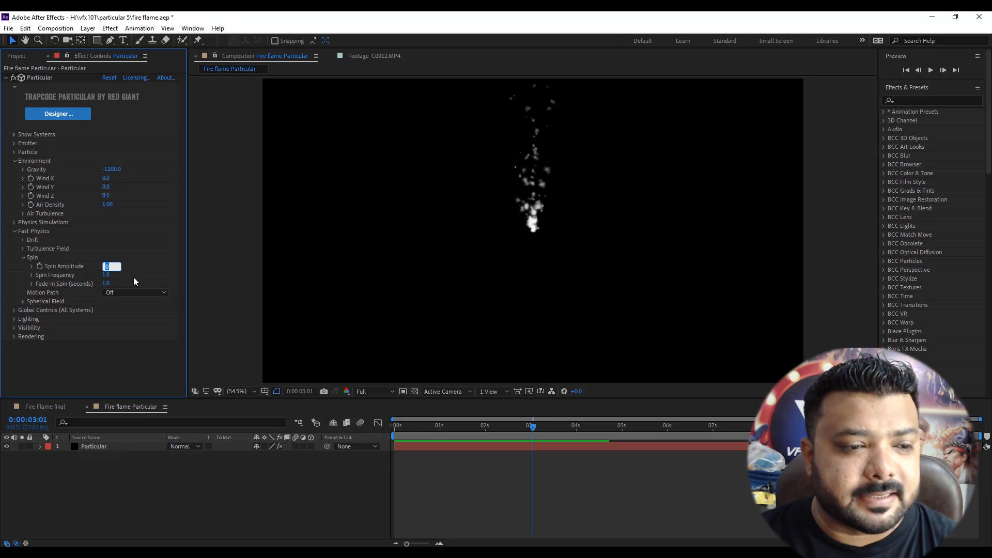
pyautogui.write('100.0')
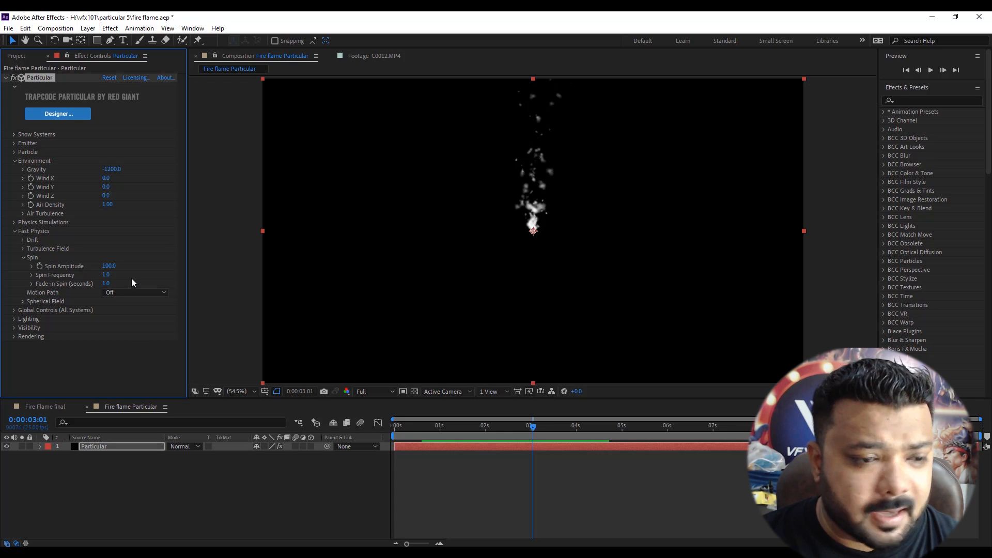
pyautogui.click(22, 213)
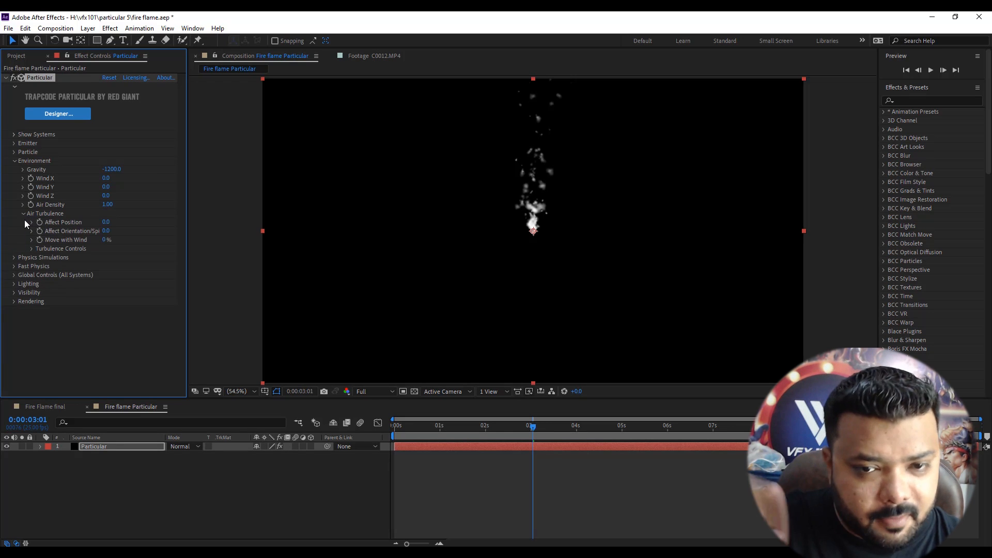
pyautogui.click(110, 230)
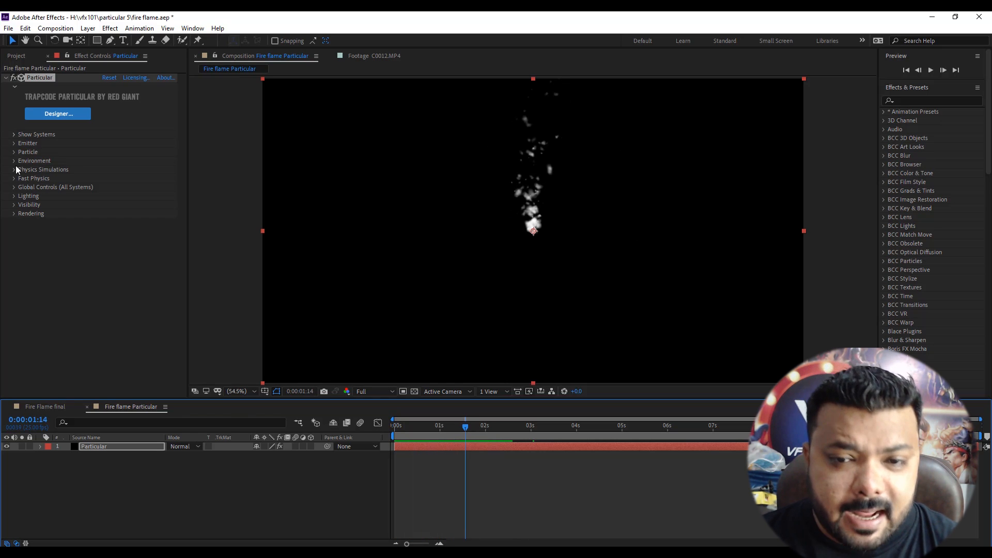
# - Raise the emitter's Particles/sec to 300 for a denser flame
pyautogui.click(34, 160)
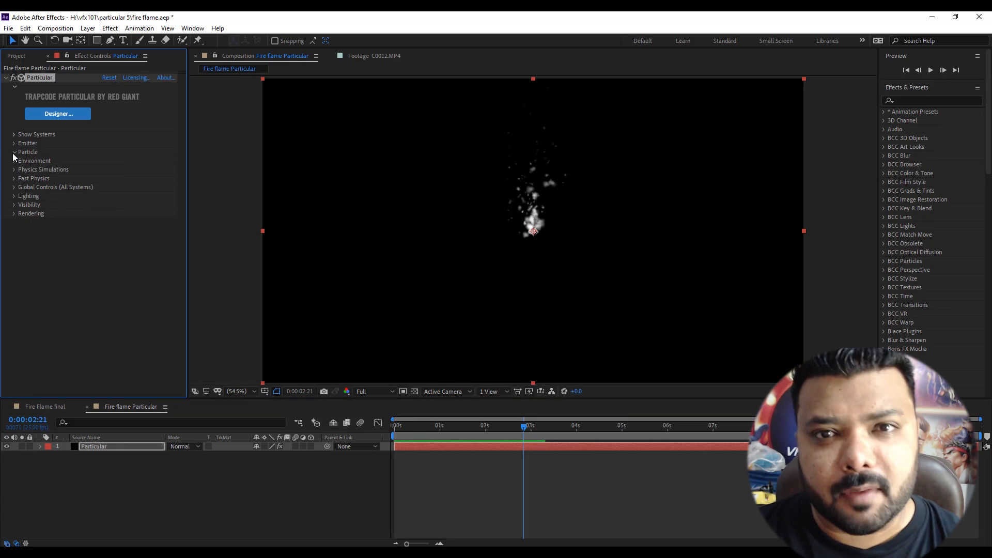
pyautogui.click(14, 142)
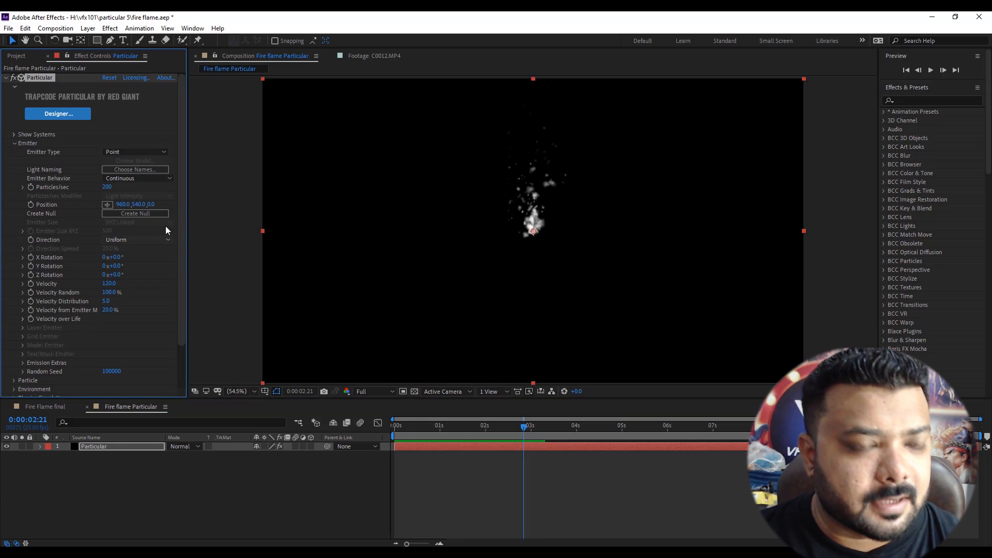
pyautogui.write('30')
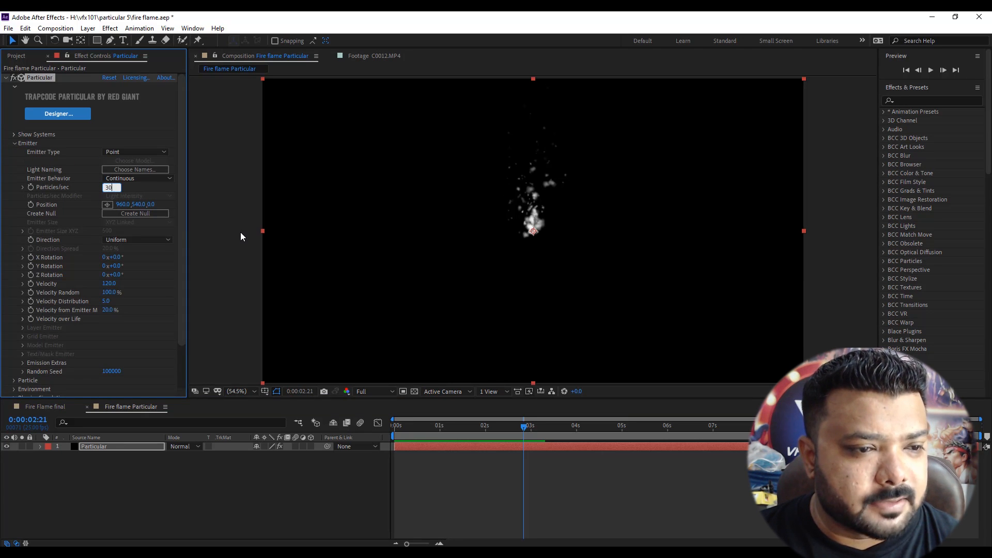
pyautogui.write('300')
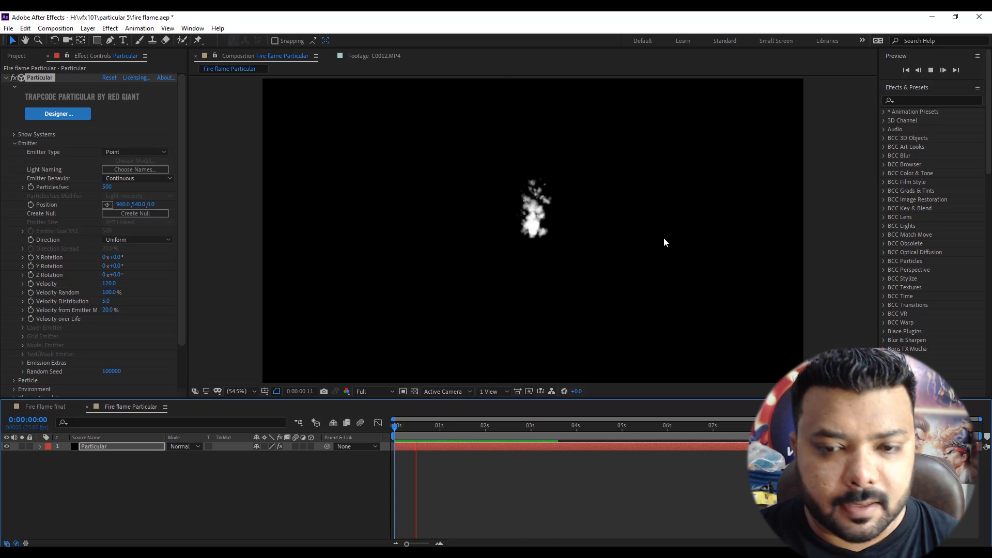
pyautogui.click(109, 28)
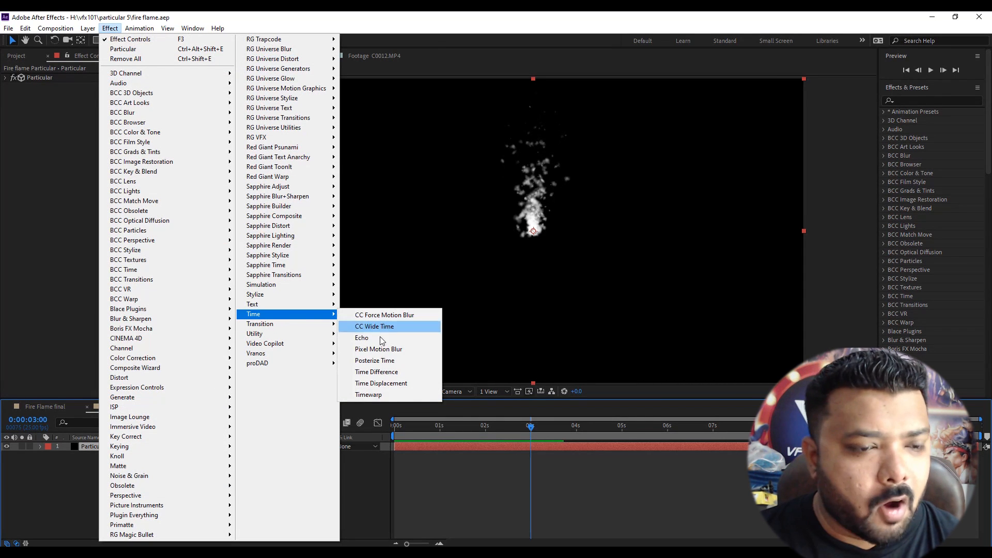
# - Add Echo with 4 echoes blended by Maximum, preview, and collapse it
pyautogui.click(361, 337)
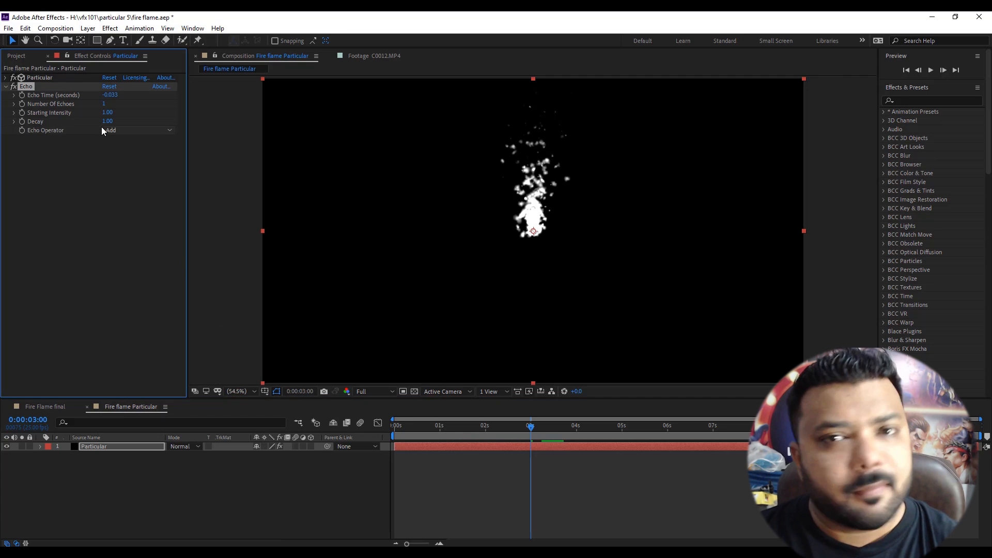
pyautogui.click(112, 103)
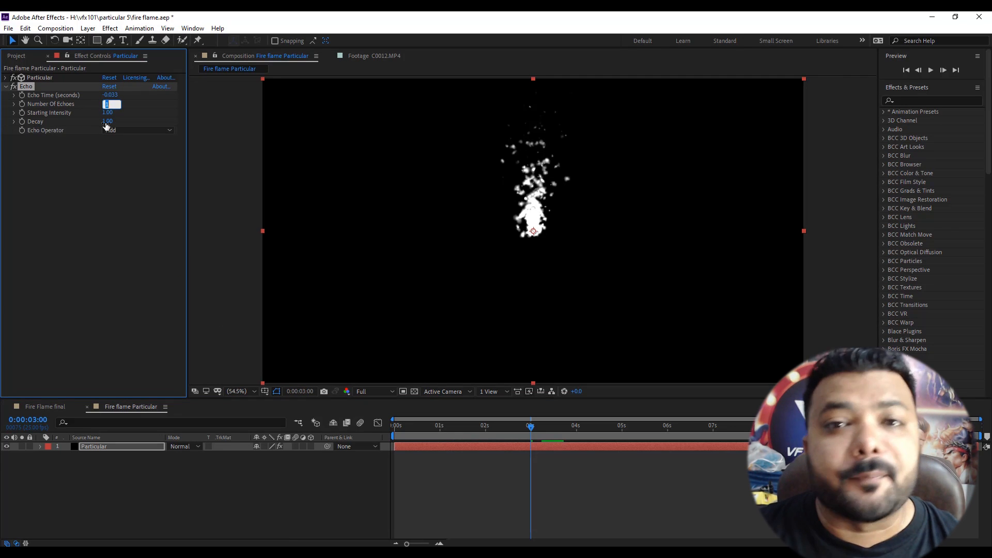
pyautogui.write('4')
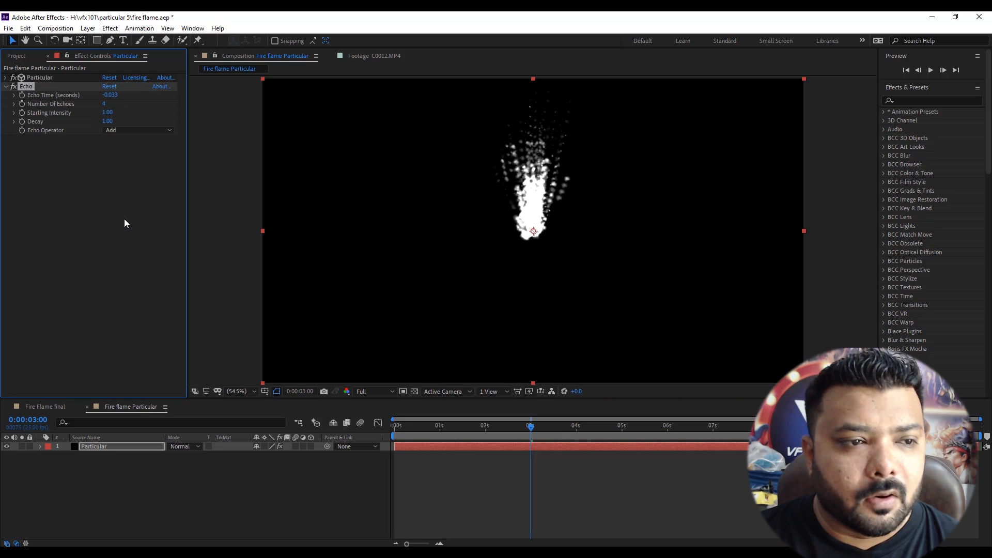
pyautogui.click(138, 131)
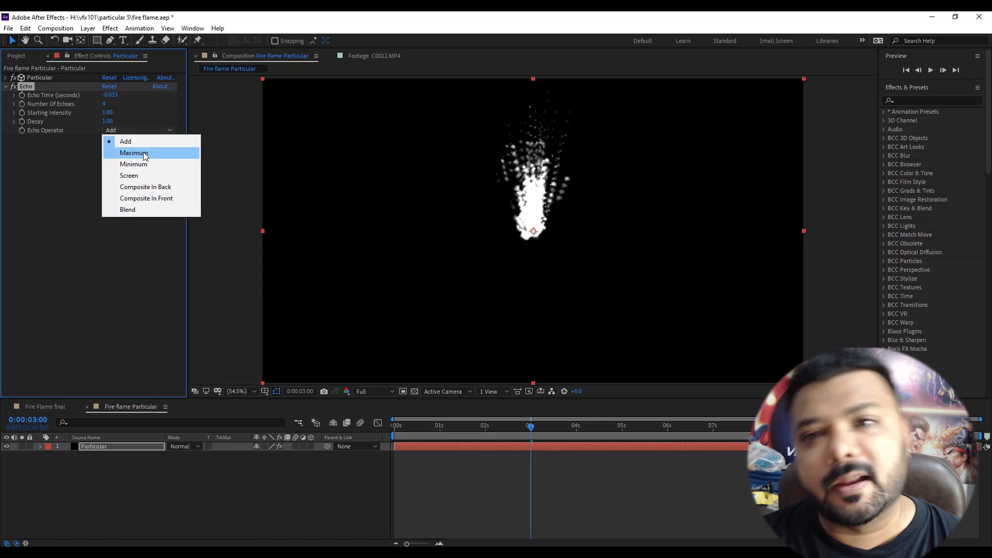
pyautogui.click(134, 153)
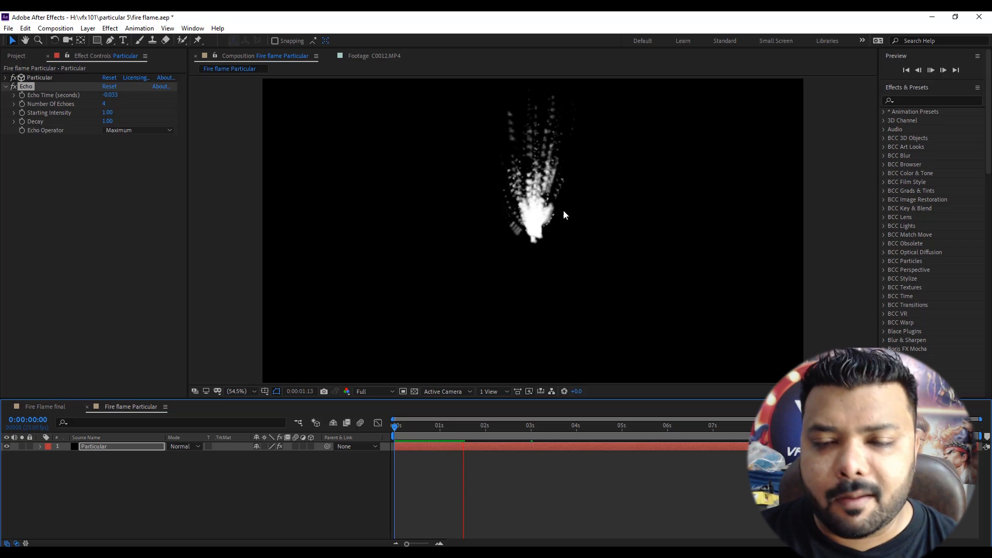
pyautogui.click(481, 424)
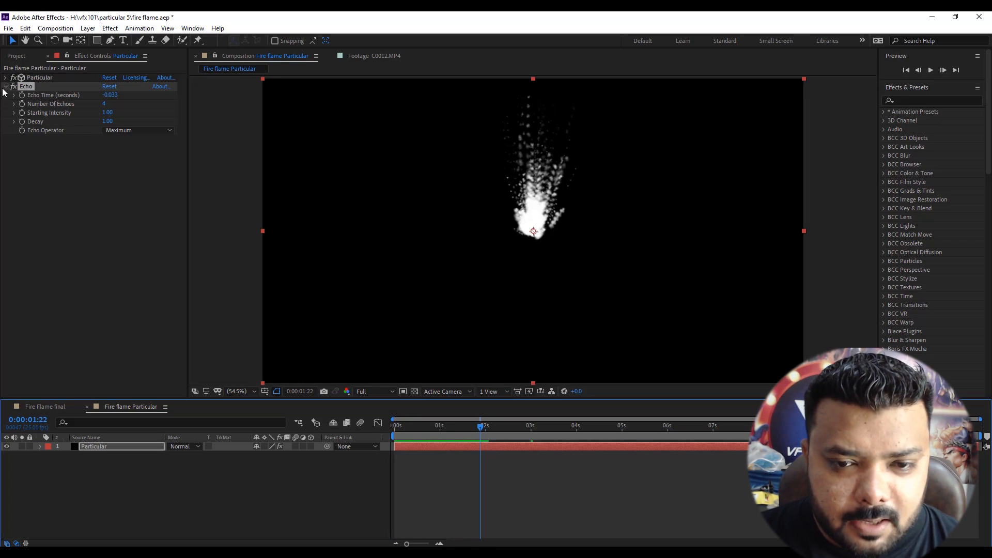
pyautogui.click(5, 78)
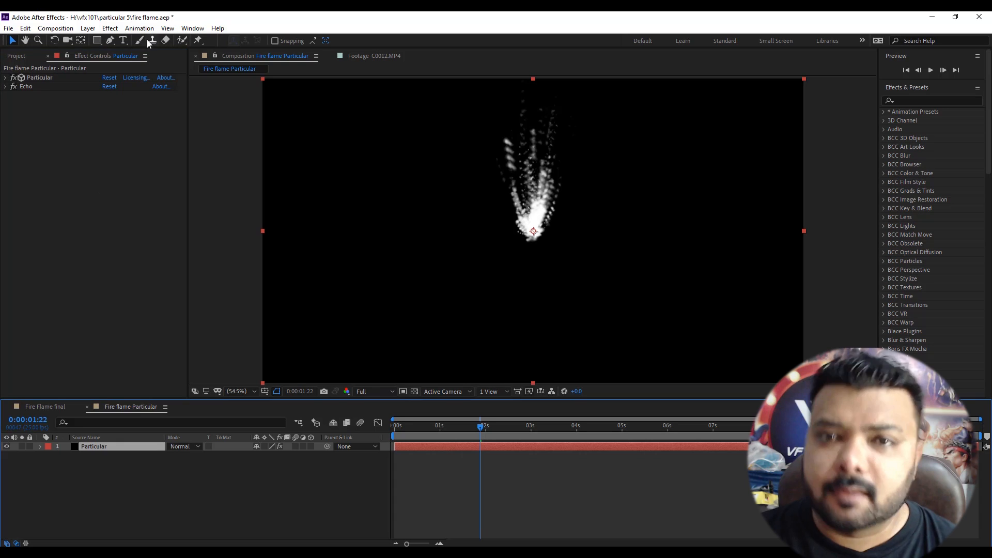
# - Add CC Vector Blur and set its type to Direction Center
pyautogui.click(109, 28)
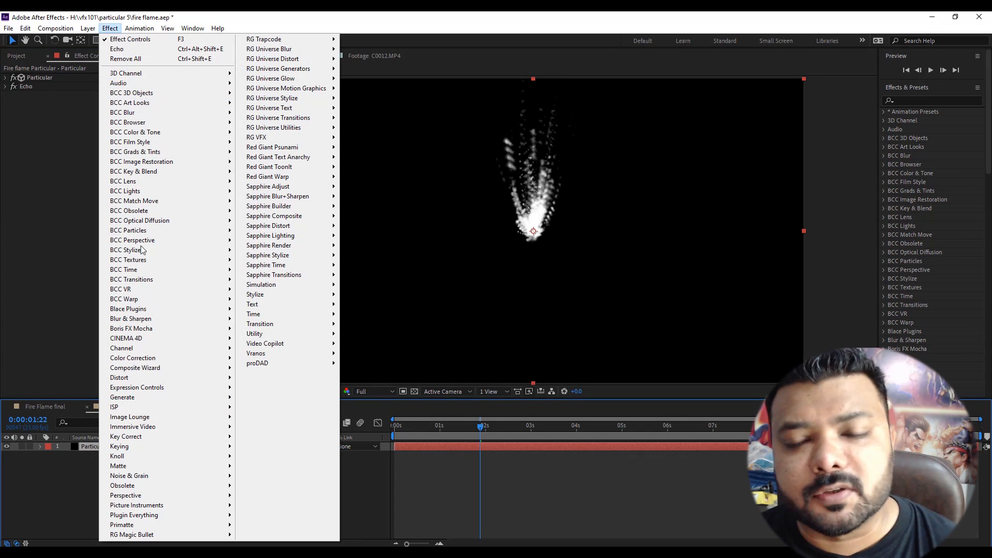
pyautogui.moveTo(131, 319)
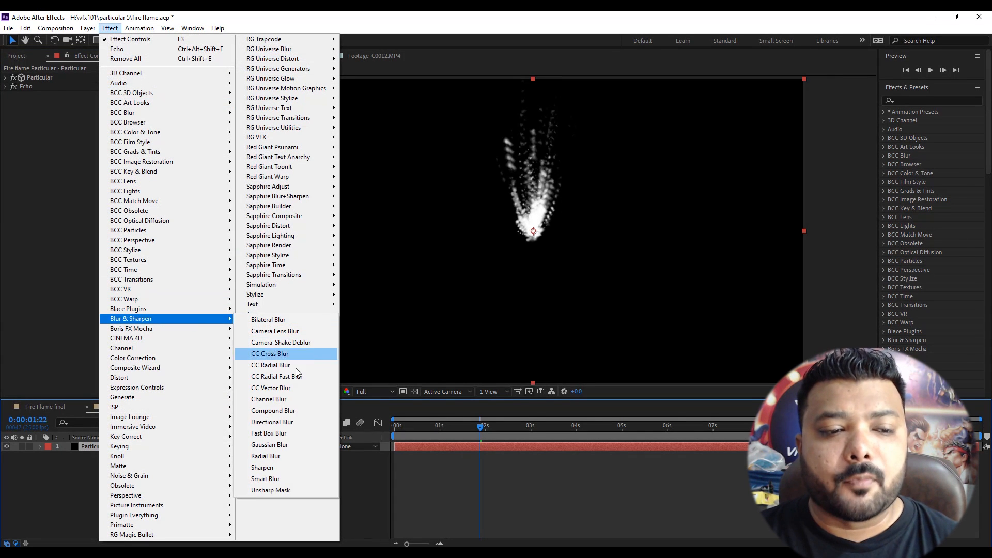
pyautogui.moveTo(270, 387)
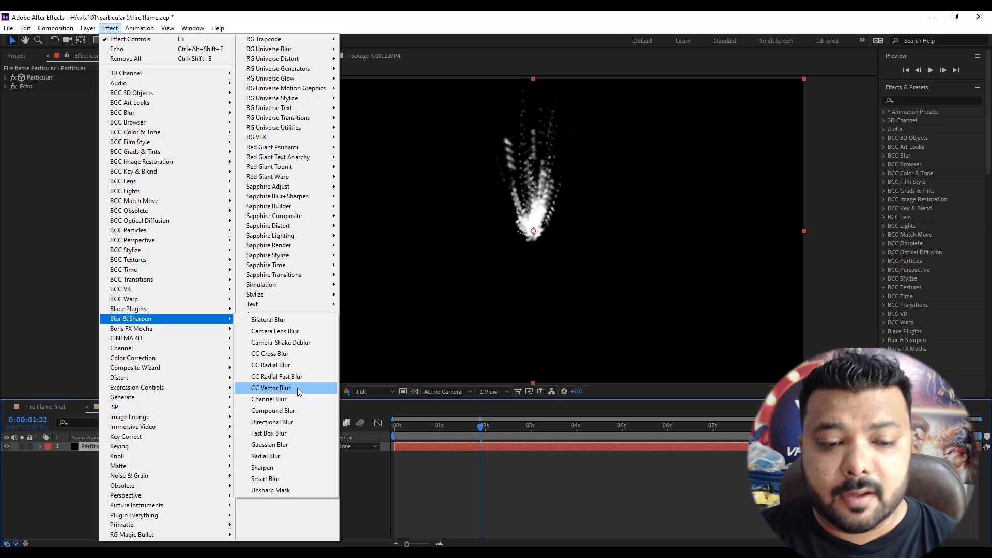
pyautogui.click(270, 388)
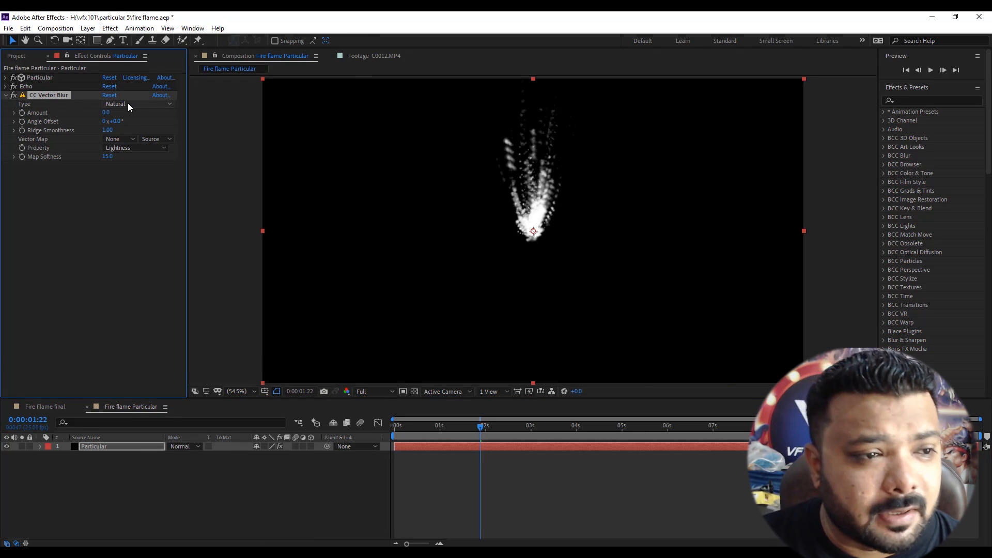
pyautogui.click(133, 103)
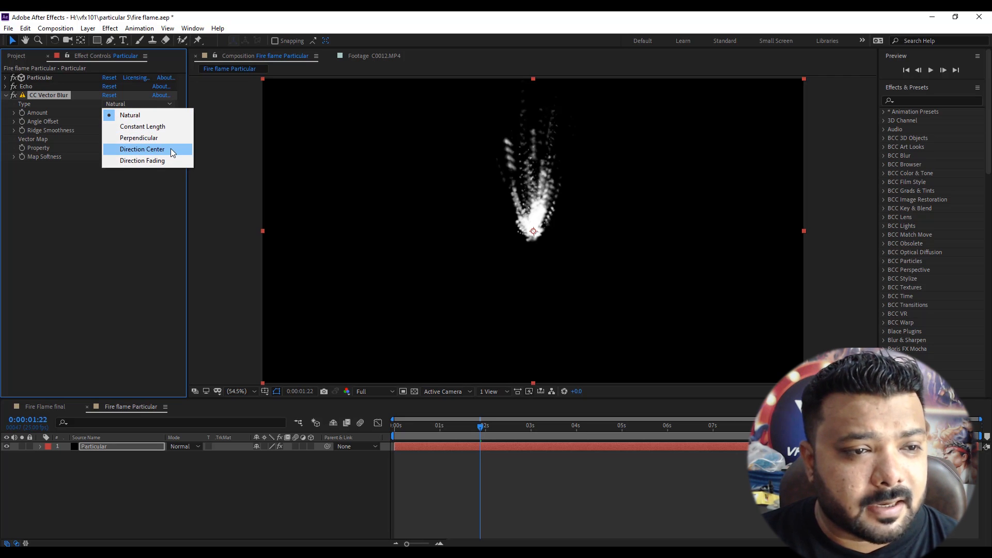
pyautogui.click(141, 149)
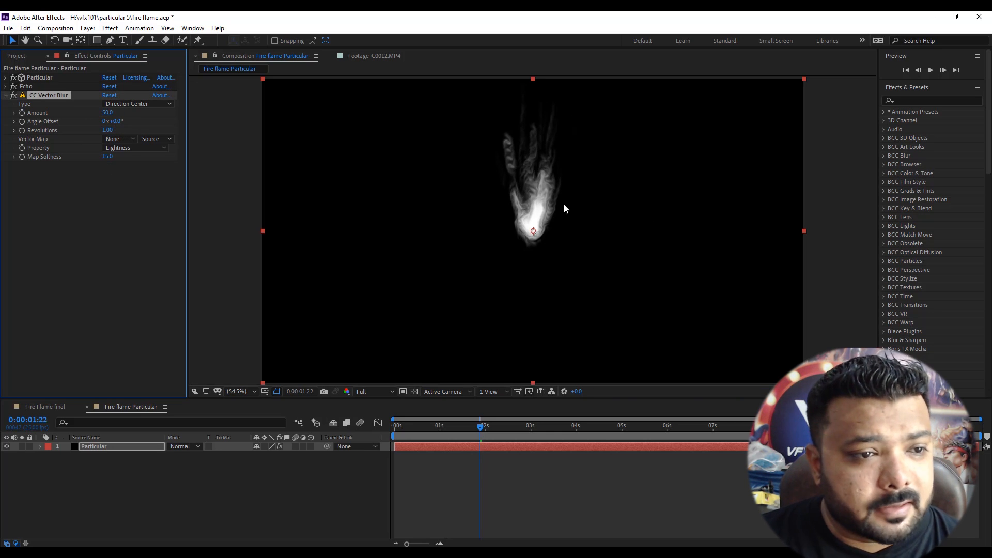
pyautogui.moveTo(524, 204)
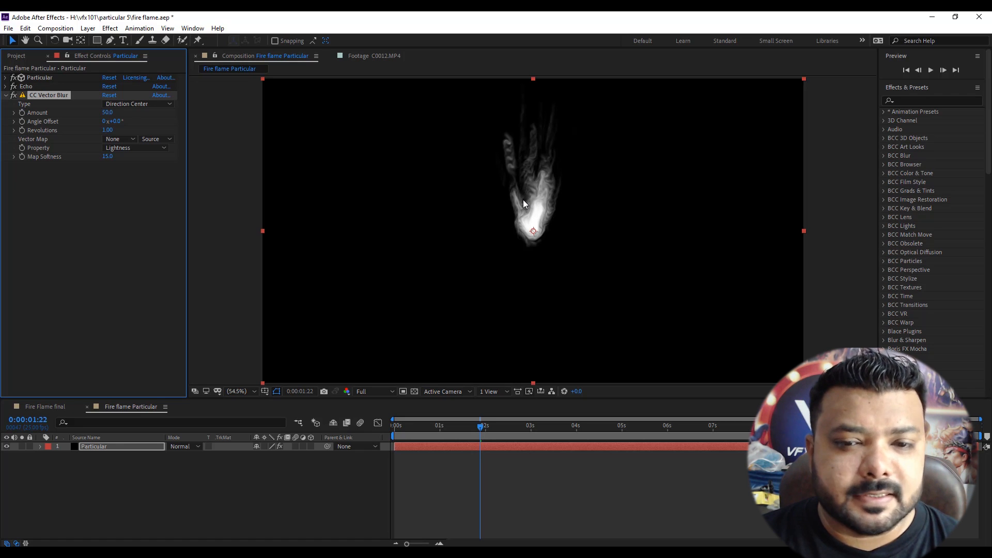
pyautogui.moveTo(175, 169)
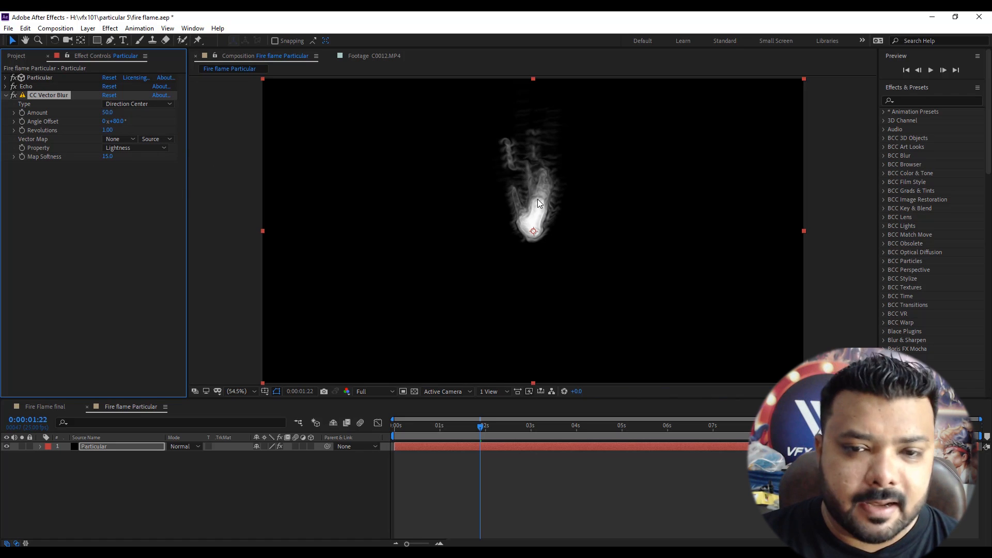
# - Set CC Vector Blur's Map Softness to 20.0
pyautogui.click(108, 156)
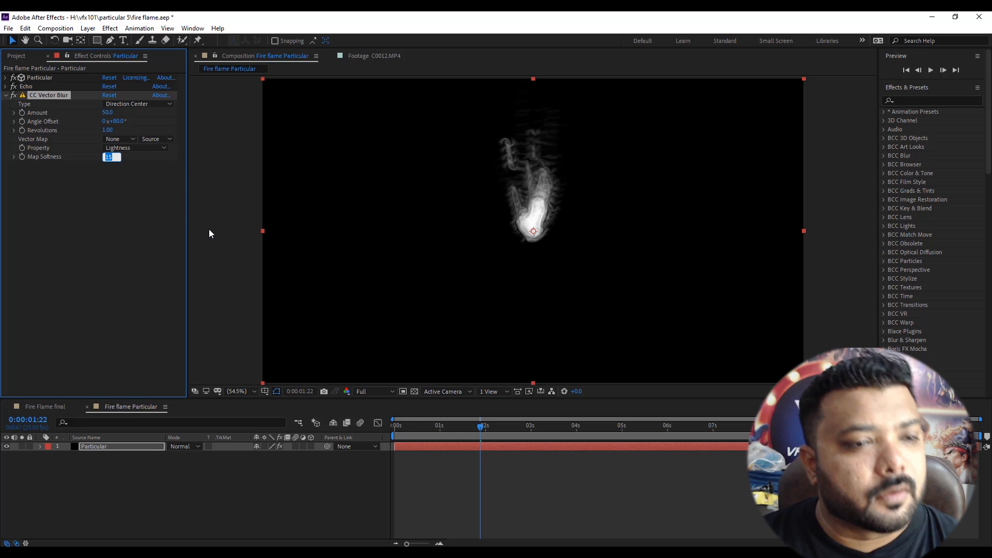
pyautogui.write('20.0')
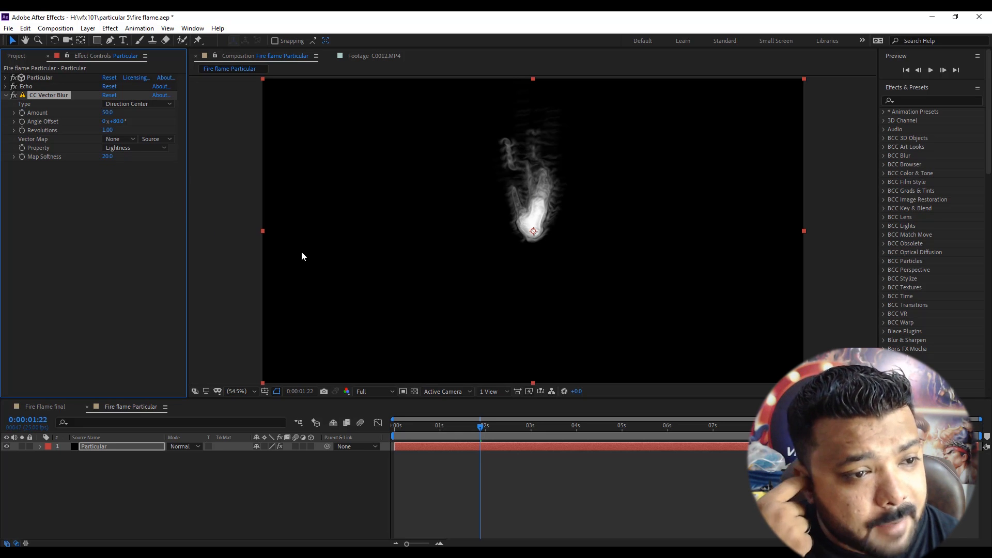
pyautogui.click(5, 95)
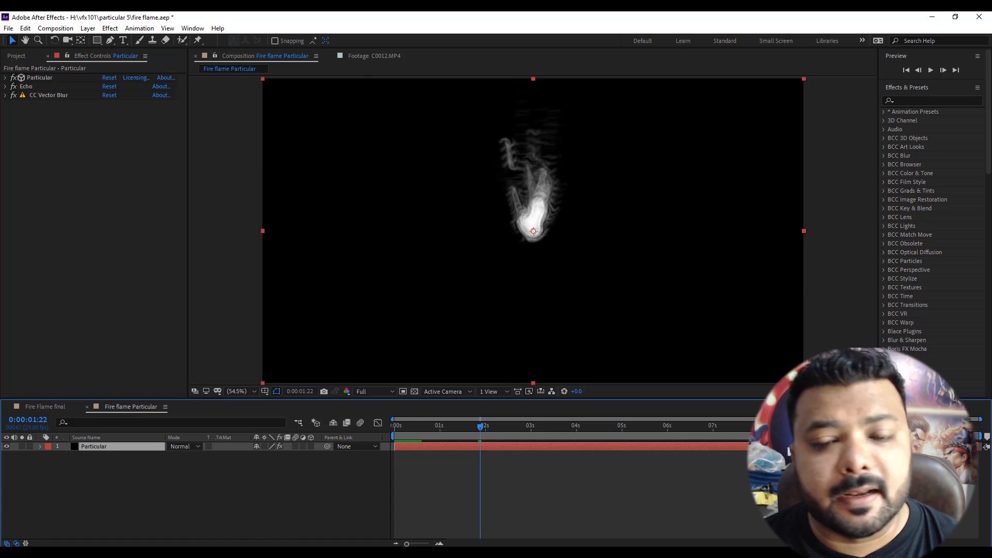
# - Add Curves with an S-shaped Alpha channel curve to tighten the flame edges
pyautogui.click(110, 28)
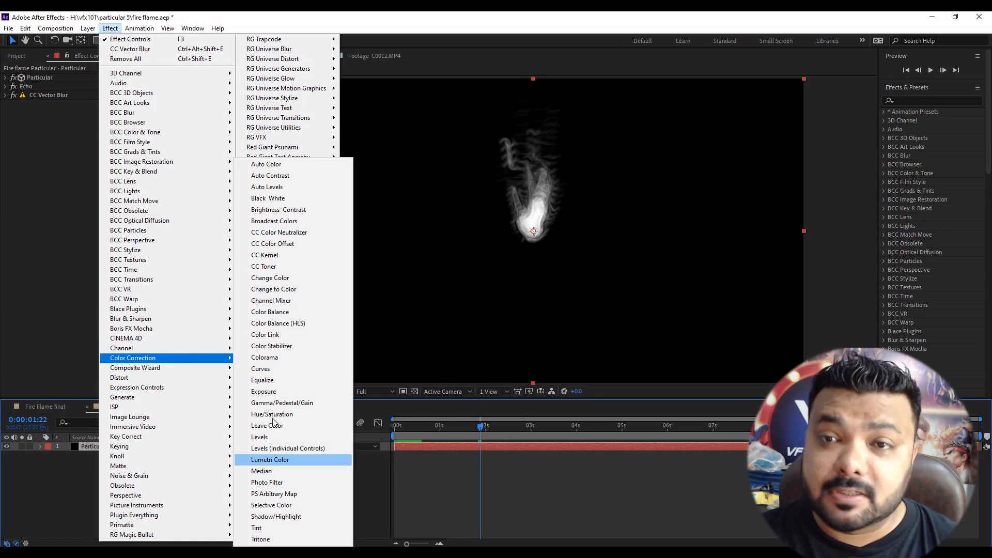
pyautogui.moveTo(275, 369)
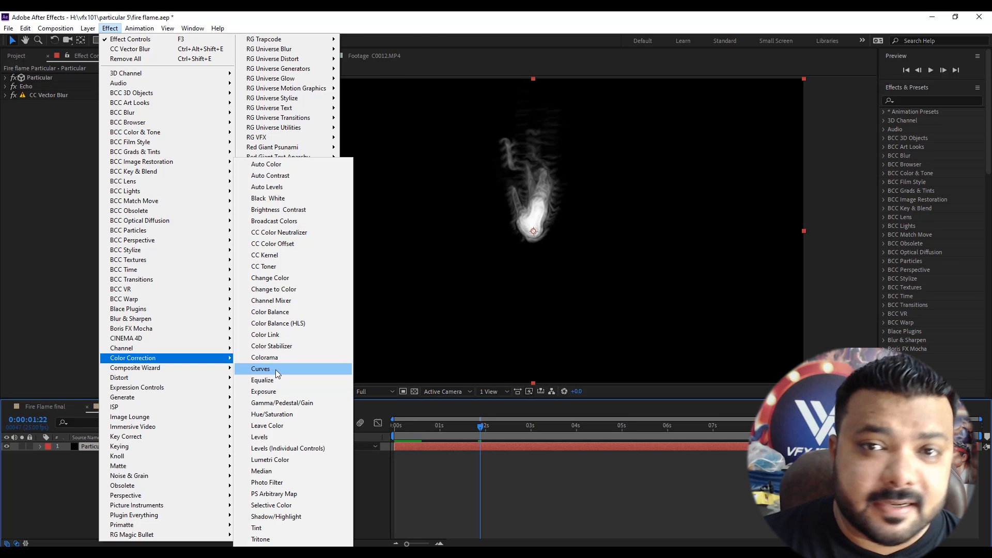
pyautogui.click(260, 369)
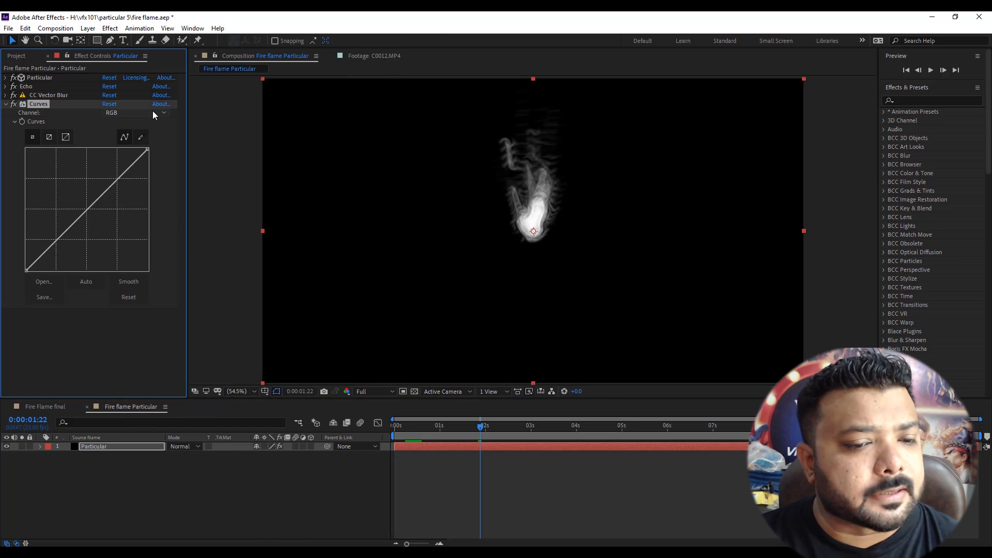
pyautogui.click(137, 113)
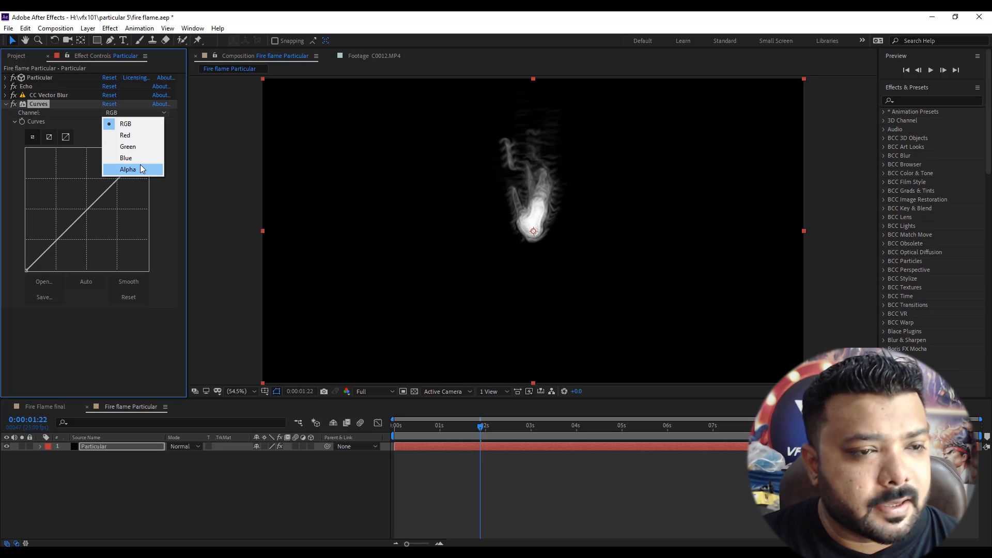
pyautogui.click(127, 168)
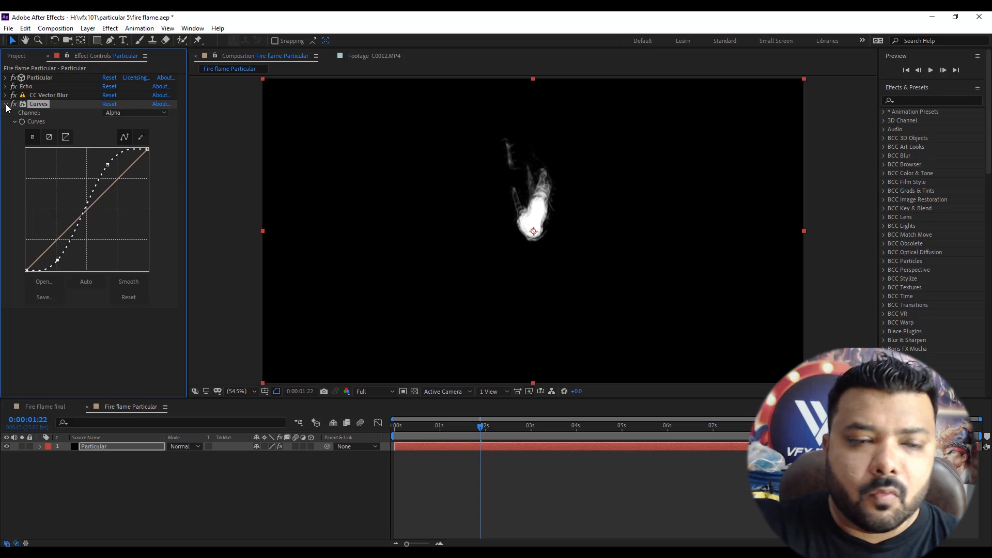
pyautogui.click(6, 104)
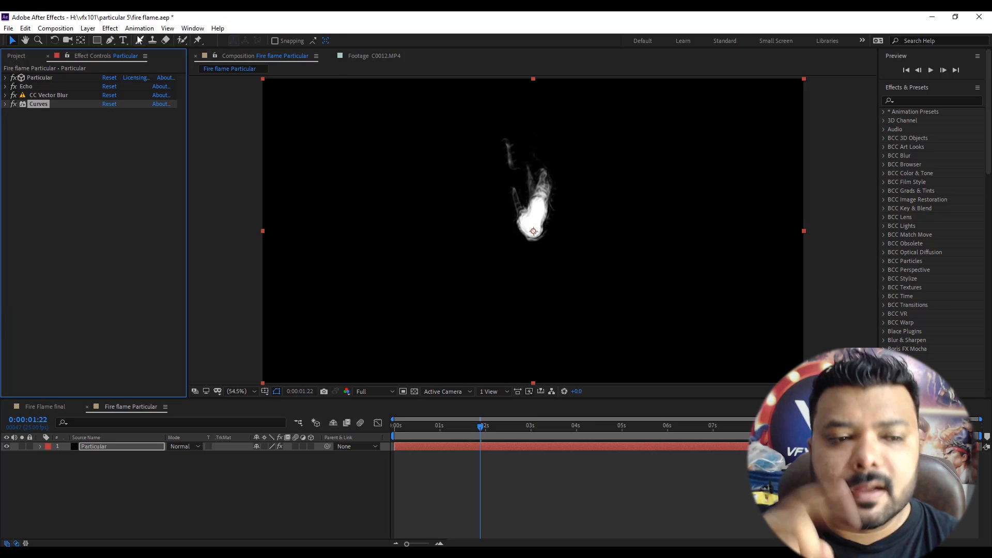
# - Add a Tint effect to the particle layer mapping white to pale orange FBBC84
pyautogui.click(110, 29)
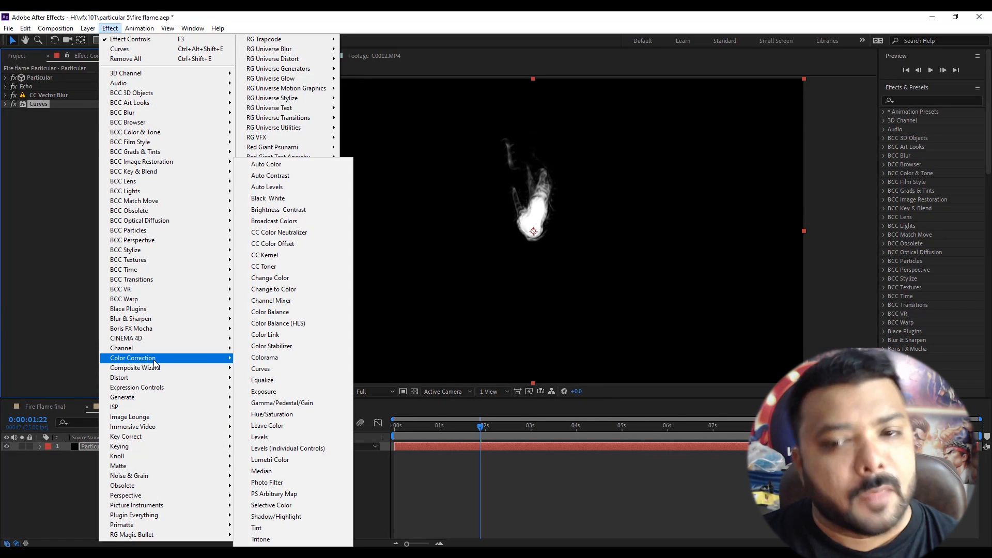
pyautogui.click(260, 528)
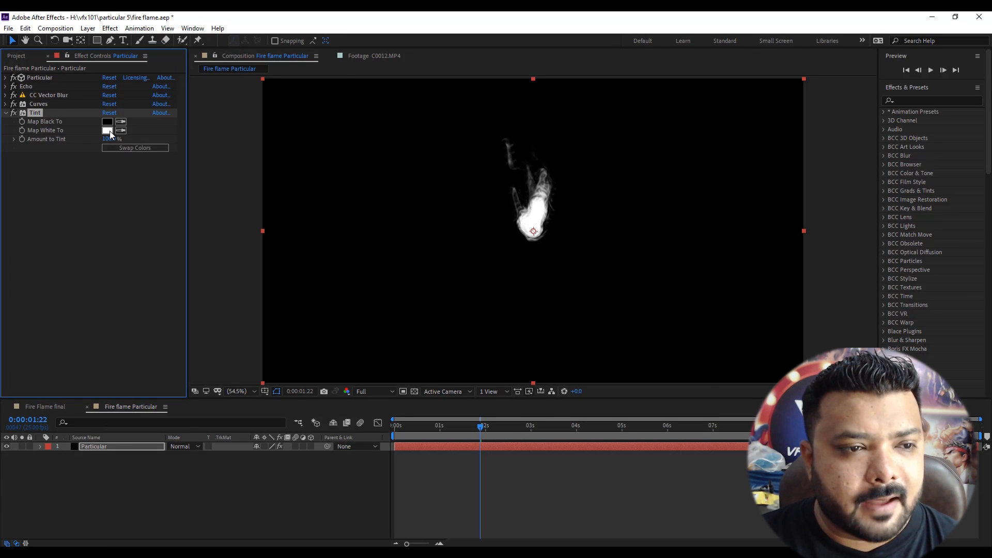
pyautogui.click(107, 131)
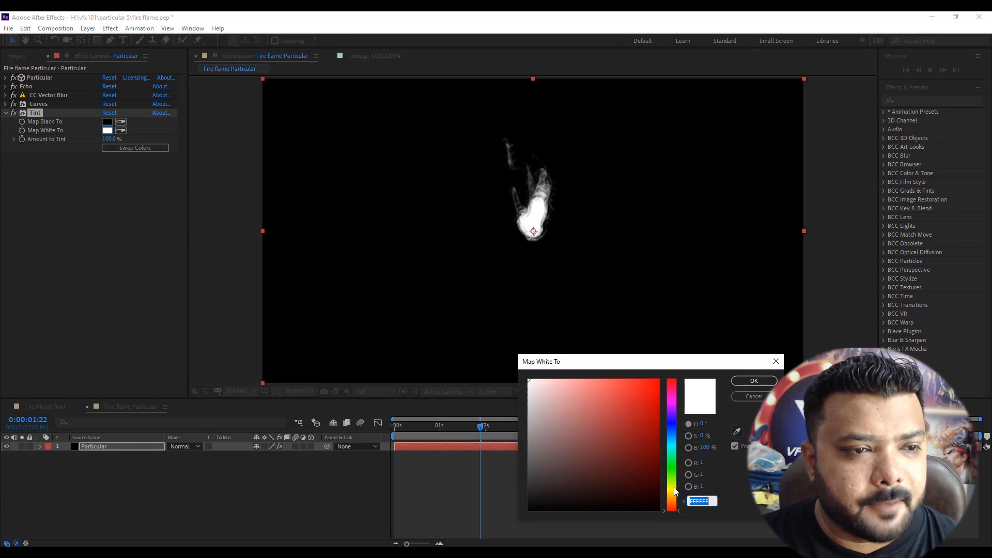
pyautogui.click(599, 381)
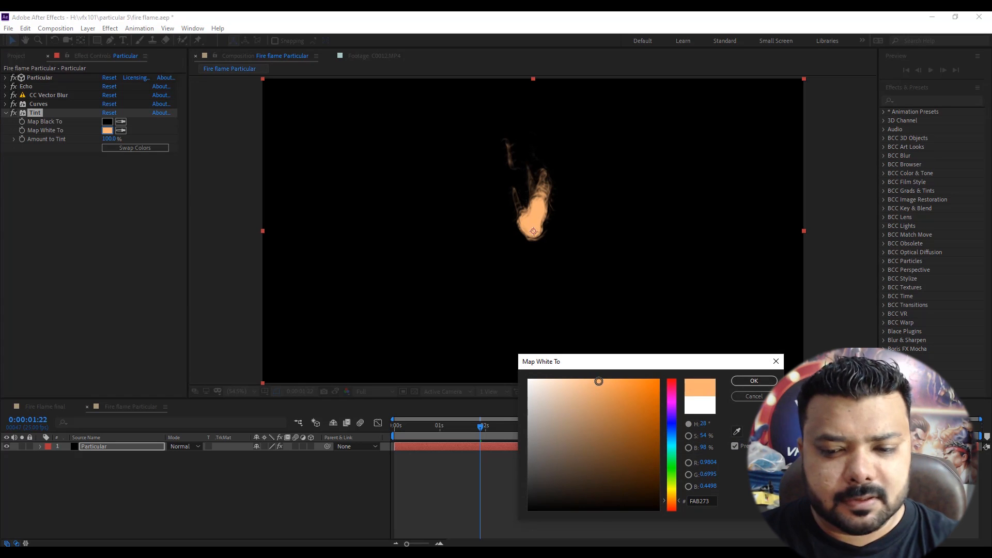
pyautogui.moveTo(598, 382); pyautogui.dragTo(590, 382)
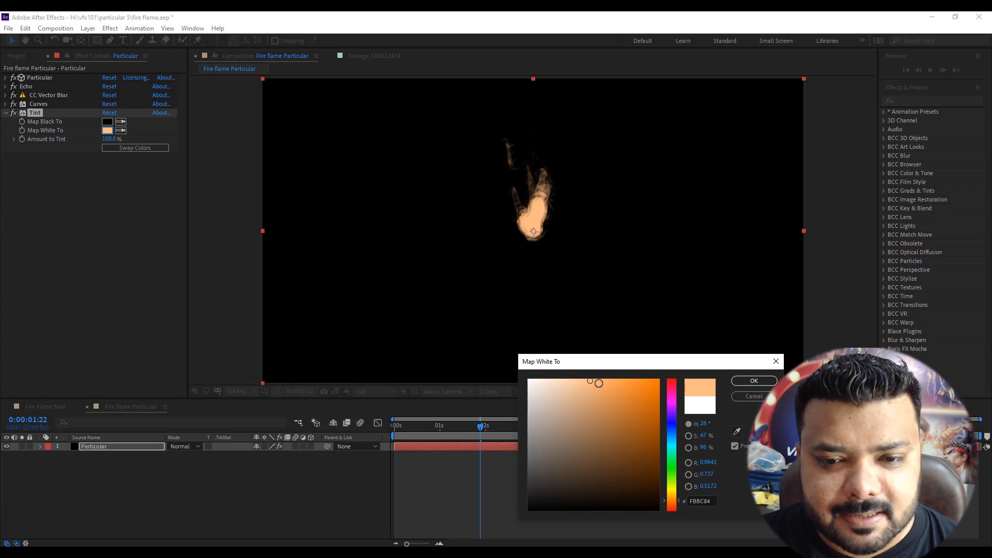
pyautogui.click(753, 380)
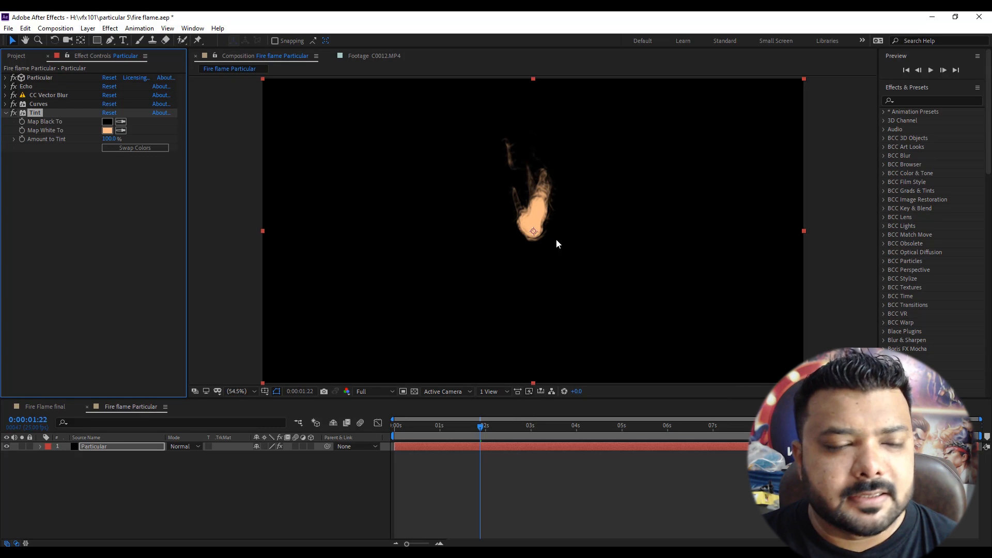
pyautogui.click(110, 28)
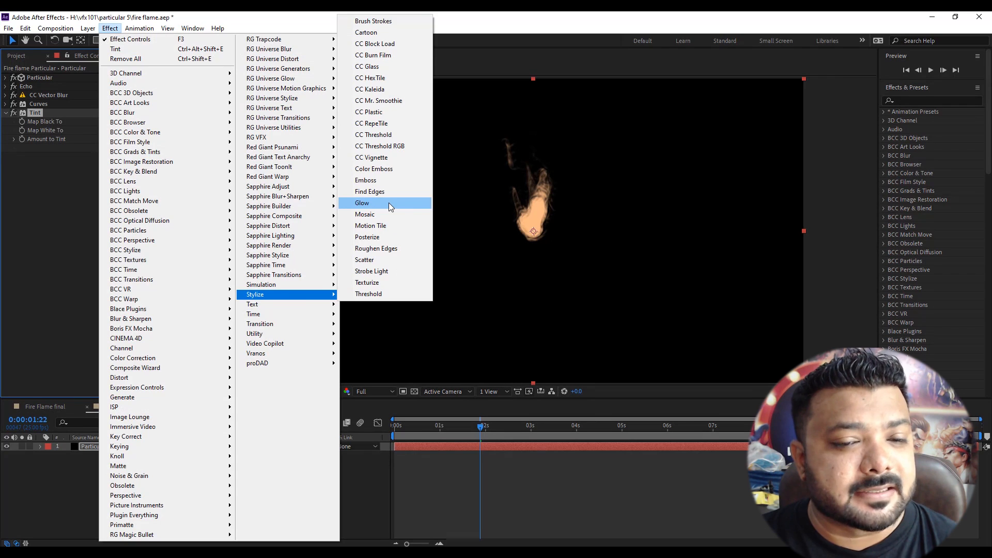
# - Add a Glow effect to the particle layer with Radius 160 and Intensity 2.0
pyautogui.click(362, 202)
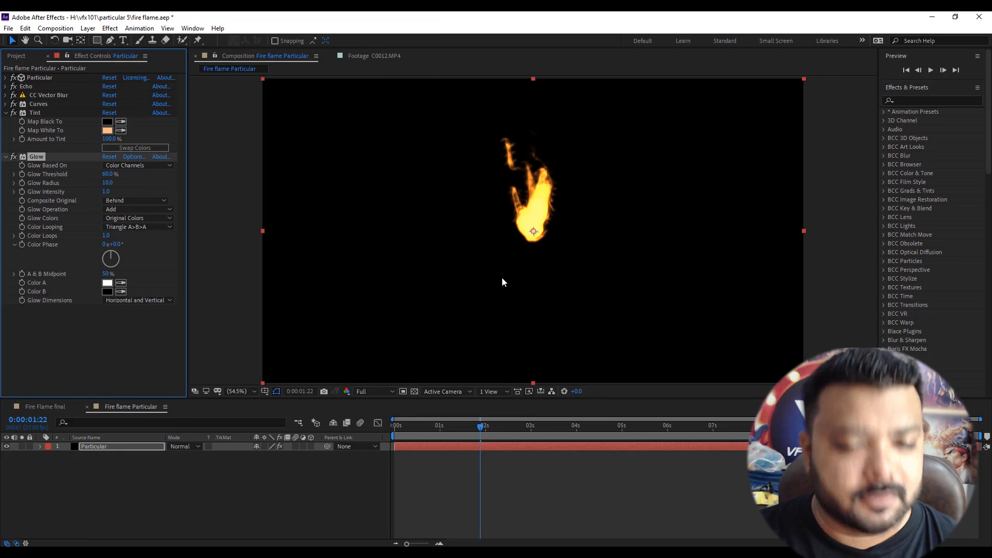
pyautogui.moveTo(568, 207)
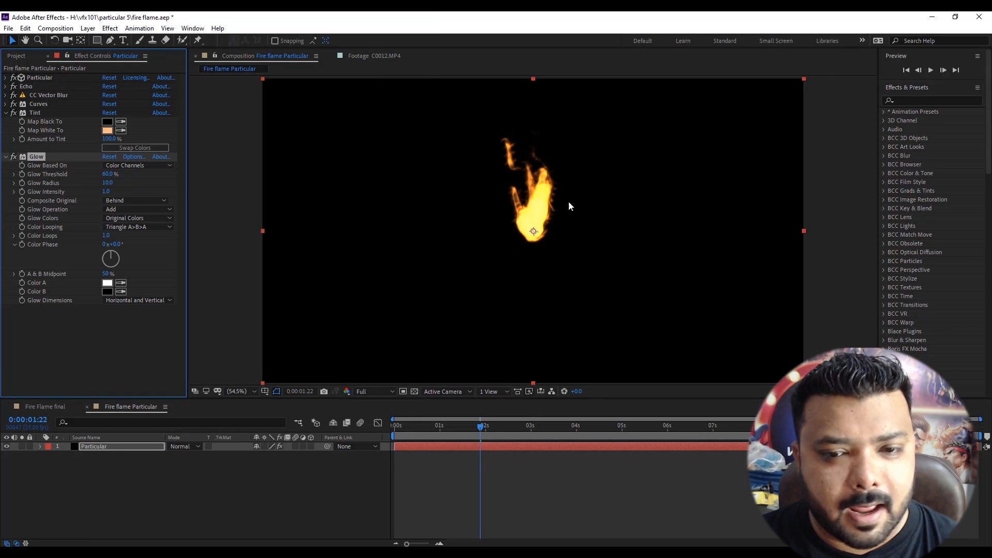
pyautogui.click(108, 182)
pyautogui.write('160')
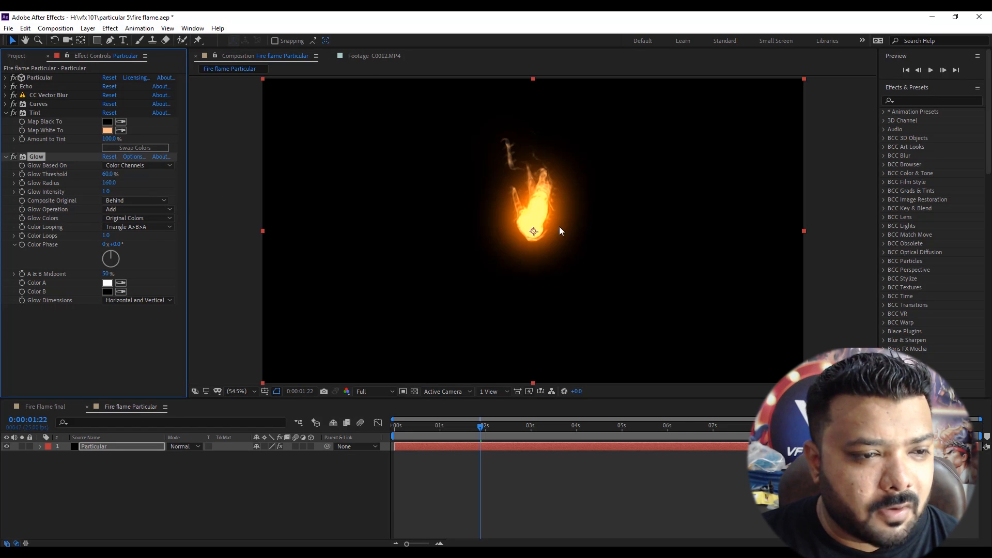
pyautogui.click(111, 192)
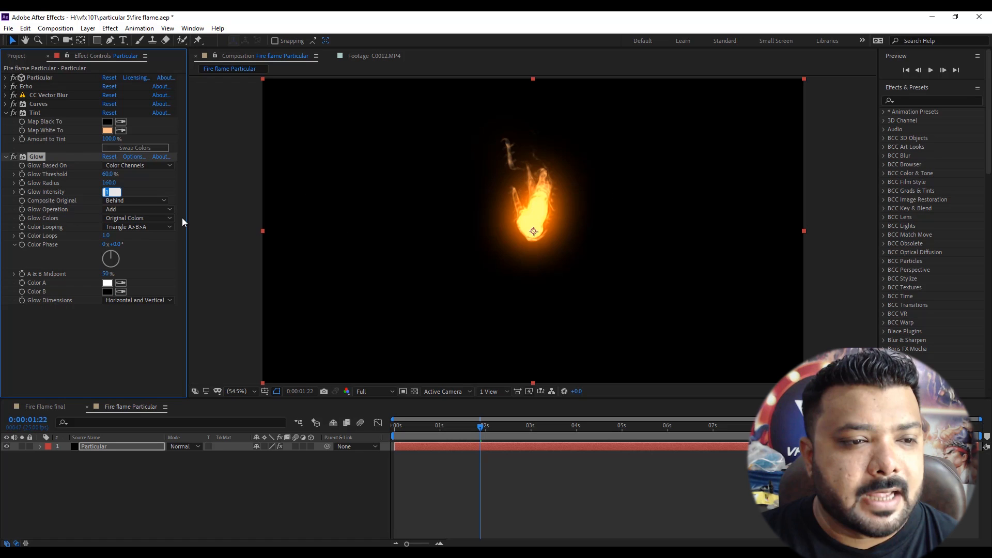
pyautogui.write('2.0')
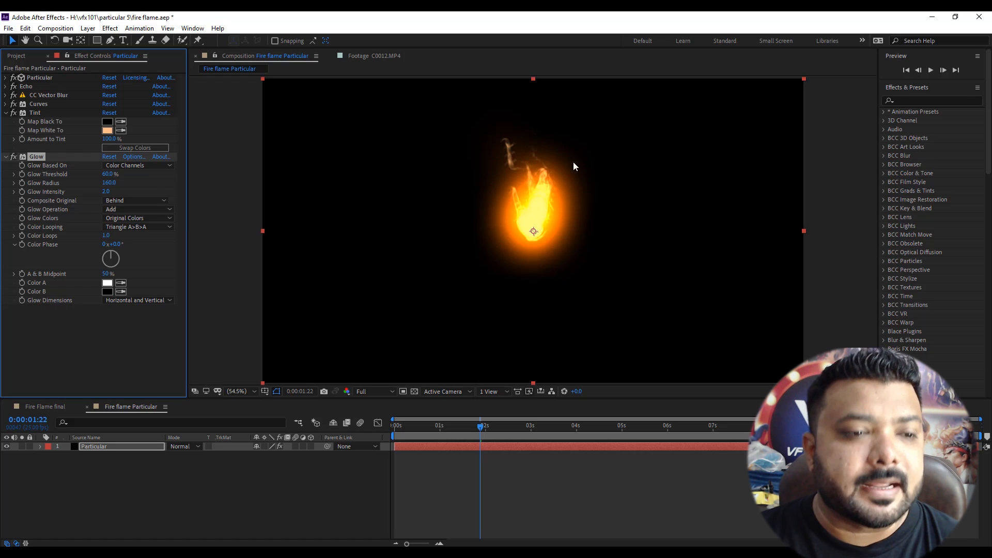
pyautogui.moveTo(551, 213)
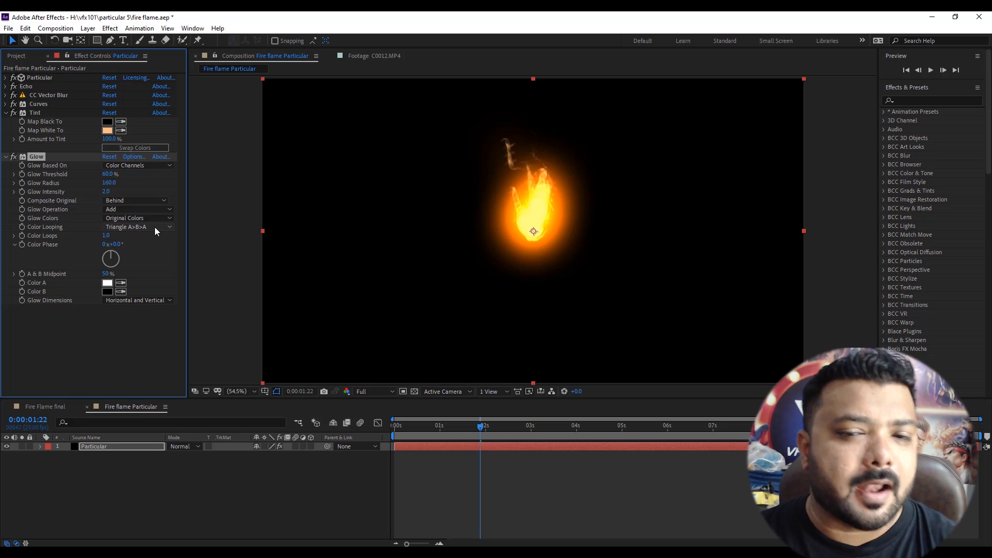
# - Set the Glow's Color Looping to Sawtooth B>A and Color A to light orange FFAC53
pyautogui.click(137, 226)
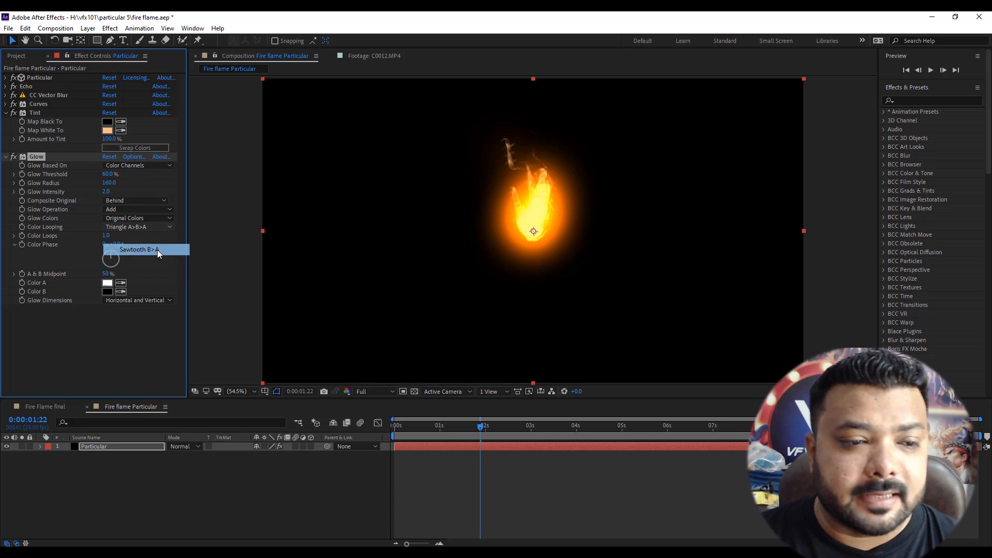
pyautogui.click(138, 249)
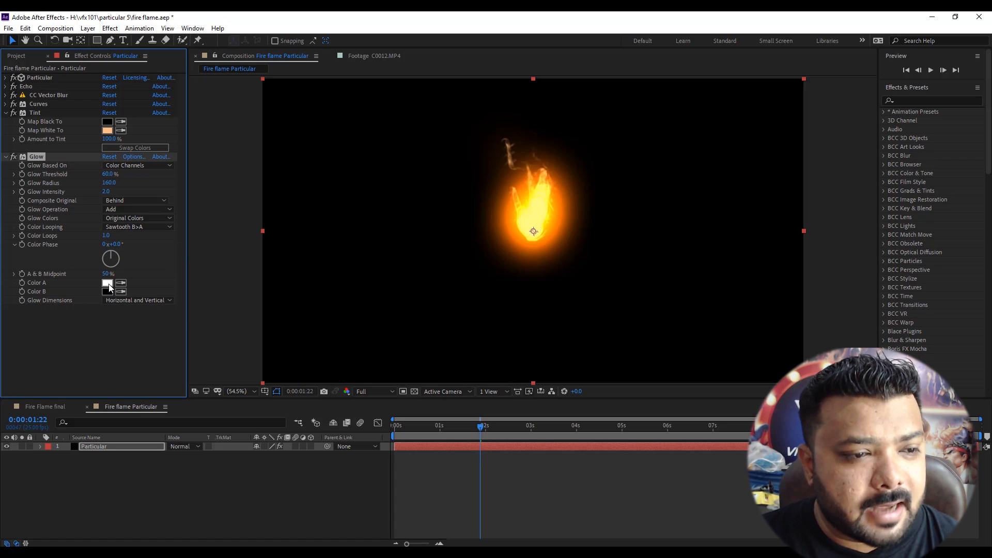
pyautogui.click(108, 282)
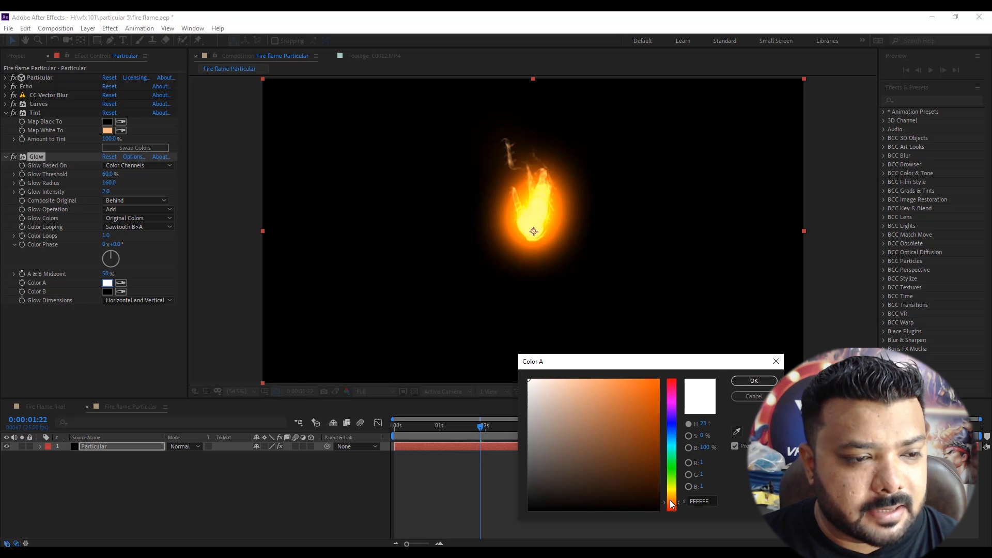
pyautogui.click(611, 378)
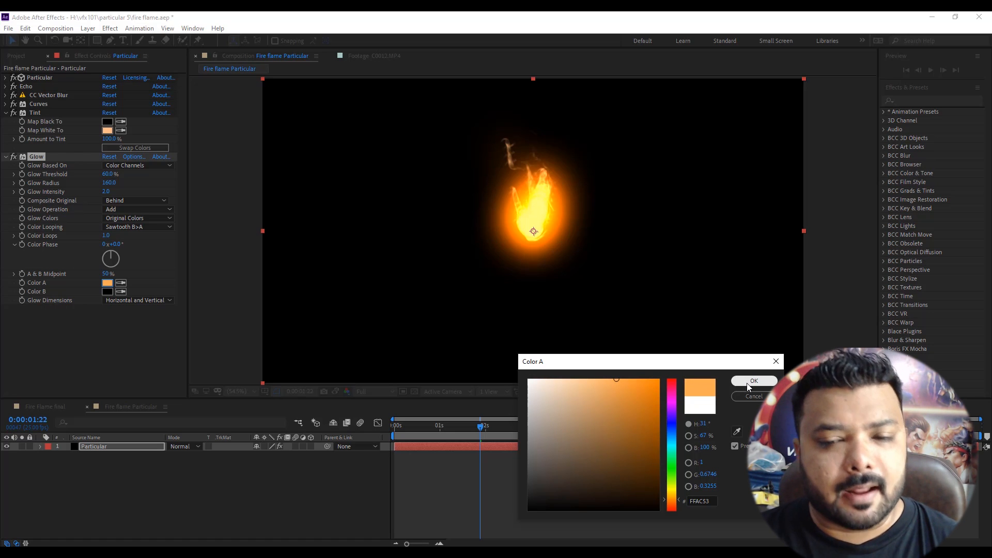
pyautogui.click(753, 380)
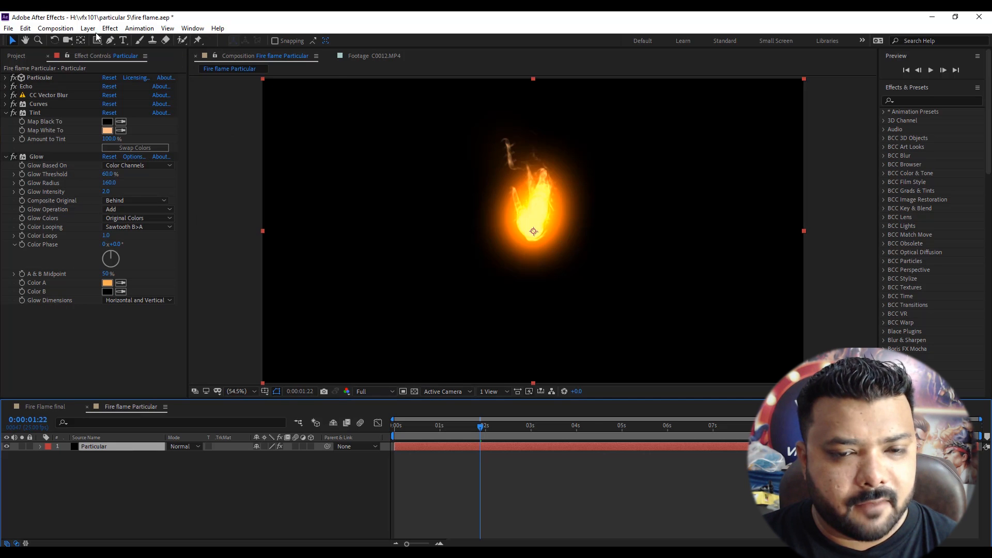
# - Soften the flame with a vertical Fast Box Blur of radius 4.0 and show the Fire Flame final comp
pyautogui.click(109, 29)
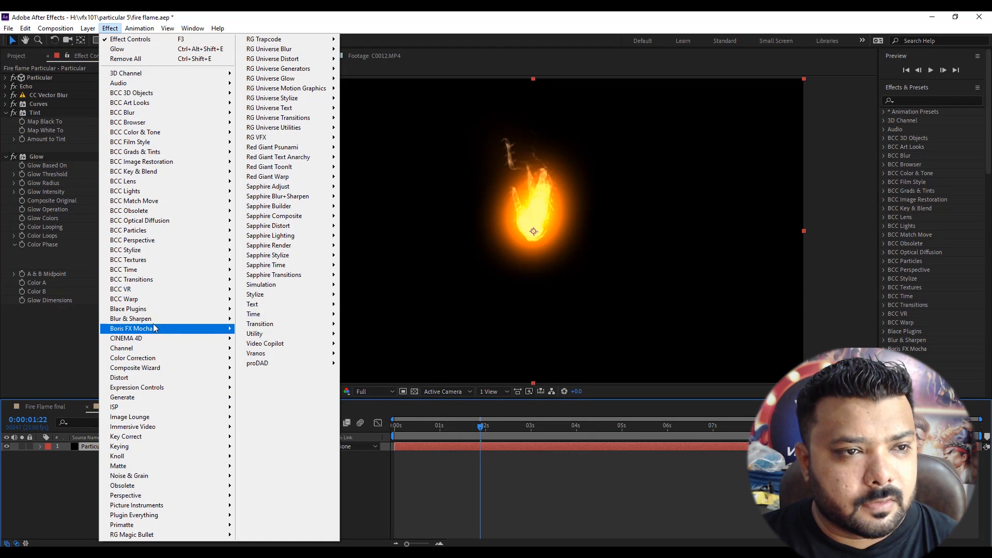
pyautogui.moveTo(131, 318)
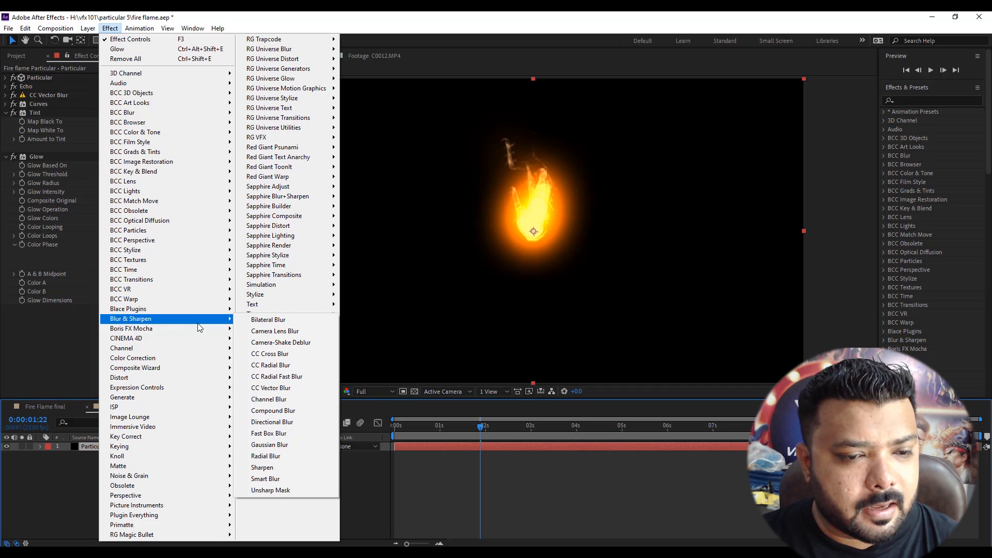
pyautogui.click(268, 433)
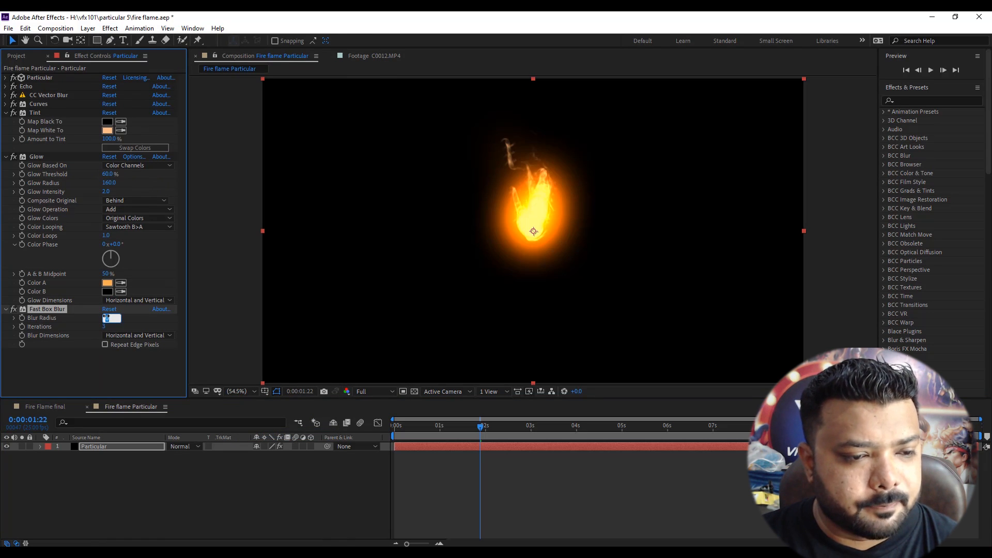
pyautogui.write('4.0')
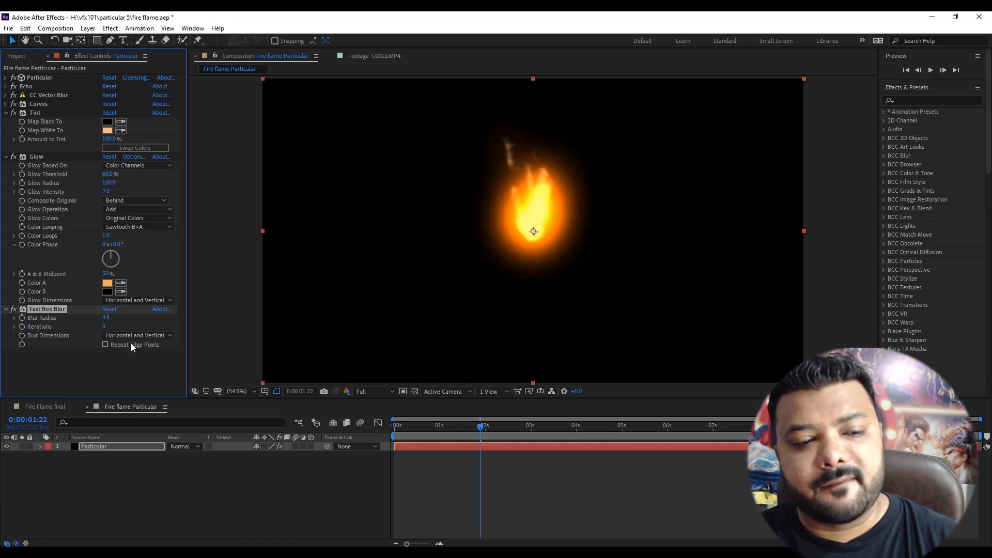
pyautogui.click(137, 334)
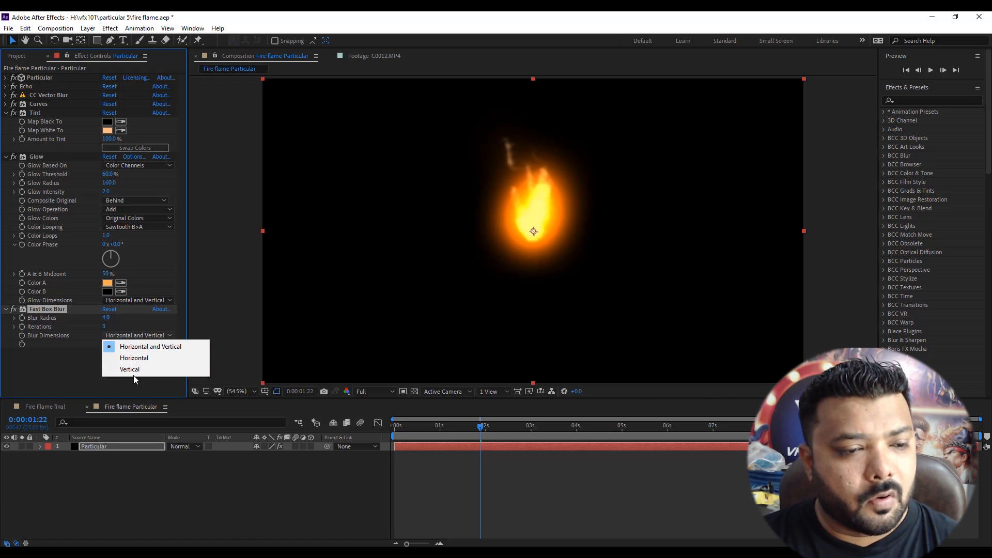
pyautogui.click(131, 370)
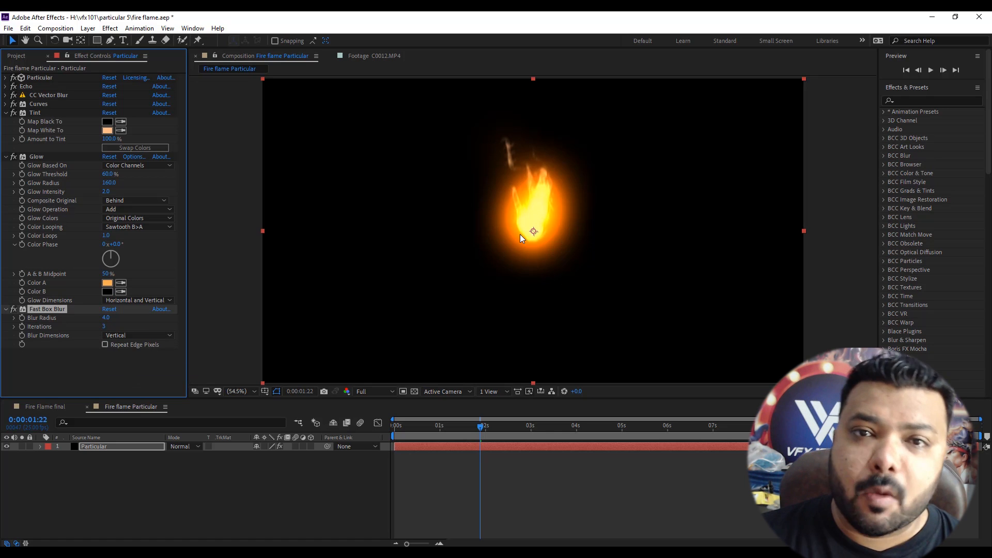
pyautogui.moveTo(519, 146)
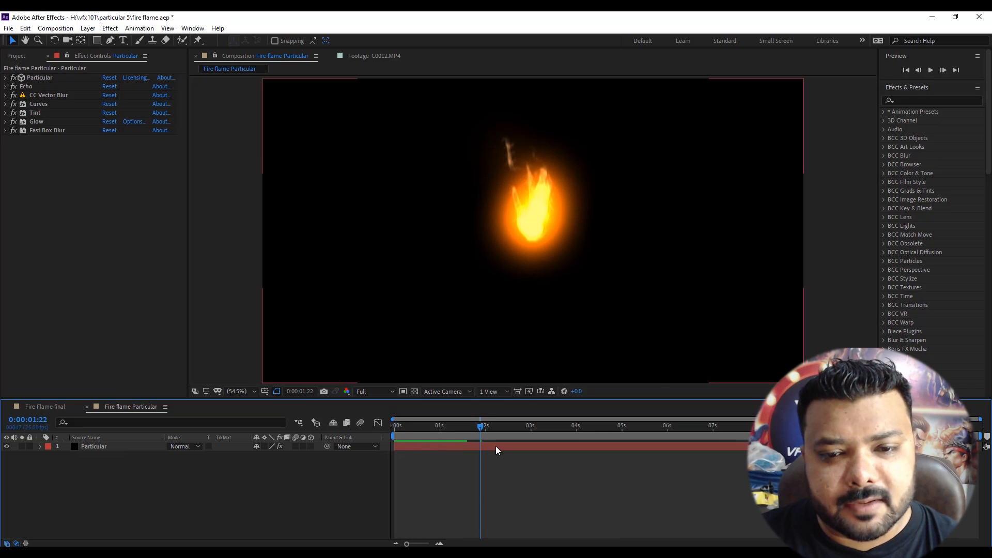
pyautogui.click(93, 447)
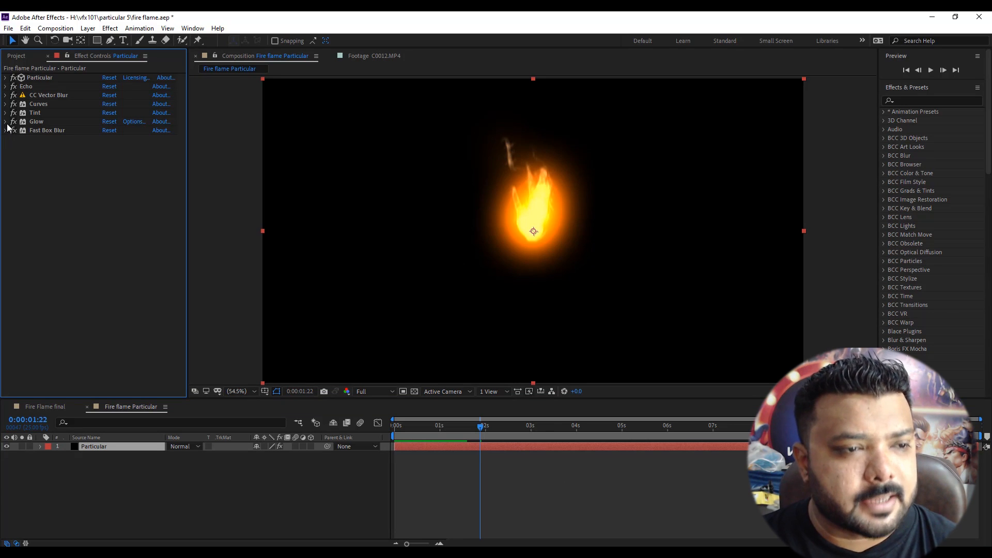
pyautogui.click(7, 122)
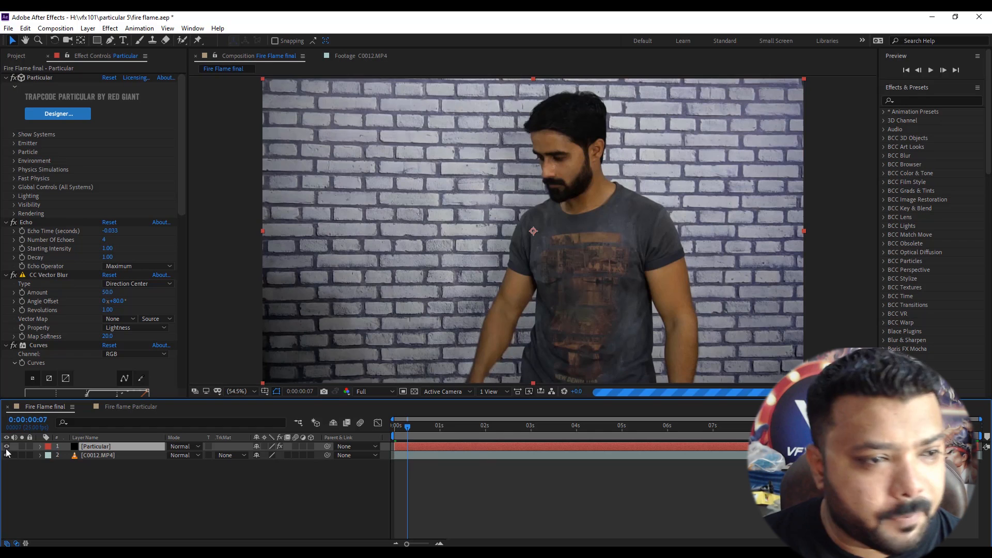
# - Scrub to the palm-open frame and place Particular's emitter position on the actor's palm
pyautogui.moveTo(407, 425); pyautogui.dragTo(416, 426)
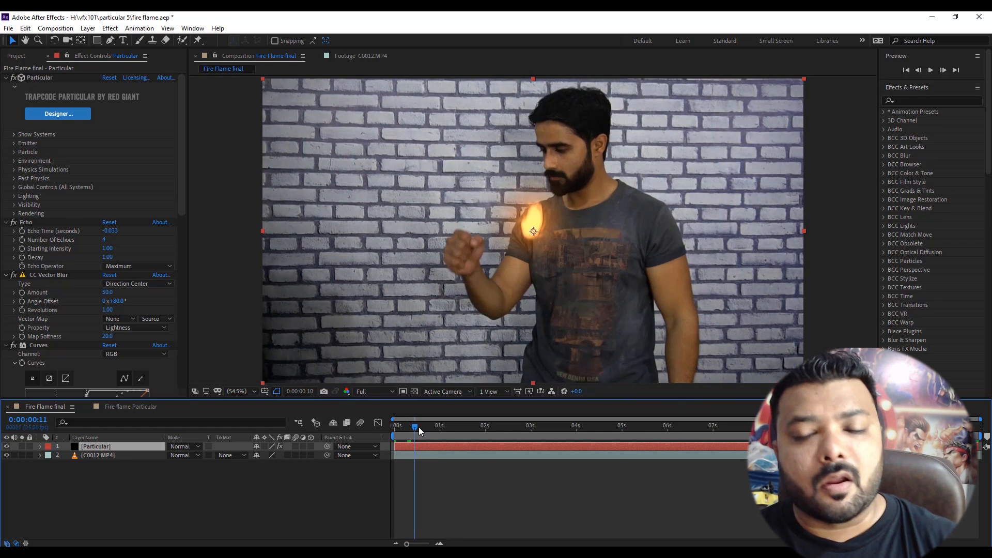
pyautogui.moveTo(415, 426); pyautogui.dragTo(429, 426)
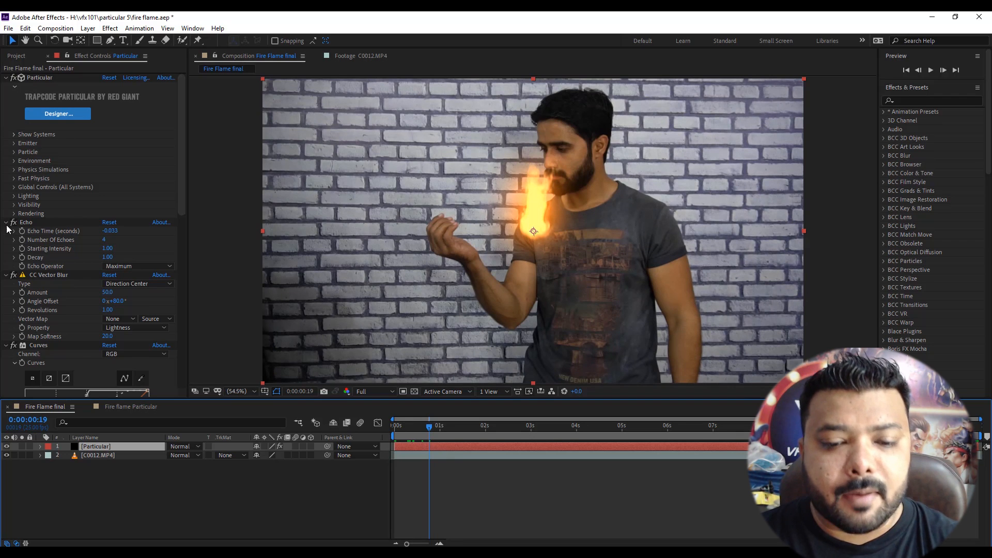
pyautogui.click(7, 77)
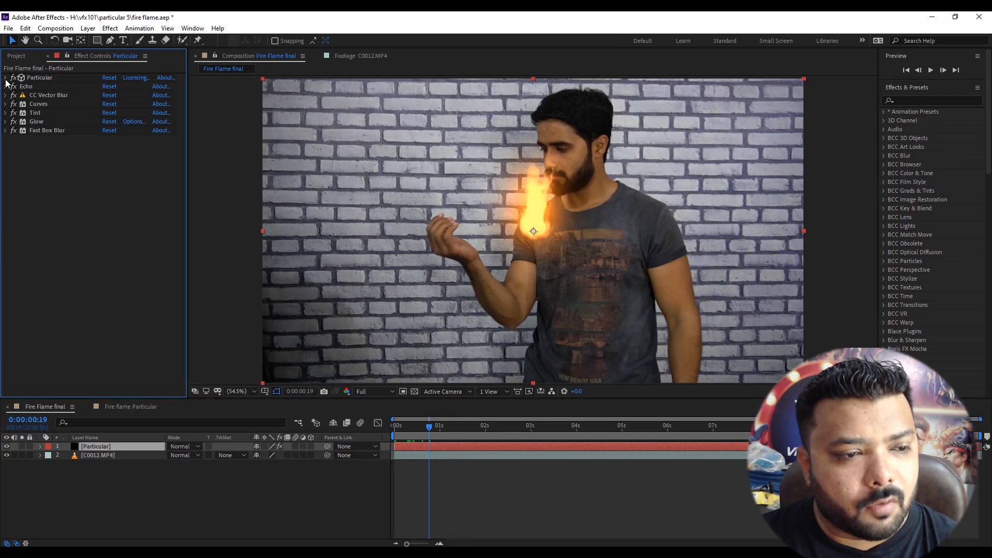
pyautogui.click(6, 77)
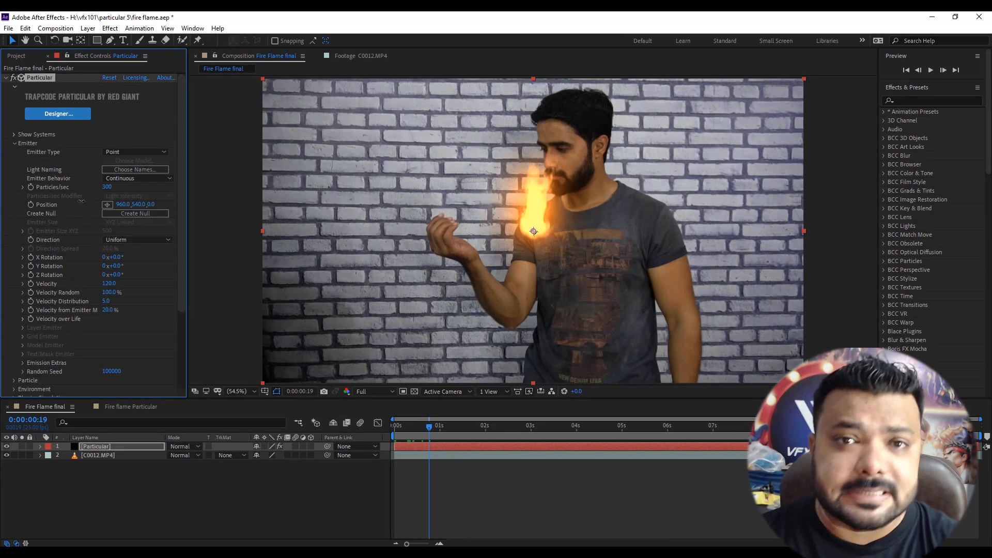
pyautogui.moveTo(533, 230); pyautogui.dragTo(510, 230)
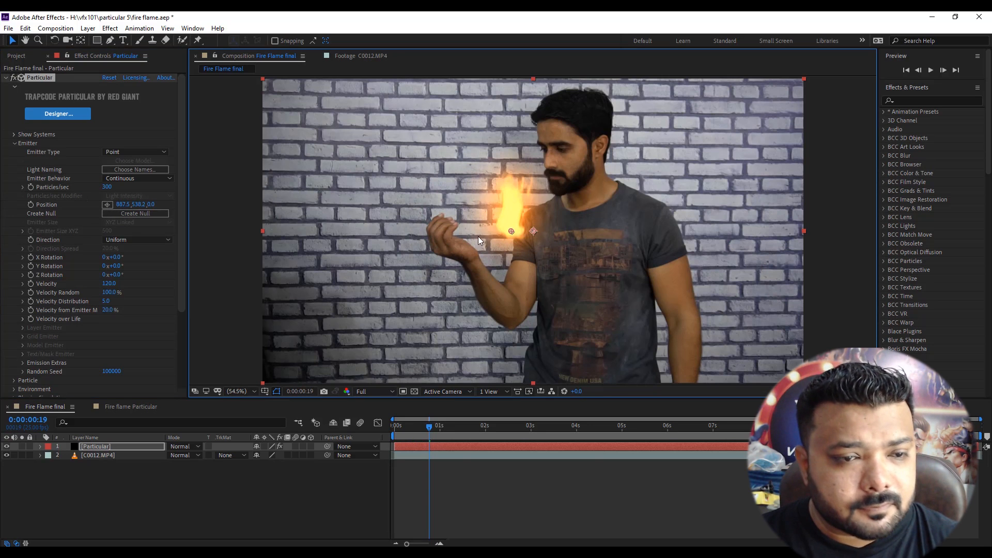
pyautogui.moveTo(510, 230); pyautogui.dragTo(451, 236)
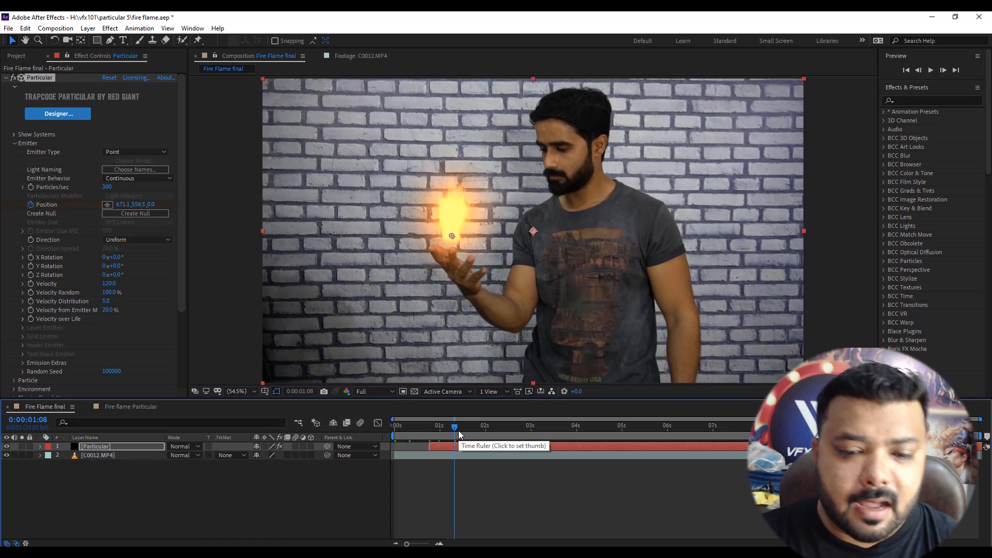
# - Keyframe the emitter position across later frames to follow the palm, and add an adjustment layer
pyautogui.moveTo(452, 236); pyautogui.dragTo(462, 250)
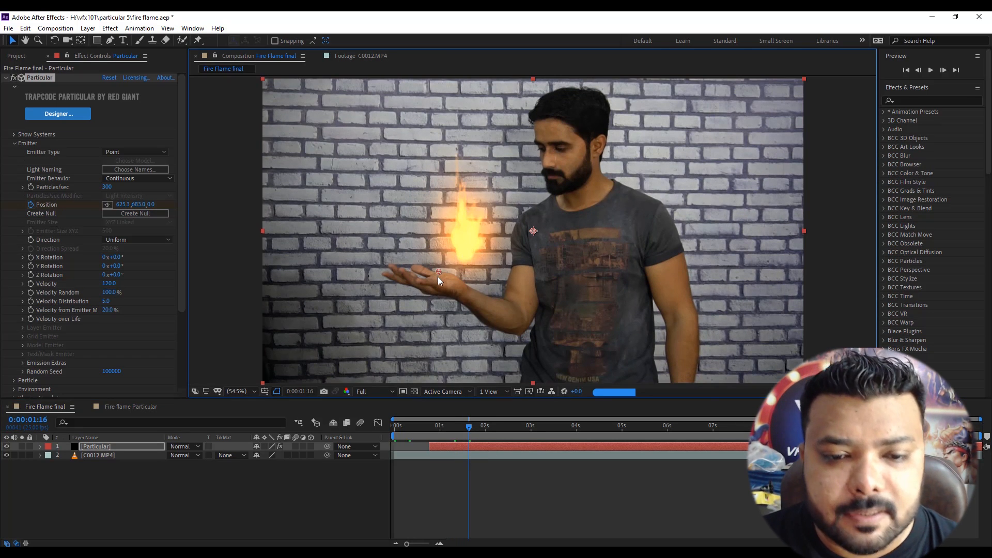
pyautogui.moveTo(438, 275); pyautogui.dragTo(432, 275)
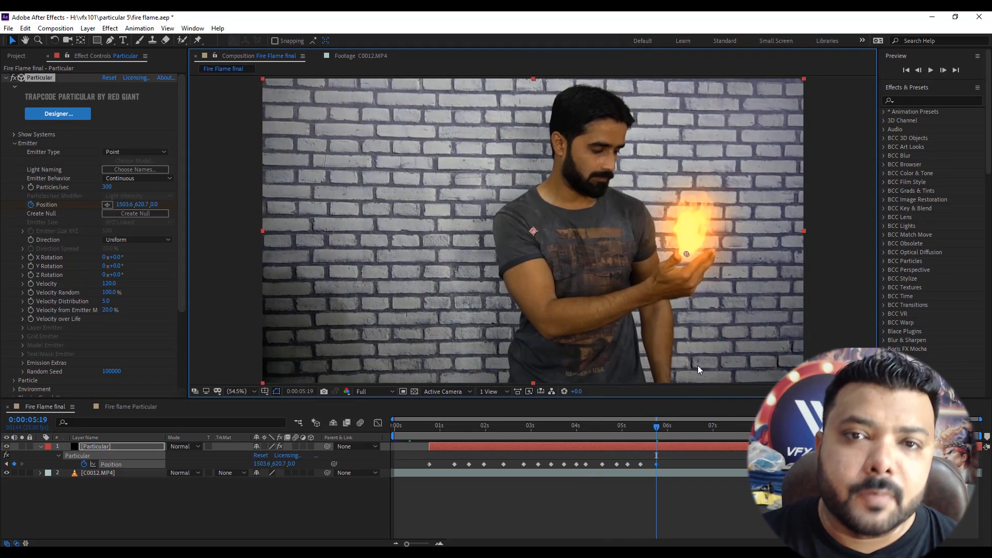
pyautogui.click(715, 425)
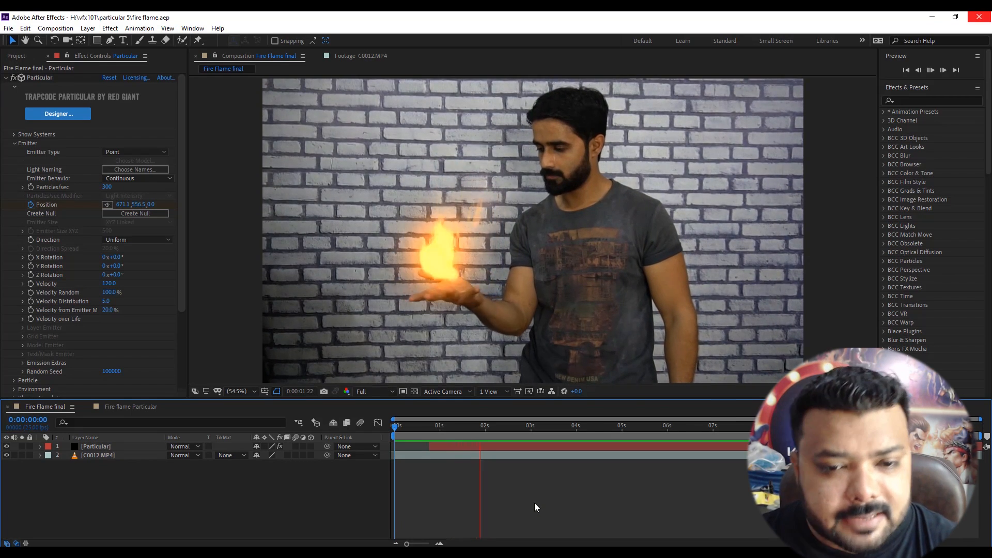
pyautogui.click(572, 425)
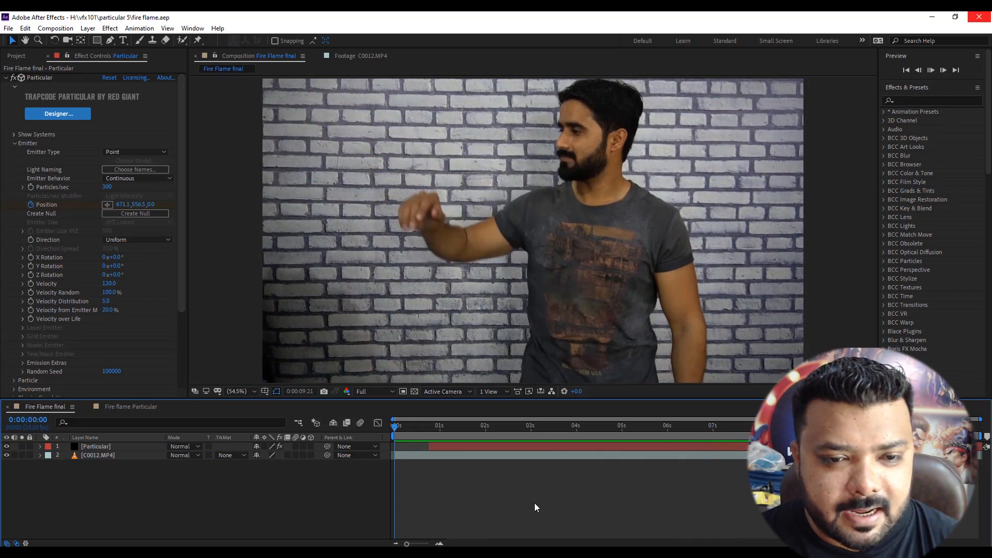
pyautogui.click(87, 28)
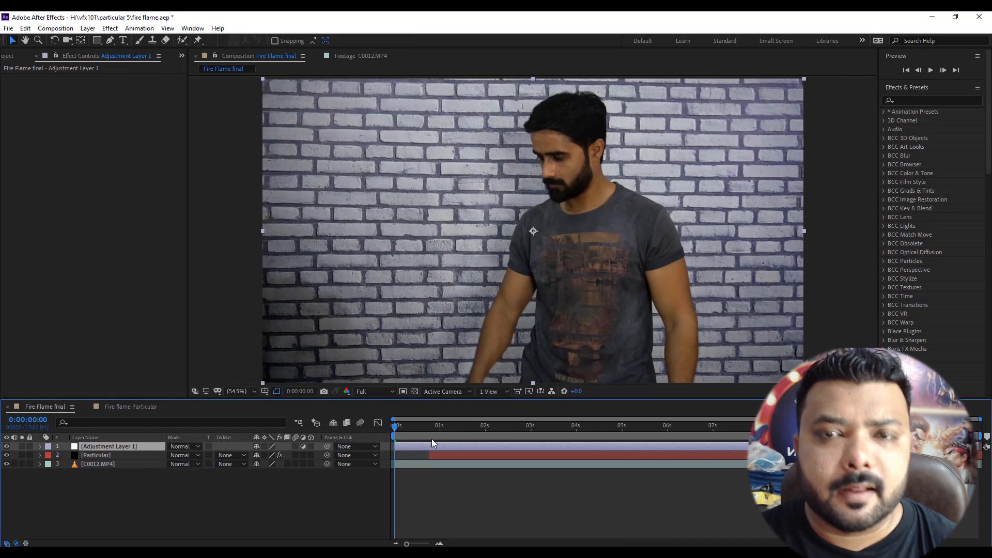
# - Apply Turbulent Displace to Adjustment Layer 1 with Amount 100 and Size 100
pyautogui.click(929, 101)
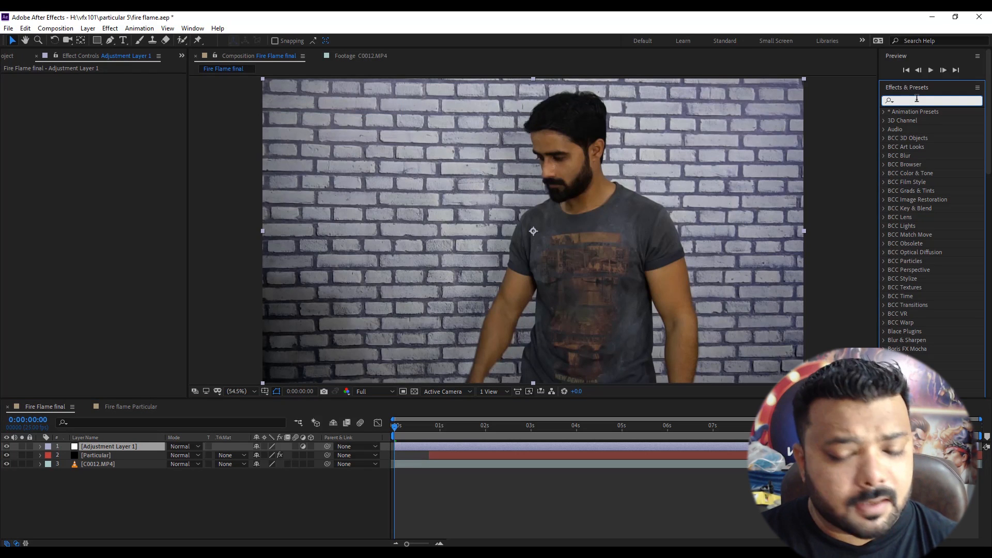
pyautogui.write('turbu')
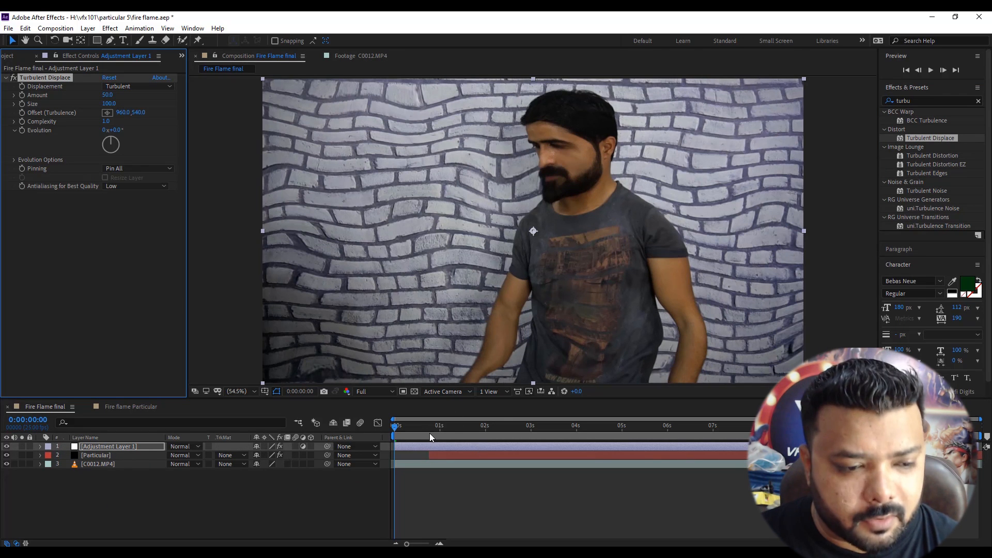
pyautogui.click(450, 425)
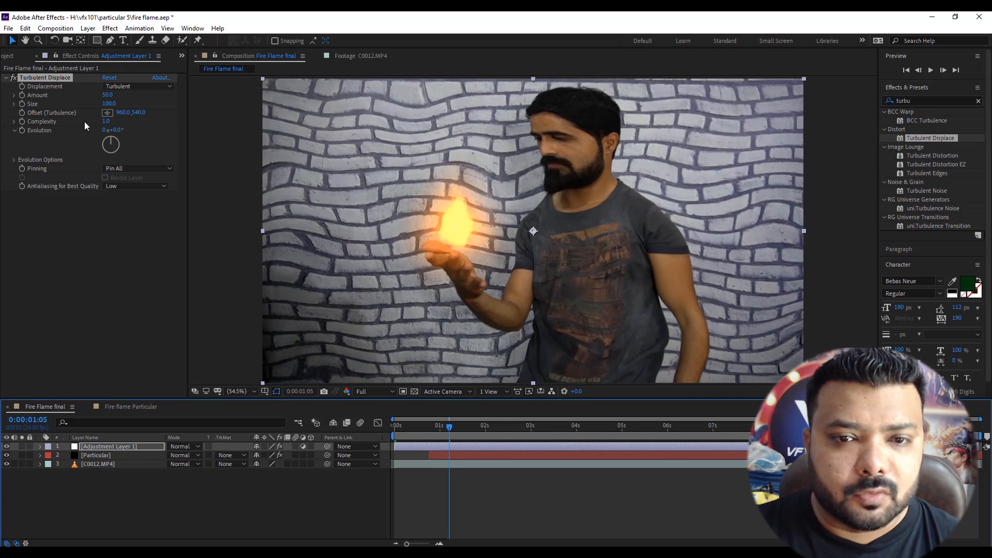
pyautogui.click(108, 95)
pyautogui.write('100')
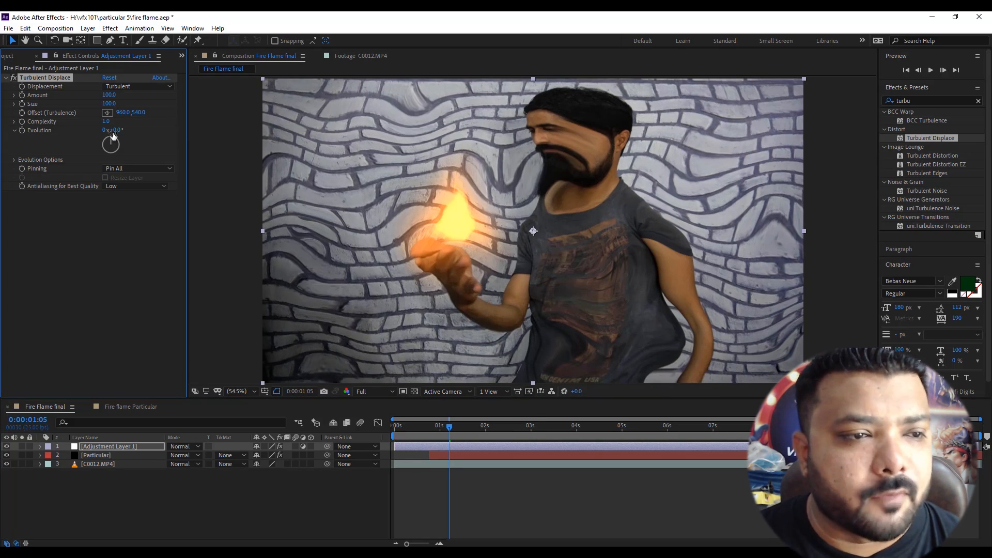
pyautogui.click(109, 104)
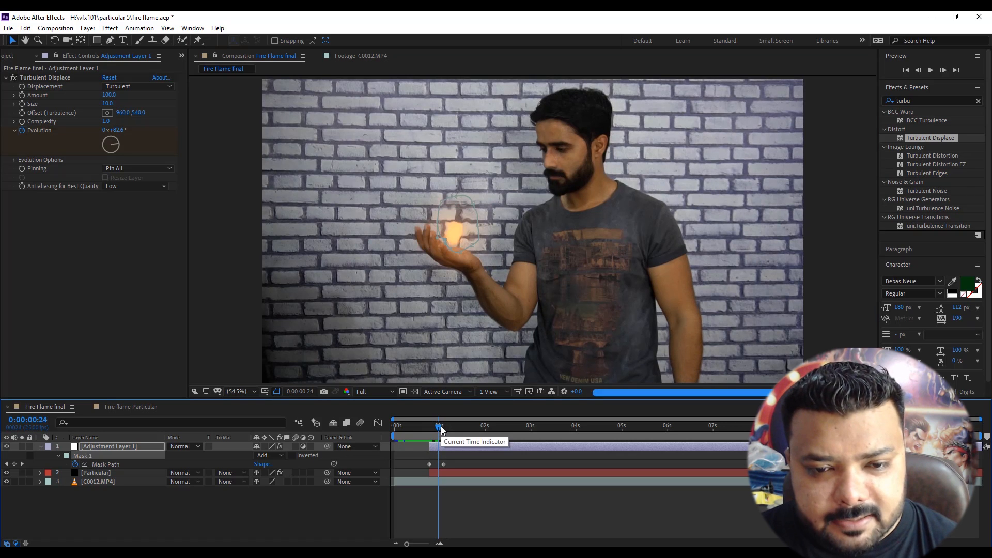
# - Mask Adjustment Layer 1 around the flame, lower Turbulent Displace Size to 10 and keyframe Mask Path and Evolution
pyautogui.moveTo(441, 424); pyautogui.dragTo(446, 424)
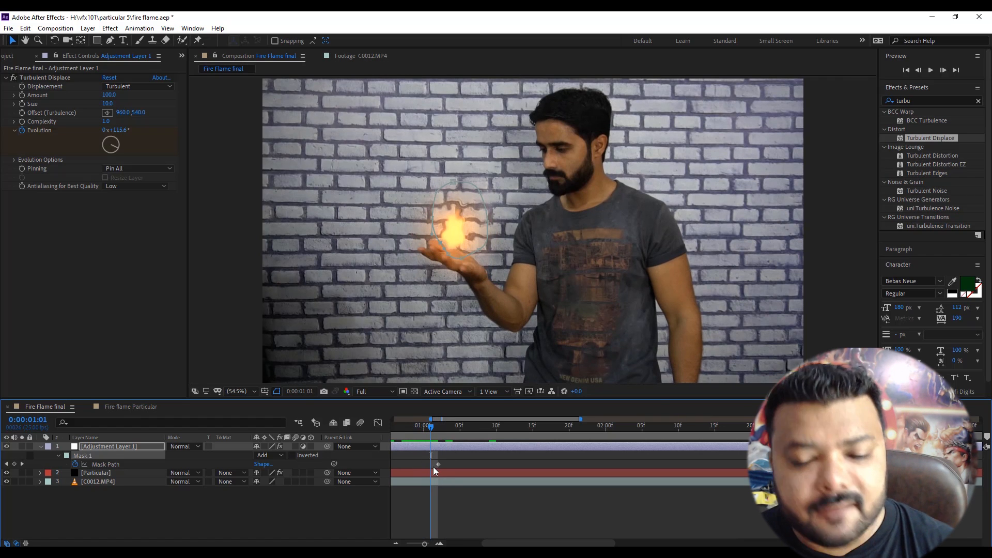
# - Re-fit the Adjustment Layer 1 mask on successive frames so Mask Path keyframes track the flame
pyautogui.click(438, 425)
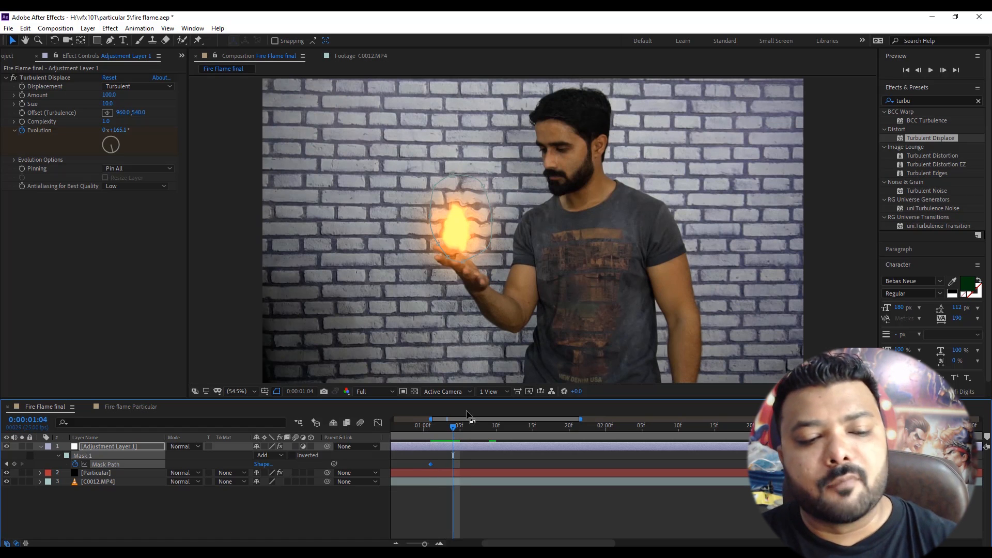
pyautogui.moveTo(480, 379)
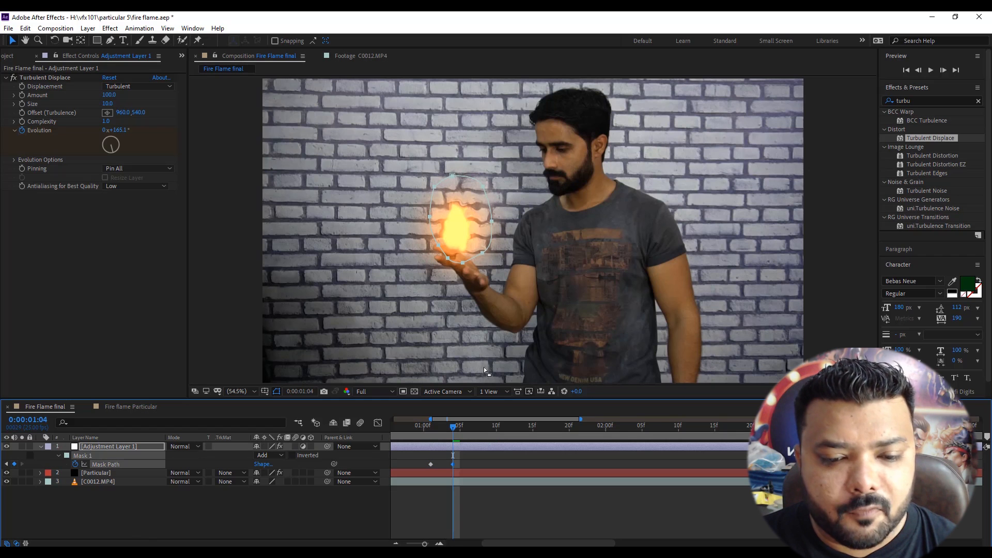
pyautogui.click(526, 425)
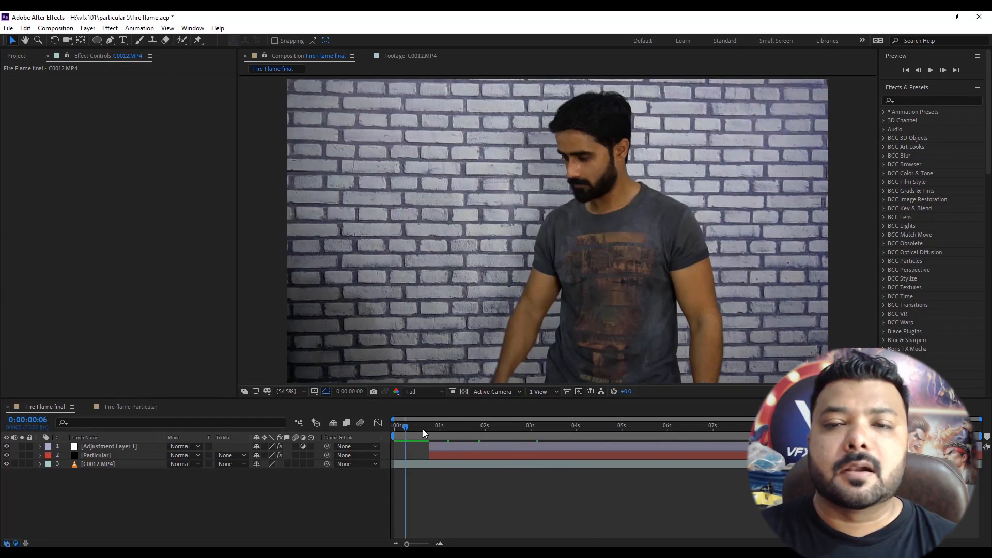
# - Duplicate C0012.MP4, mask it to the actor's face with a 45-pixel feather and add Glow
pyautogui.moveTo(405, 424); pyautogui.dragTo(498, 425)
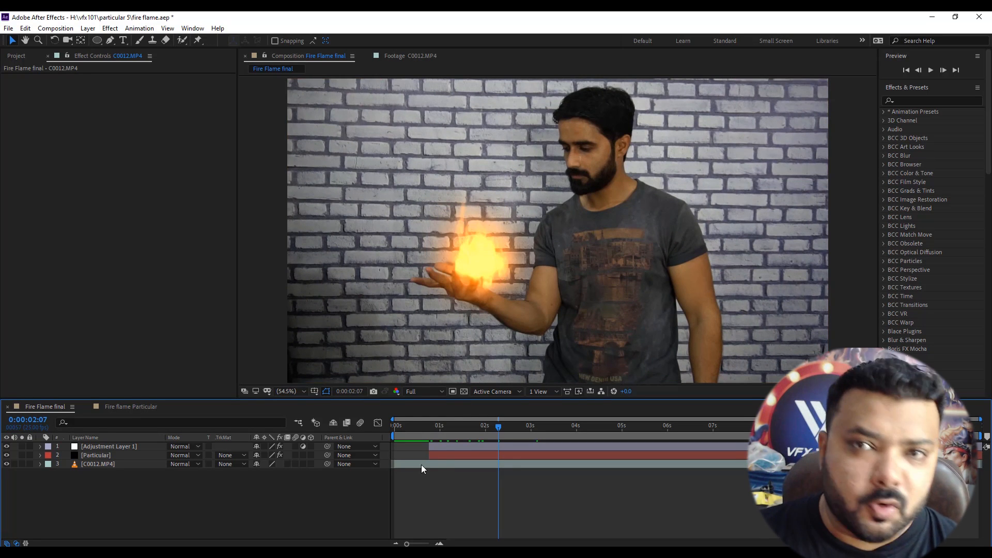
pyautogui.click(98, 464)
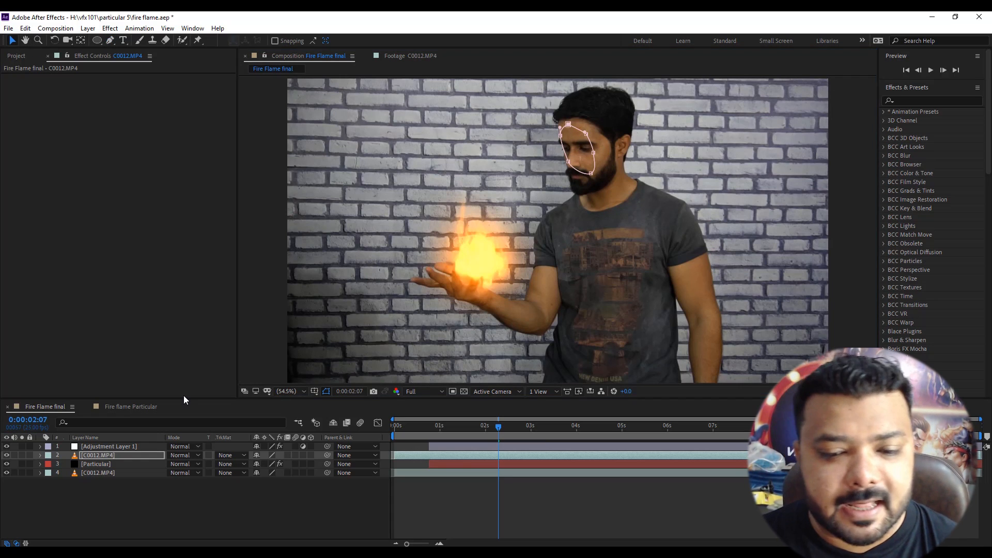
pyautogui.click(39, 455)
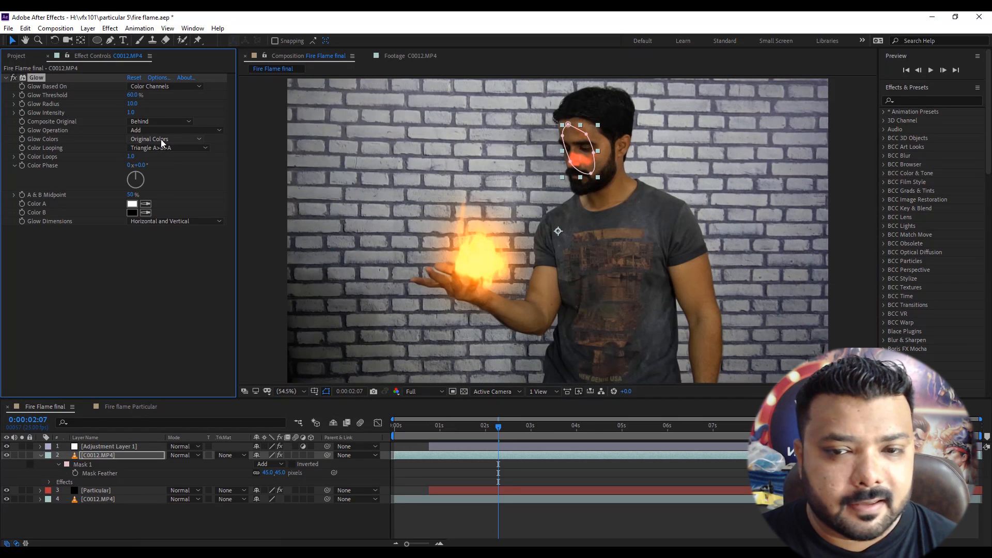
# - Set the face Glow to orange A & B Colors with Threshold 27.5%, Radius 67 and Intensity 0.5
pyautogui.click(168, 139)
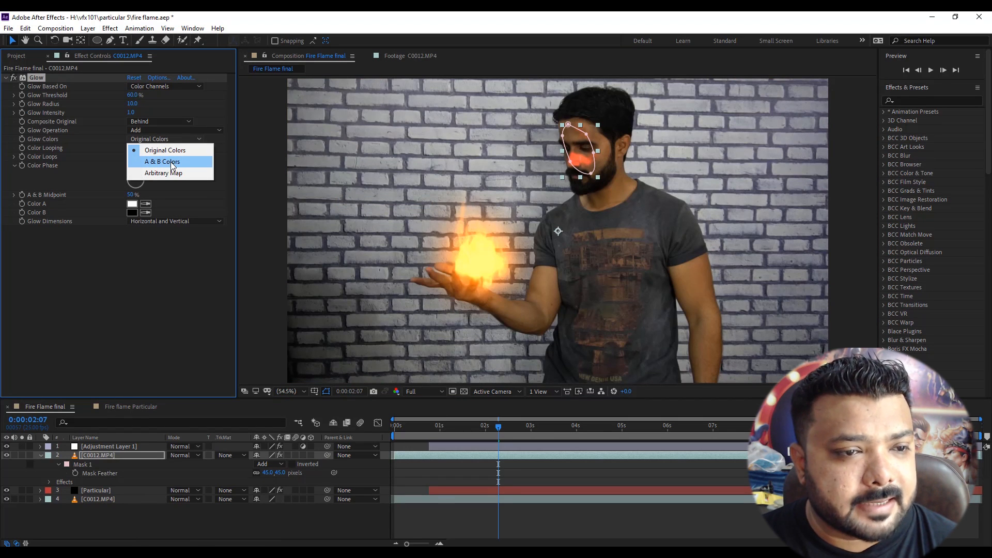
pyautogui.click(162, 162)
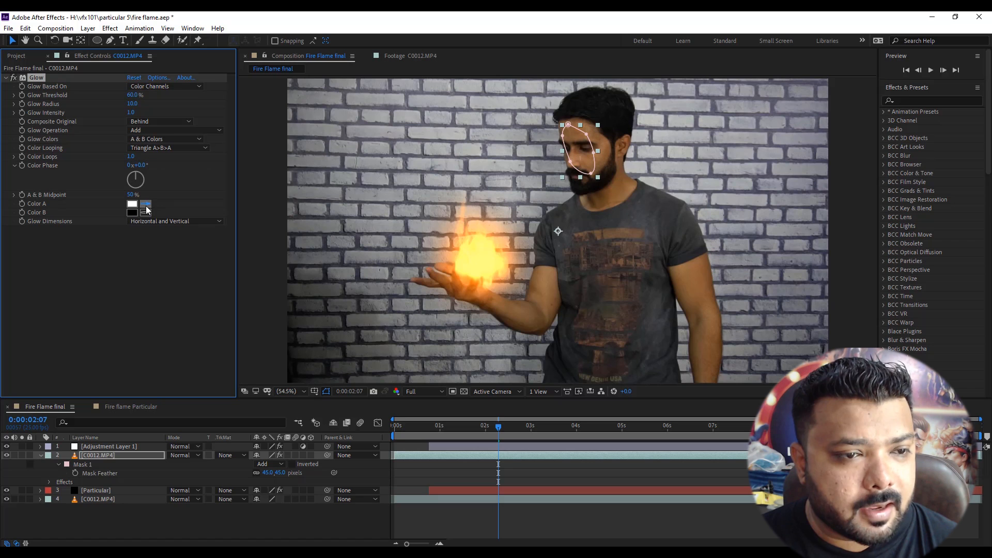
pyautogui.click(131, 204)
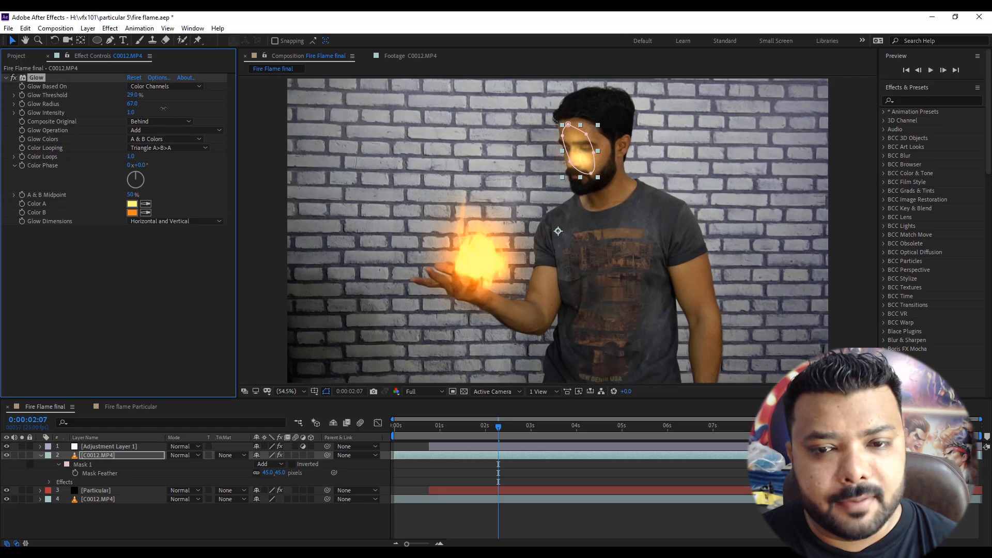
pyautogui.moveTo(133, 94); pyautogui.dragTo(145, 94)
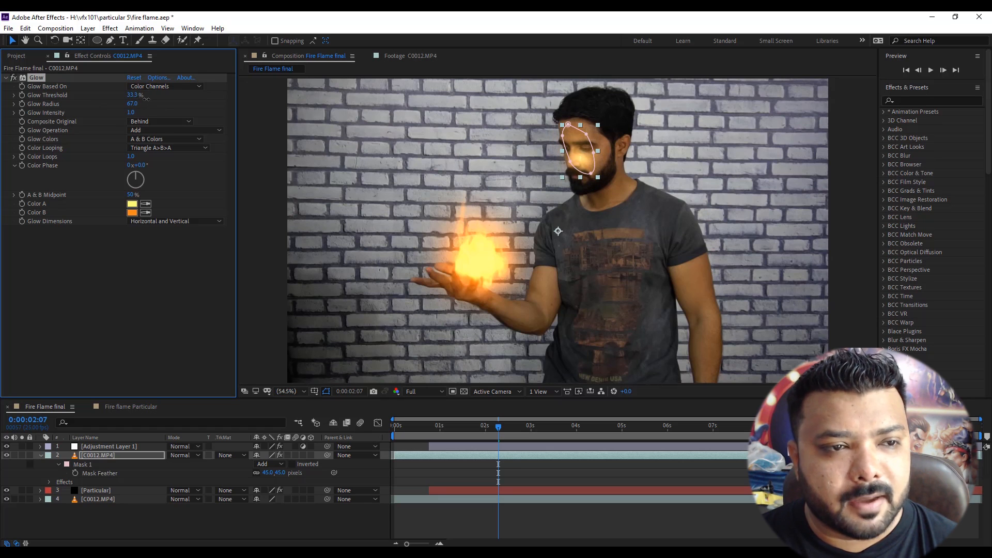
pyautogui.click(131, 203)
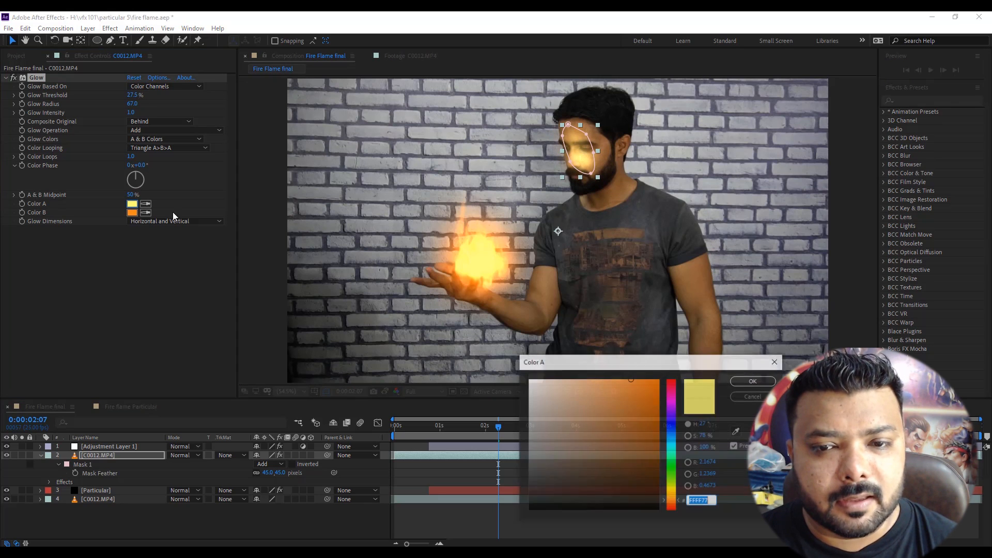
pyautogui.click(629, 379)
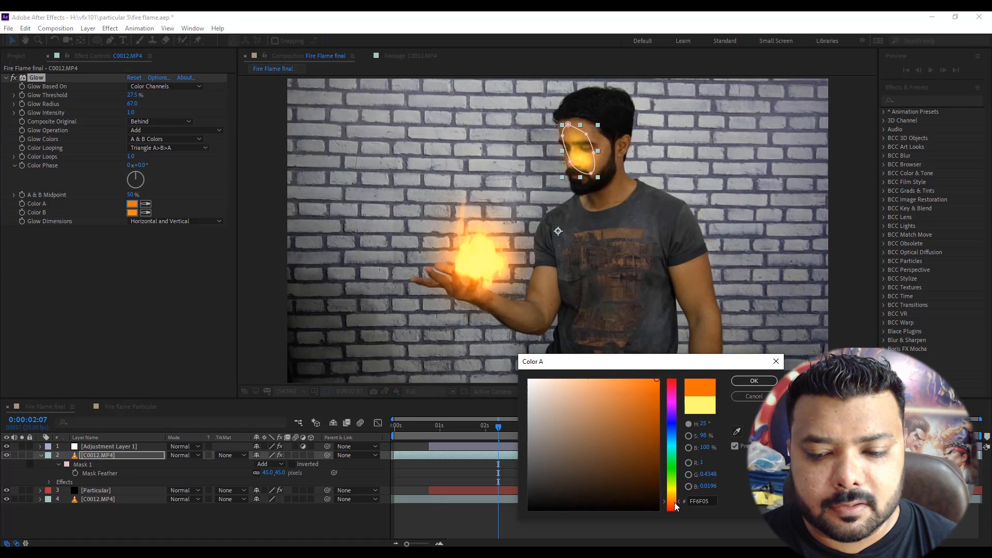
pyautogui.click(595, 376)
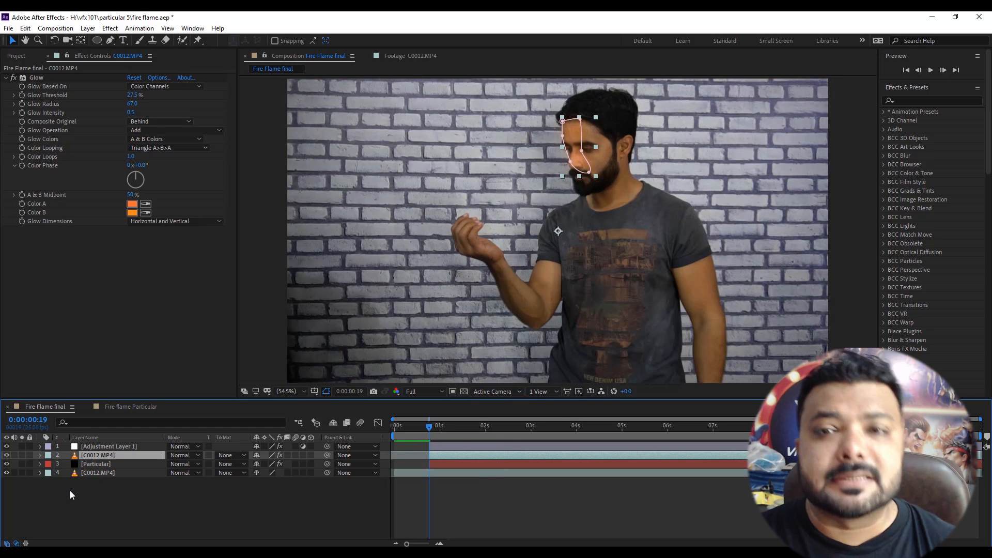
pyautogui.click(39, 455)
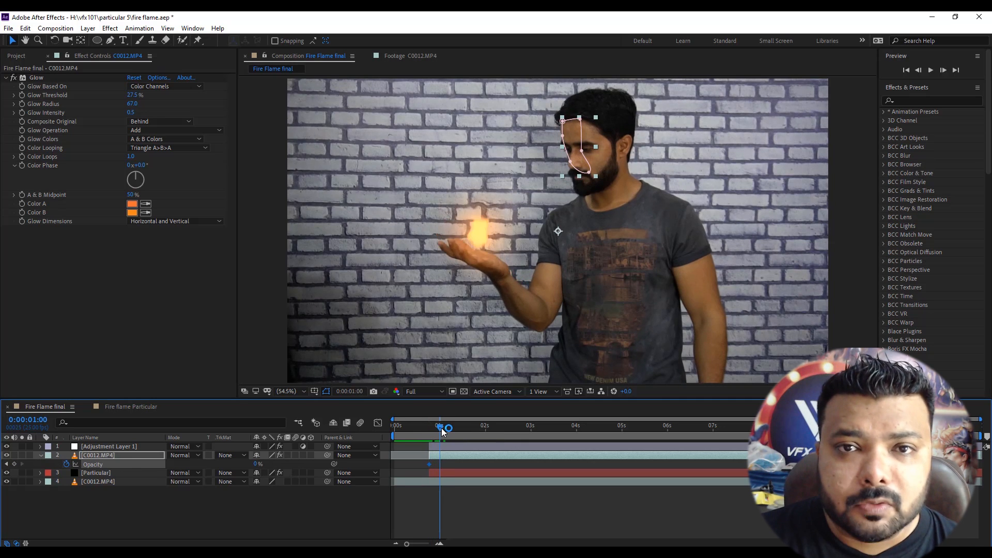
# - Keyframe the face glow layer's Opacity alternating low and high across the shot so the light flickers
pyautogui.moveTo(444, 424); pyautogui.dragTo(452, 424)
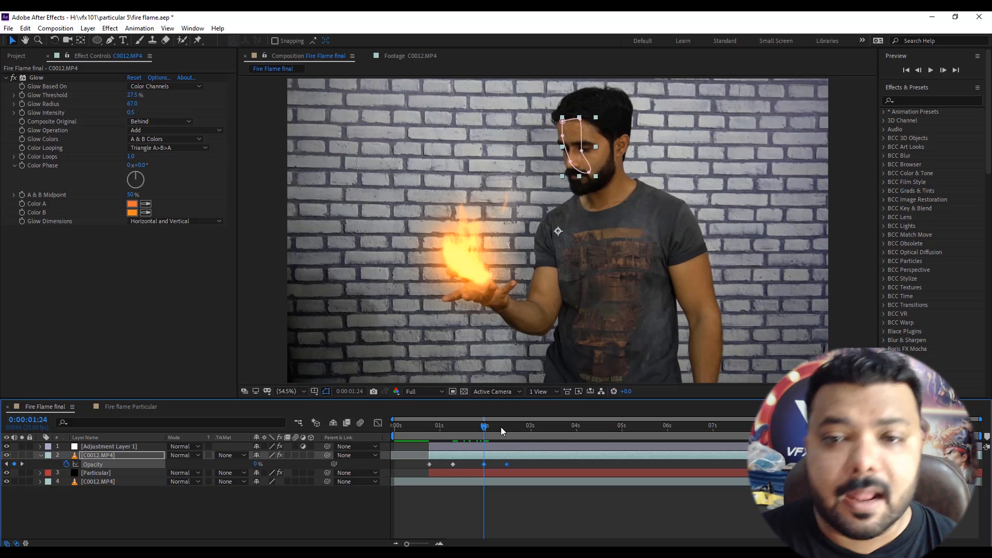
pyautogui.click(576, 424)
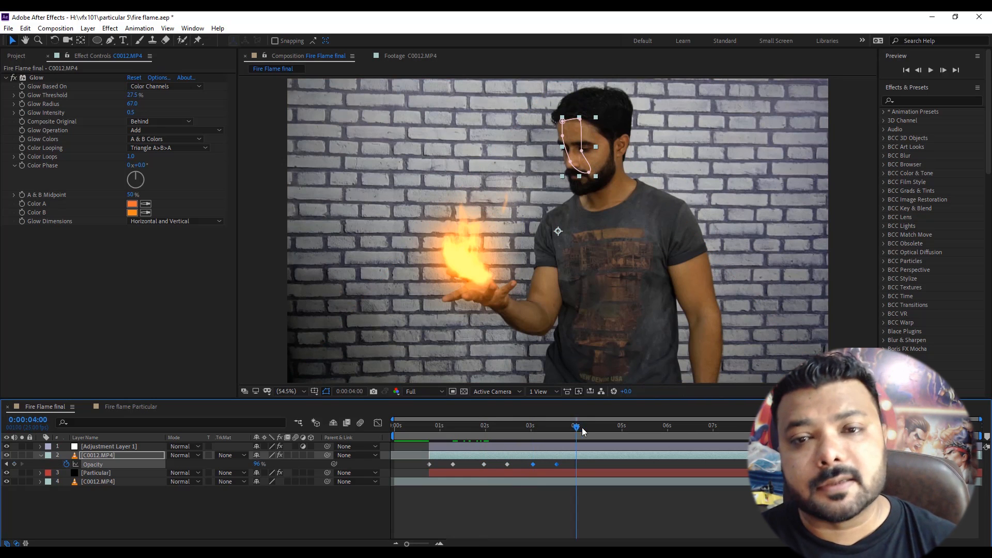
pyautogui.click(588, 424)
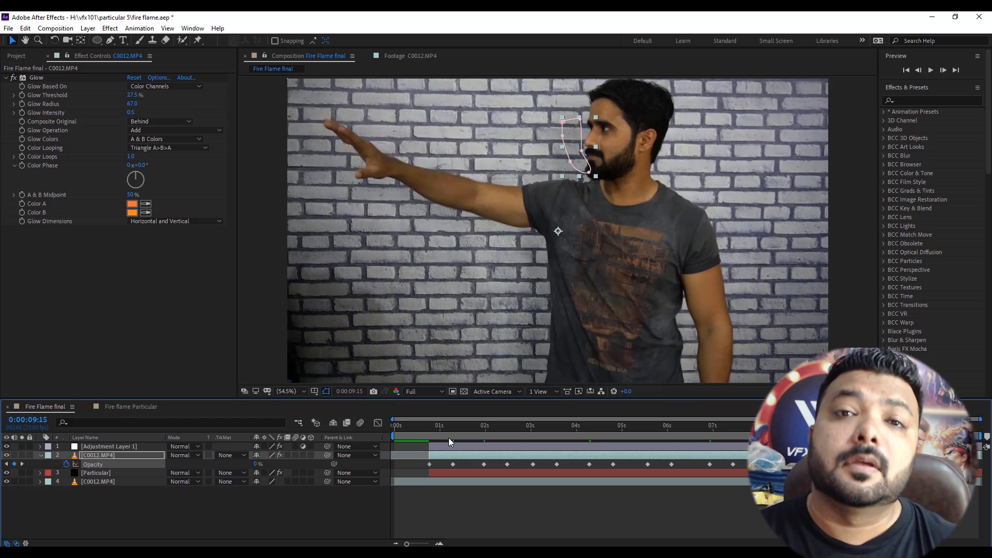
pyautogui.click(430, 424)
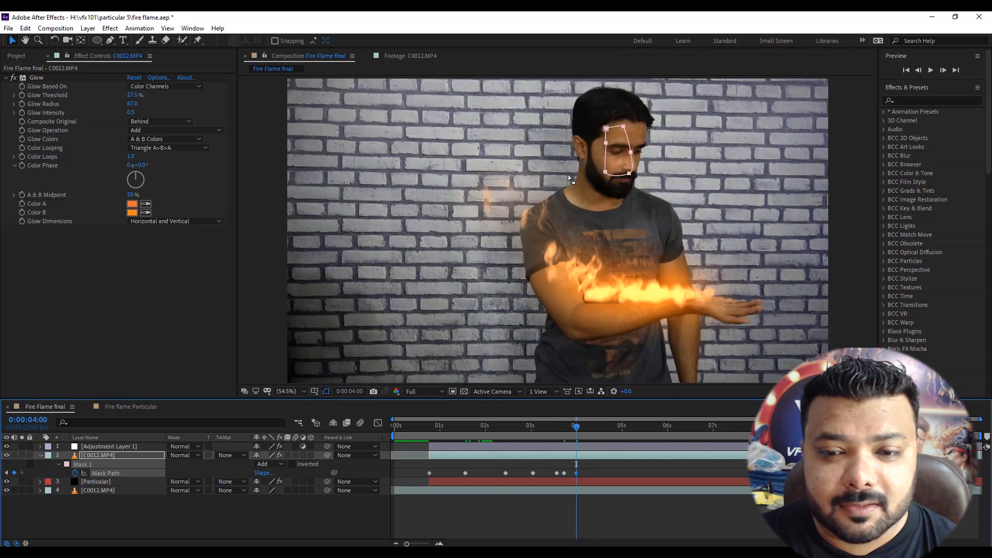
# - Jump ahead in the timeline to check the face glow mask still covers the actor's face
pyautogui.click(610, 425)
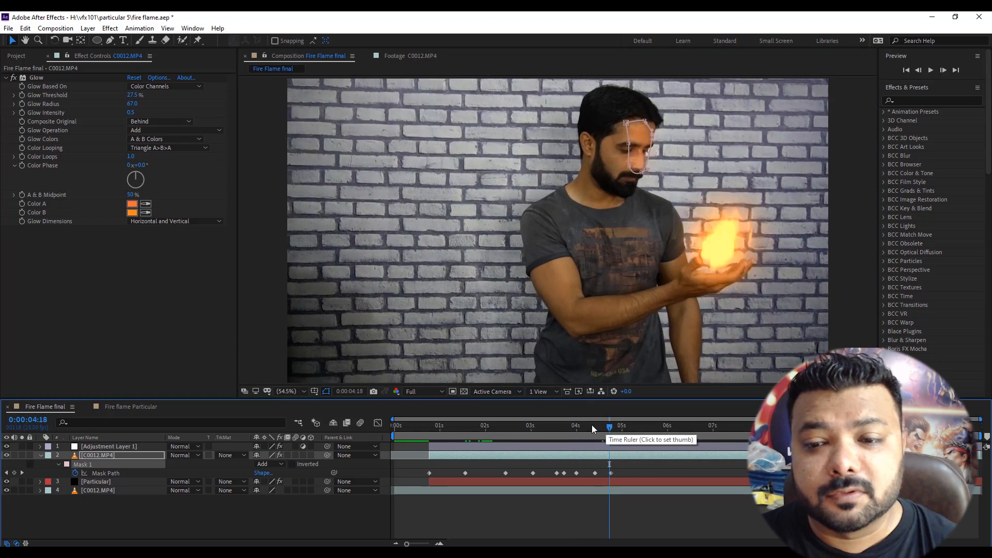